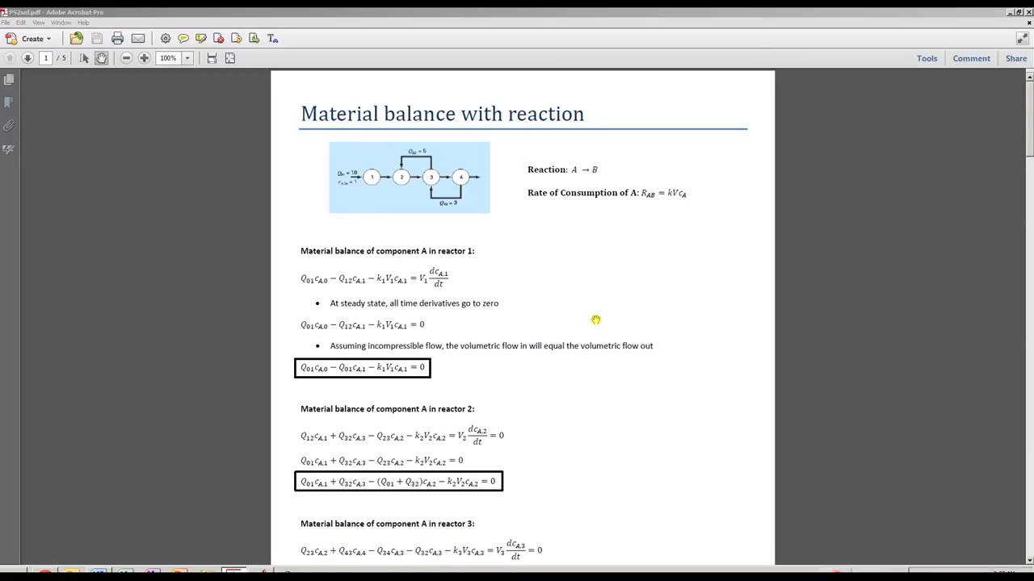
mouse_move(294, 136)
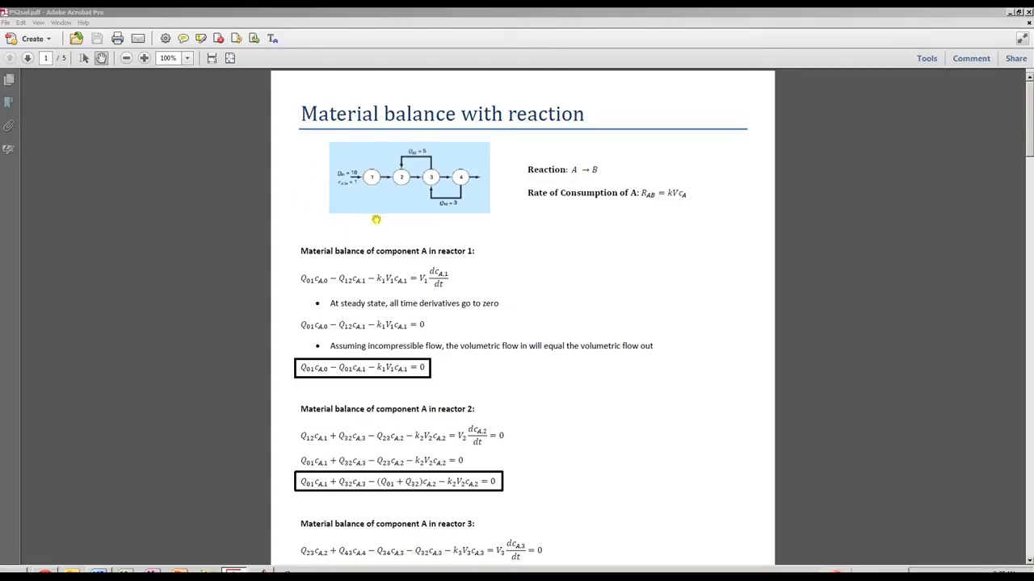
mouse_move(352, 195)
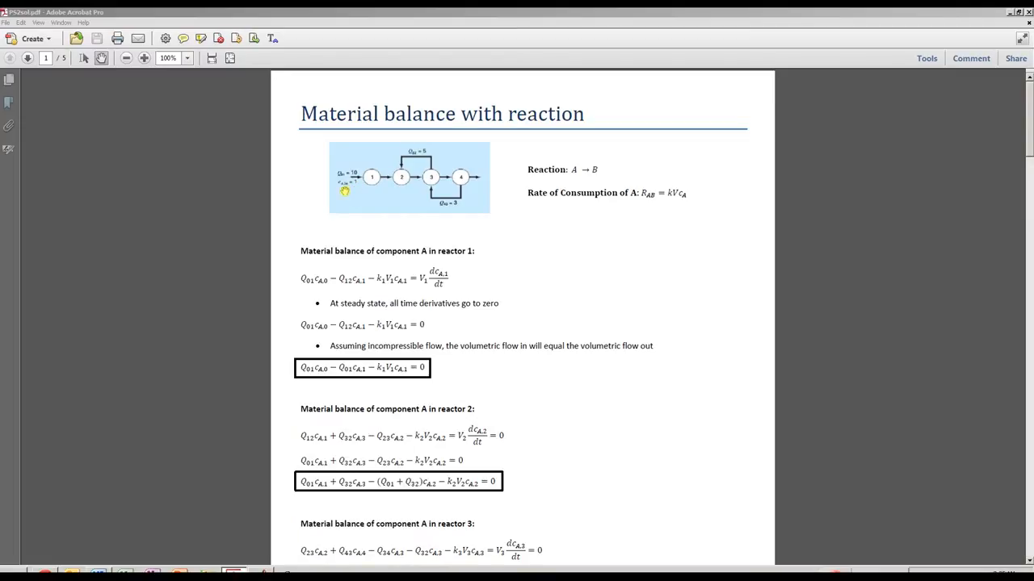
mouse_move(461, 188)
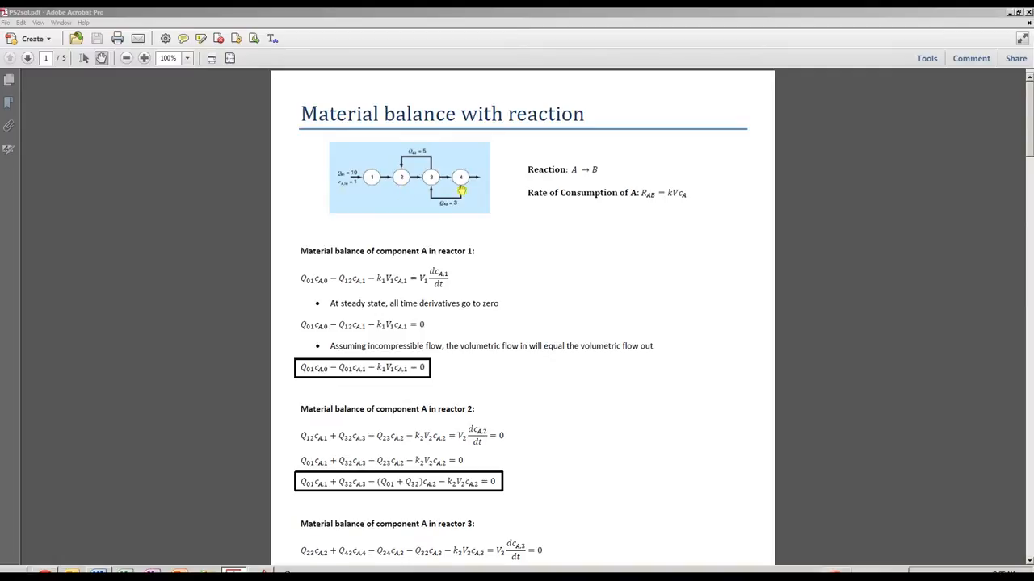
mouse_move(510, 236)
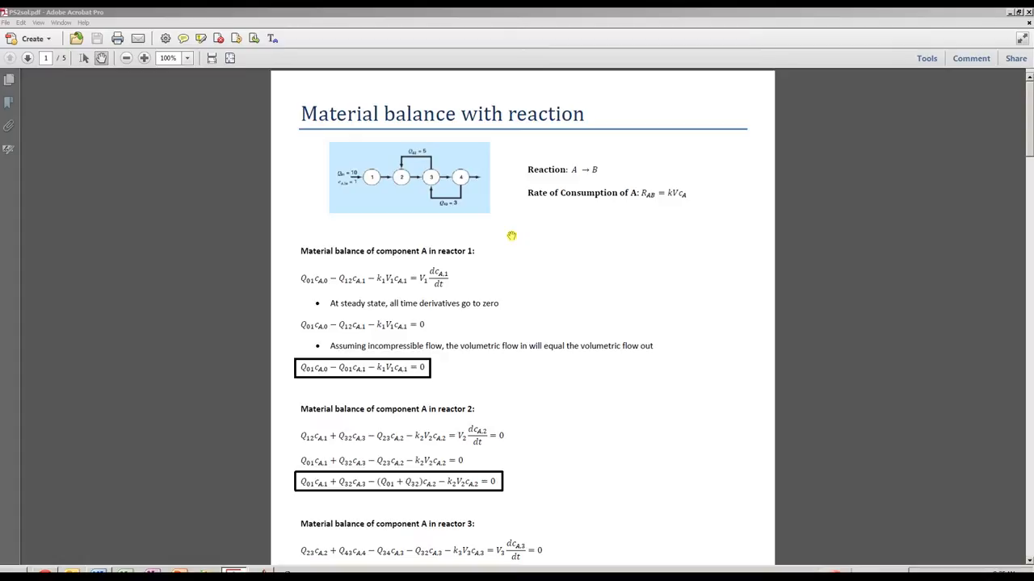
mouse_move(300, 355)
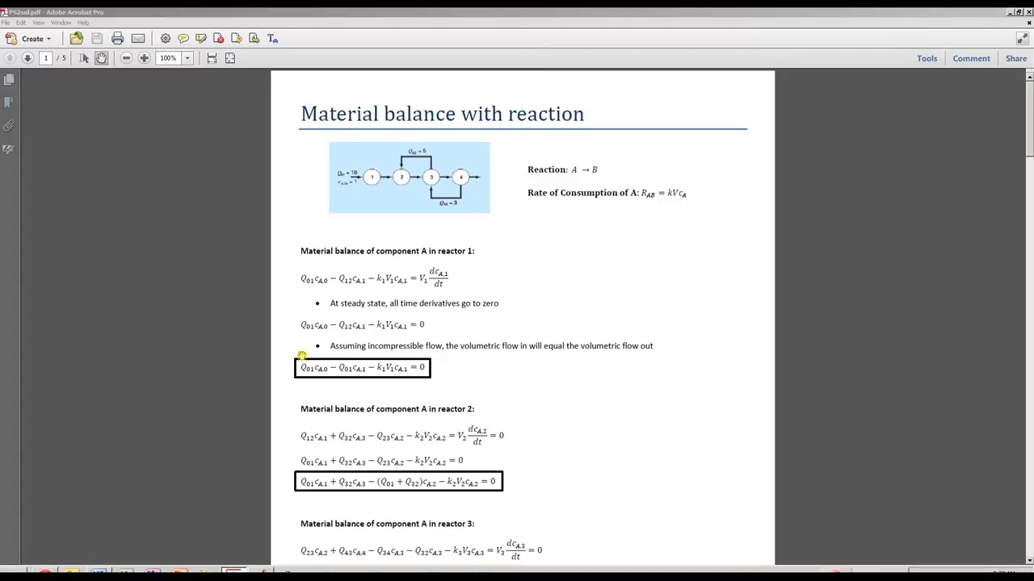
mouse_move(391, 262)
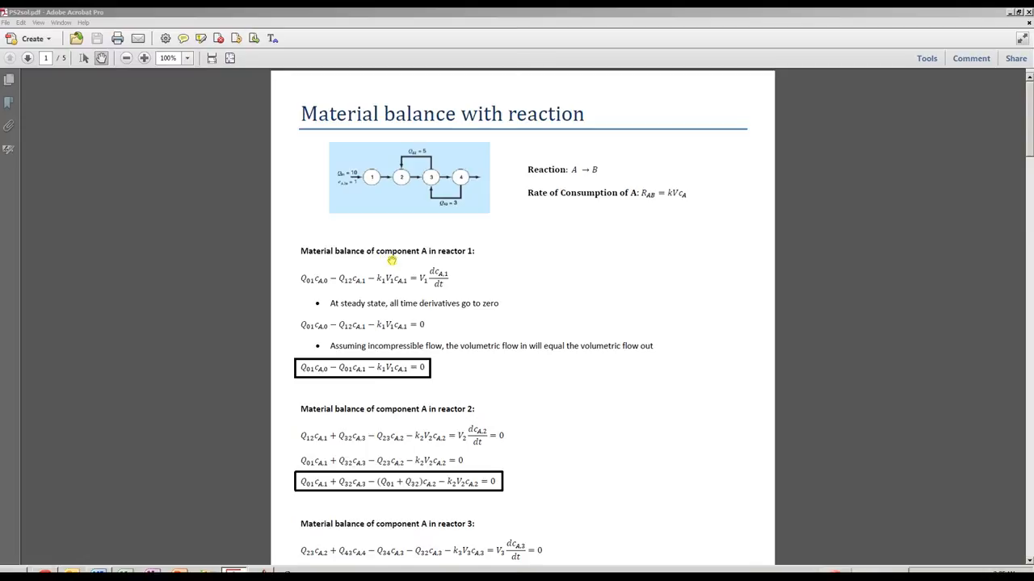
mouse_move(455, 262)
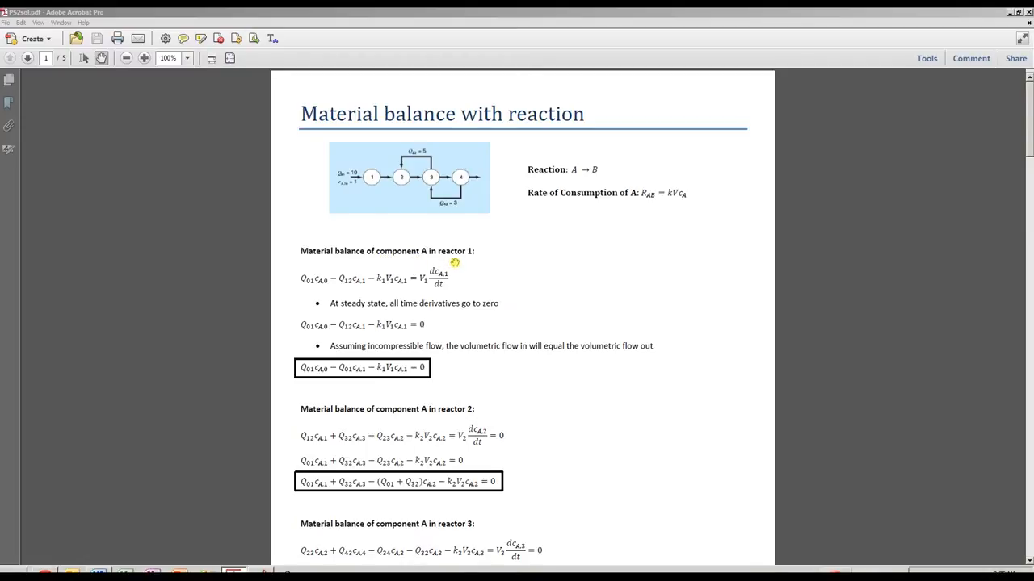
mouse_move(310, 262)
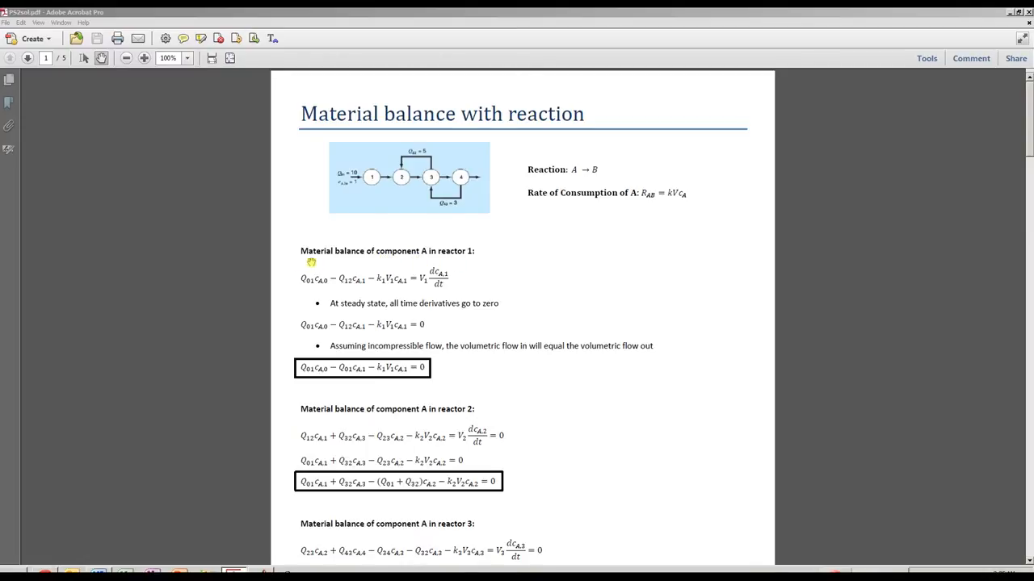
mouse_move(313, 299)
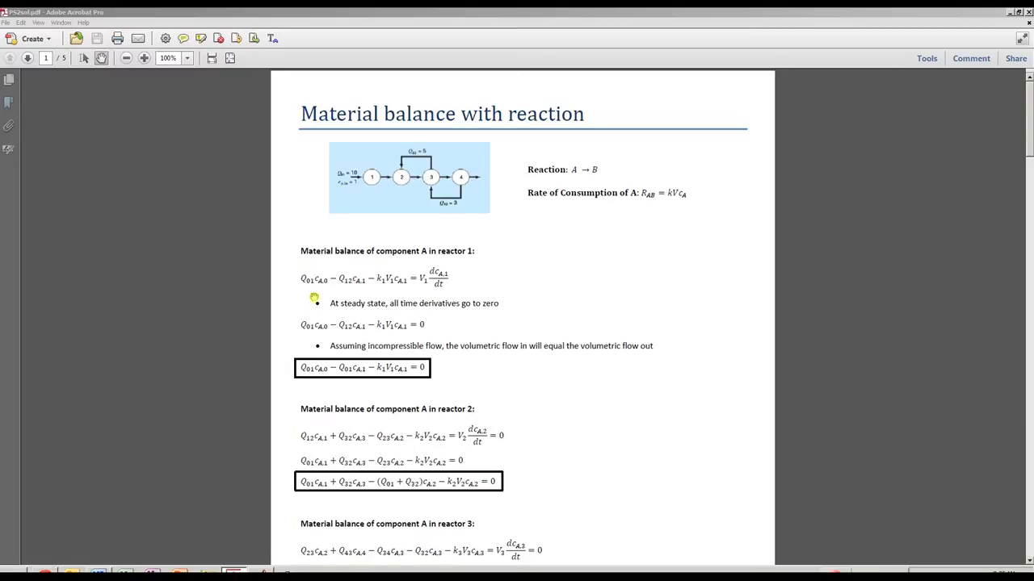
mouse_move(331, 271)
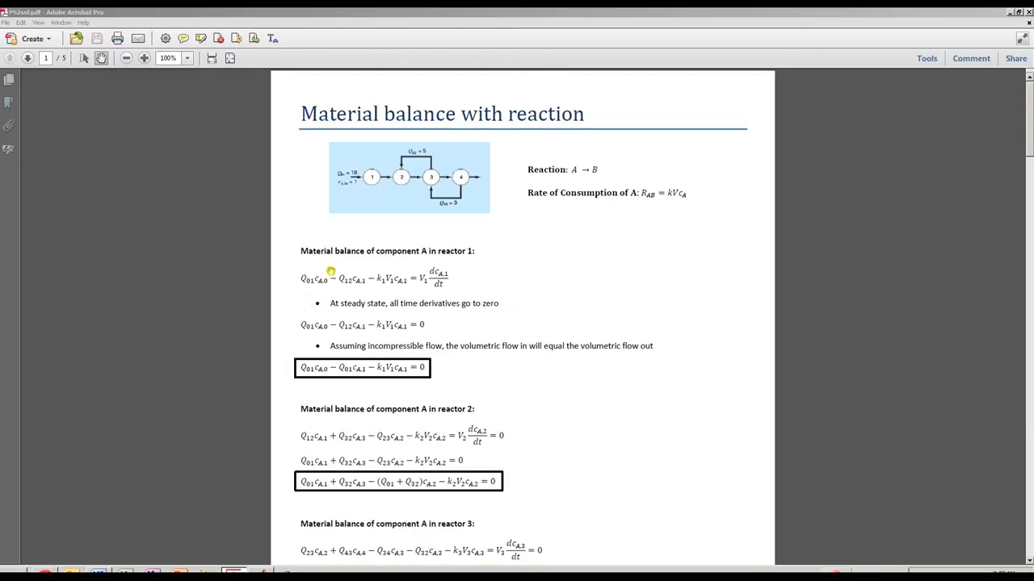
mouse_move(307, 288)
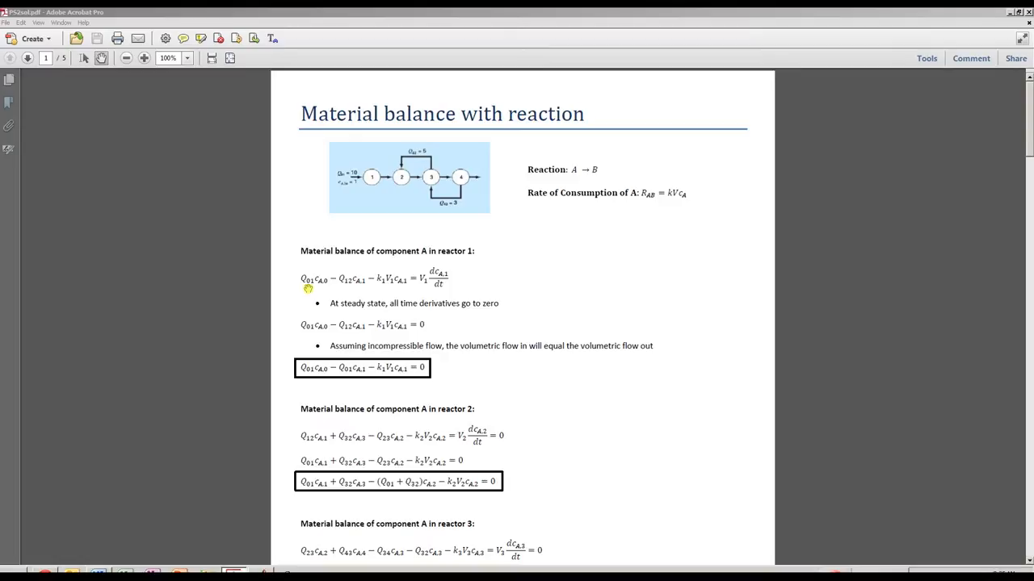
mouse_move(321, 289)
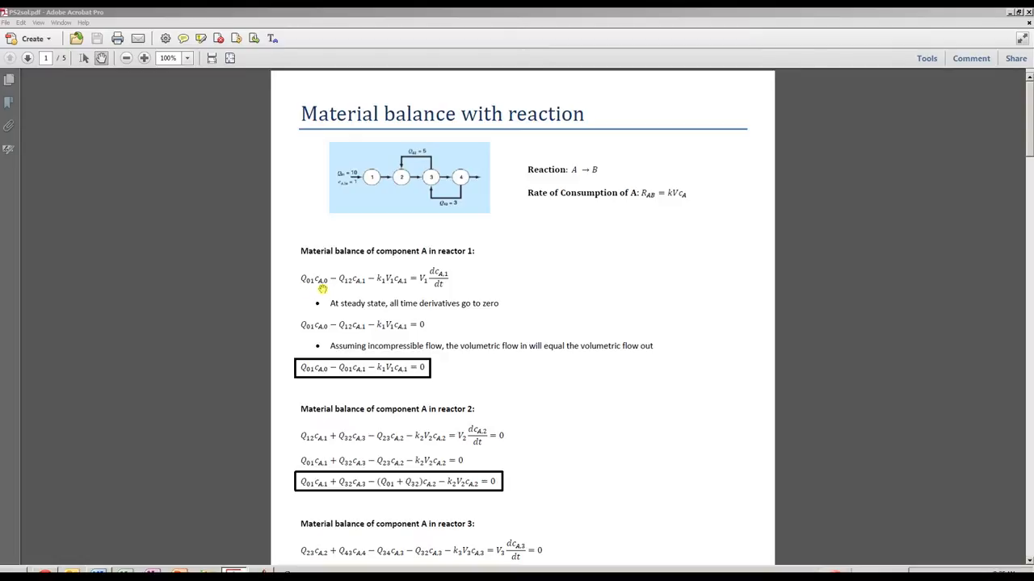
mouse_move(326, 291)
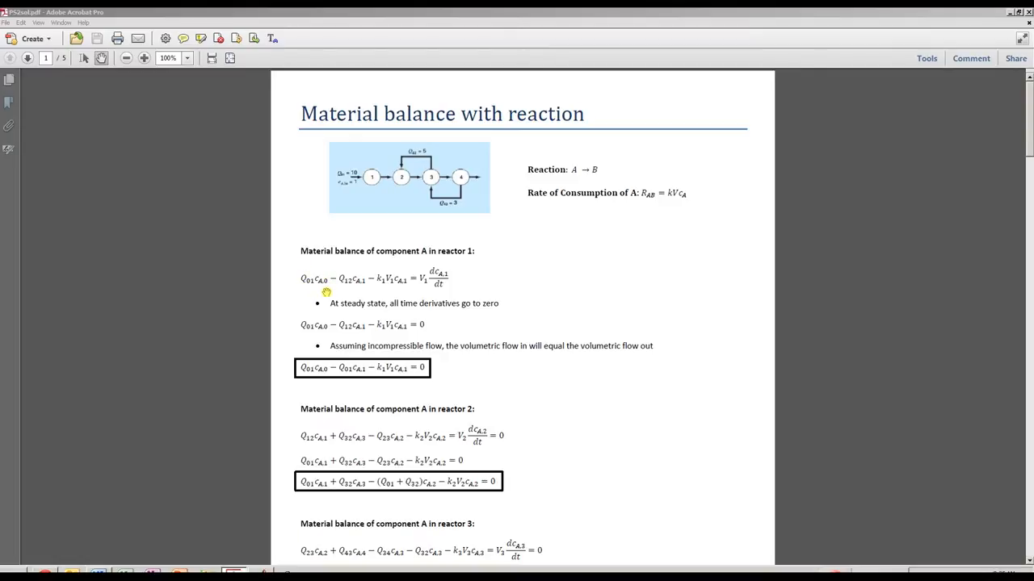
mouse_move(370, 287)
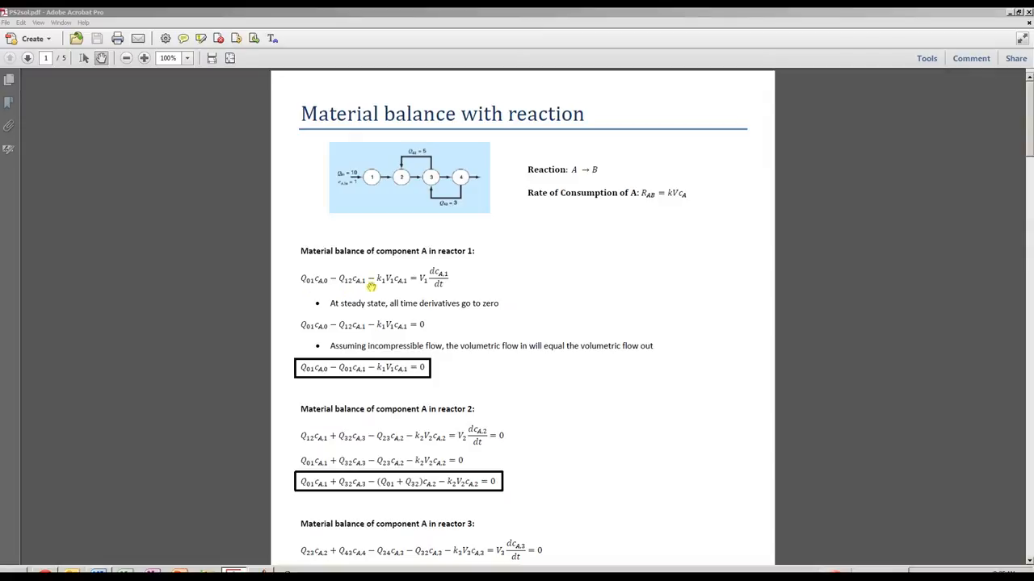
mouse_move(365, 268)
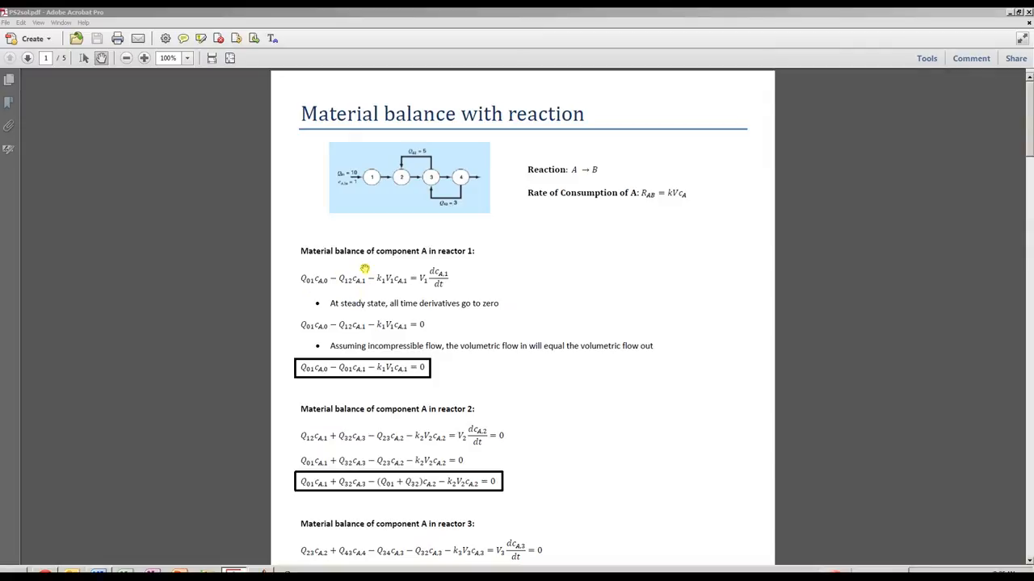
mouse_move(382, 181)
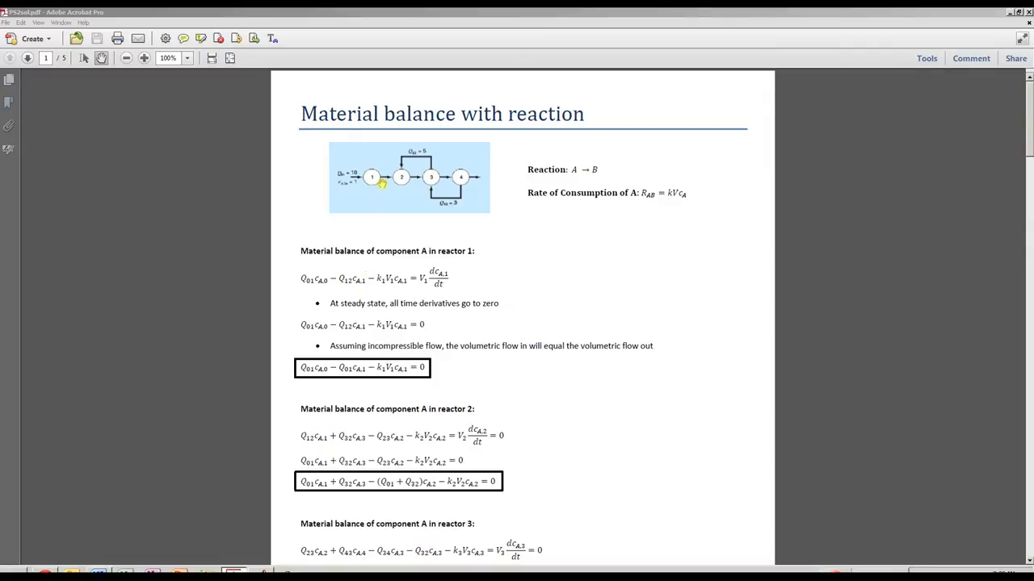
mouse_move(362, 284)
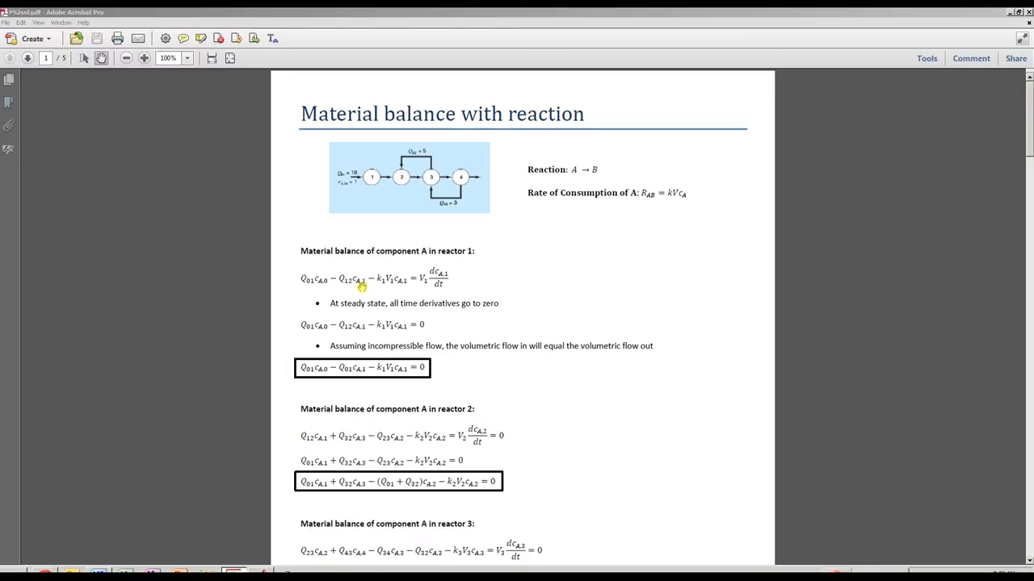
mouse_move(320, 290)
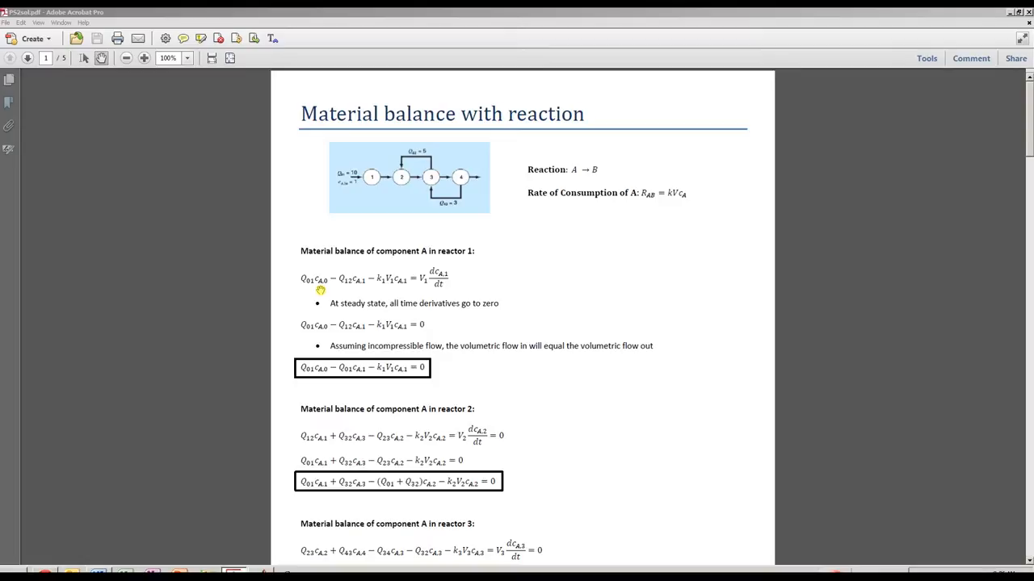
mouse_move(351, 297)
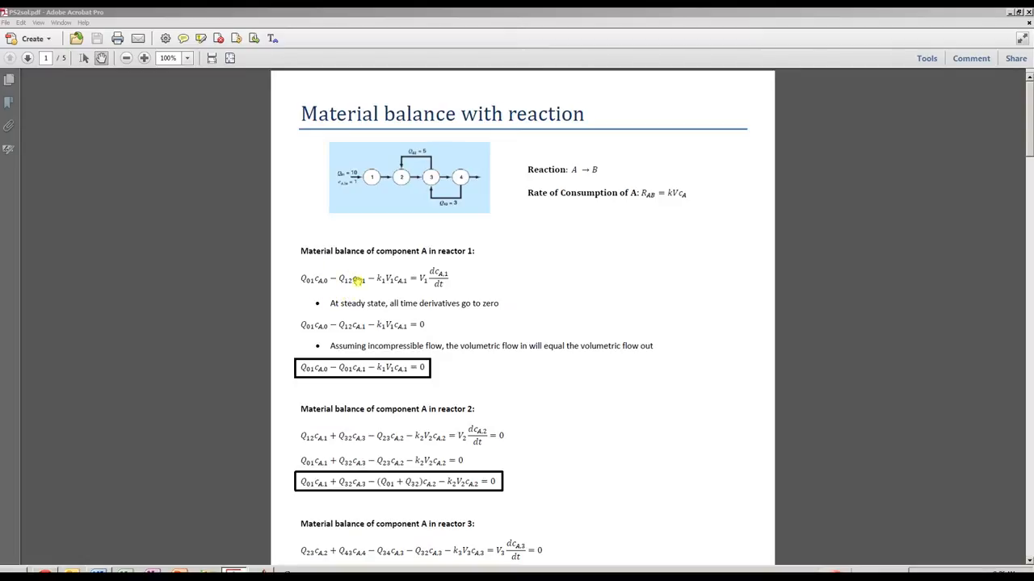
mouse_move(384, 223)
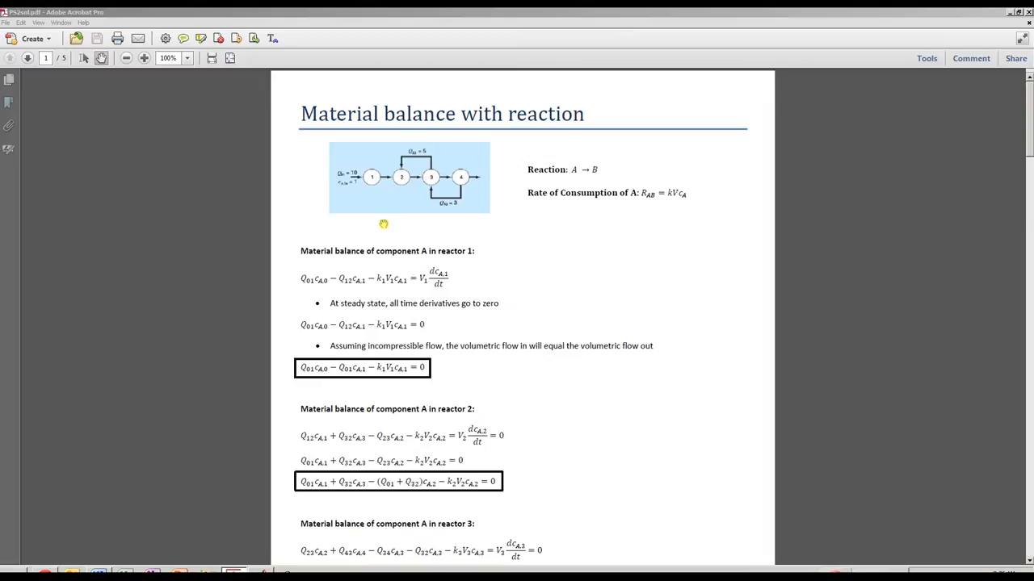
mouse_move(375, 287)
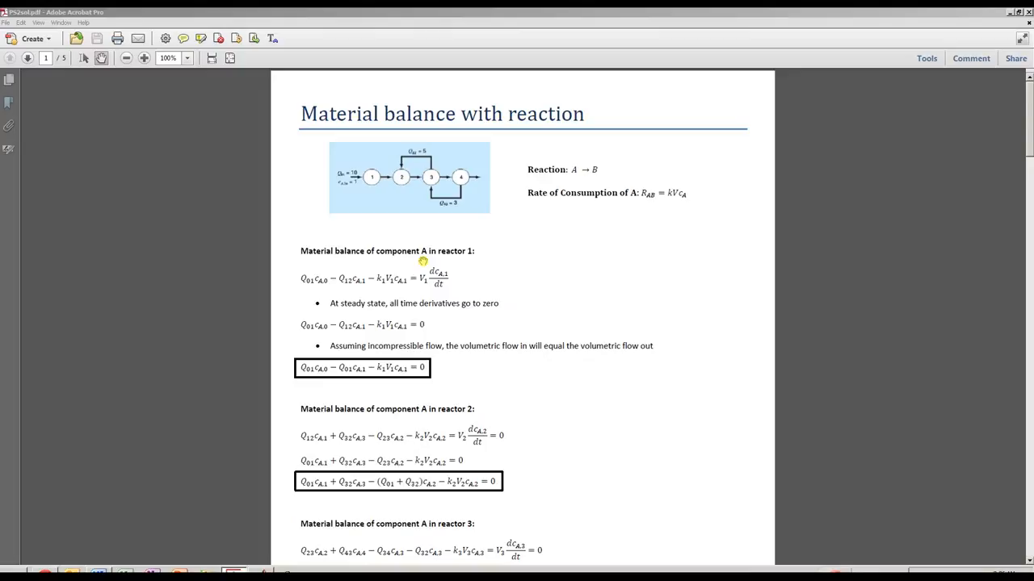
mouse_move(365, 267)
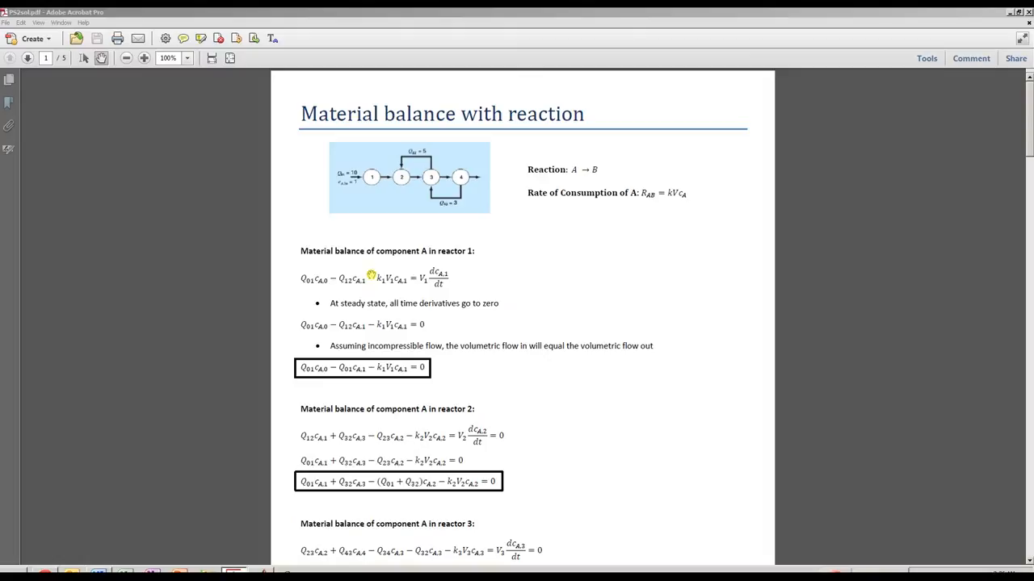
mouse_move(388, 294)
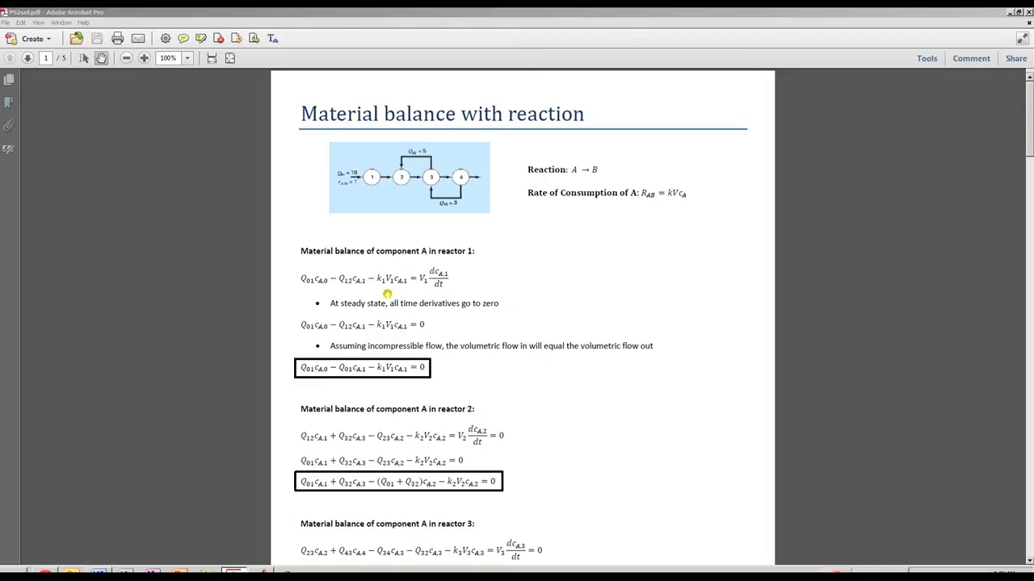
mouse_move(458, 278)
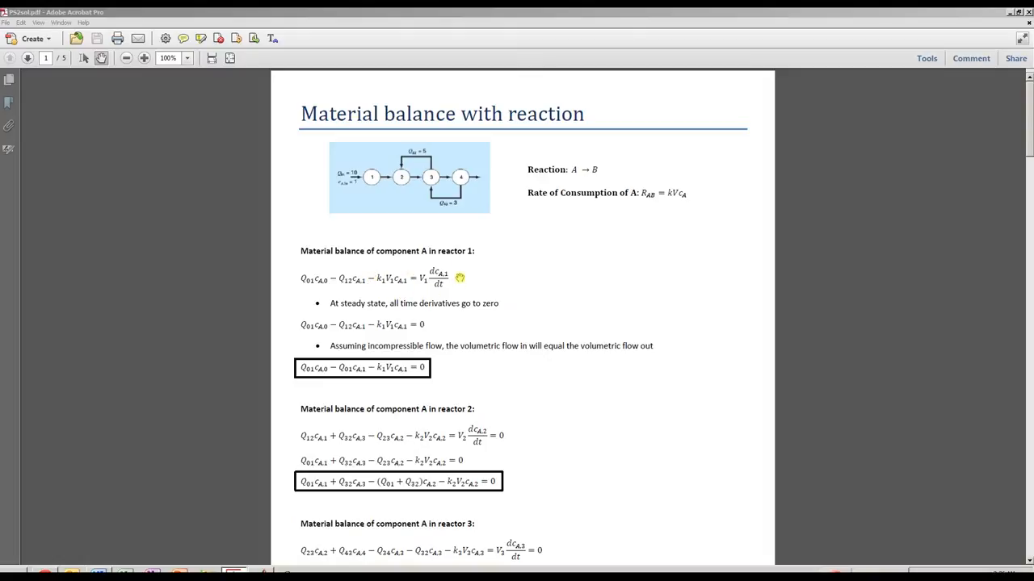
mouse_move(423, 281)
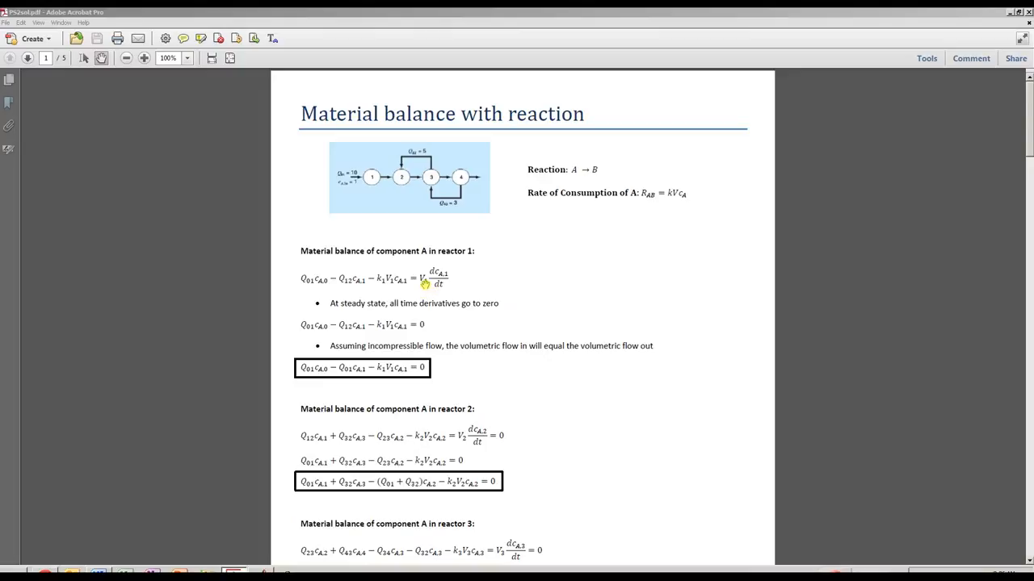
mouse_move(423, 287)
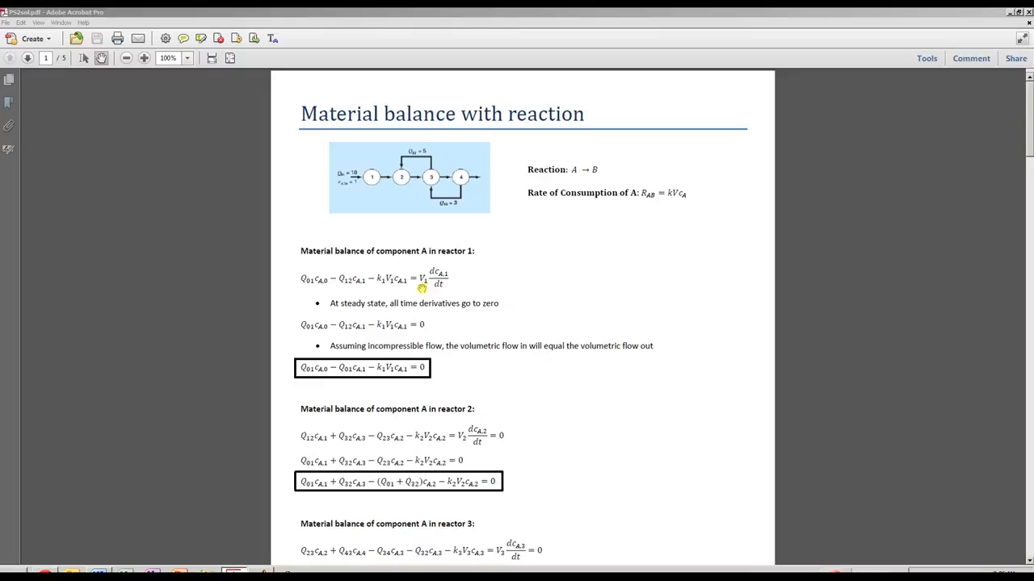
mouse_move(394, 239)
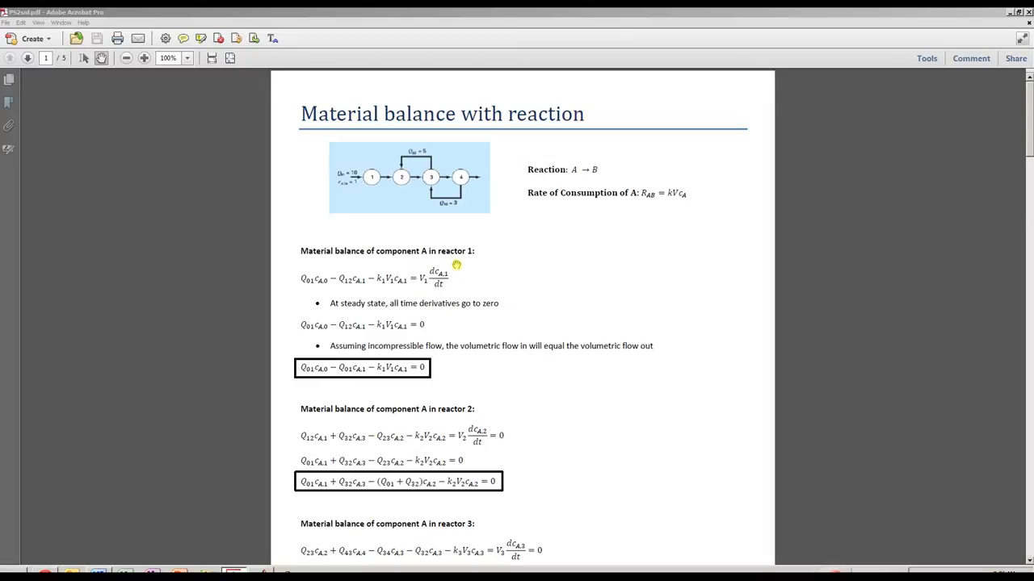
mouse_move(452, 294)
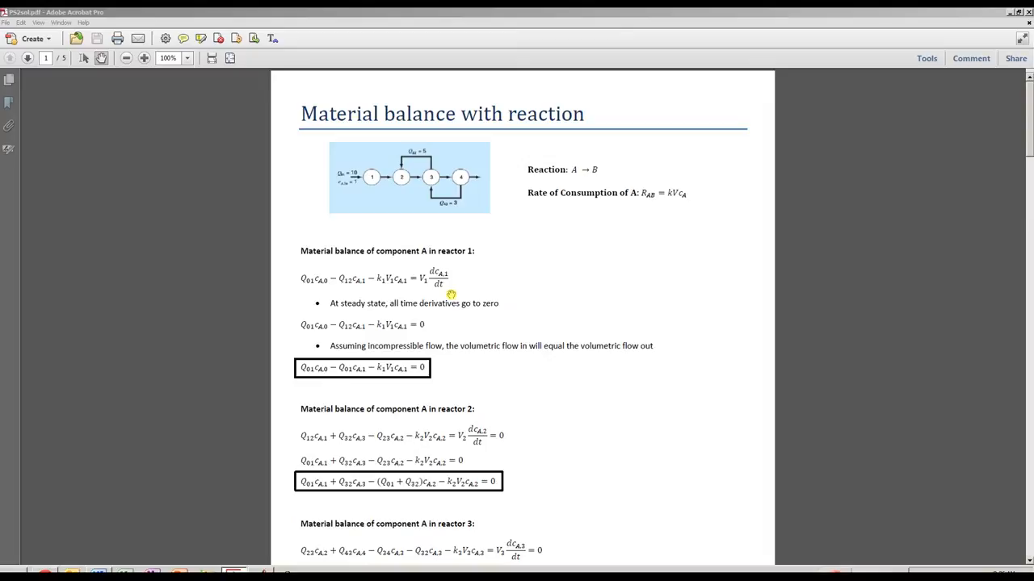
mouse_move(377, 200)
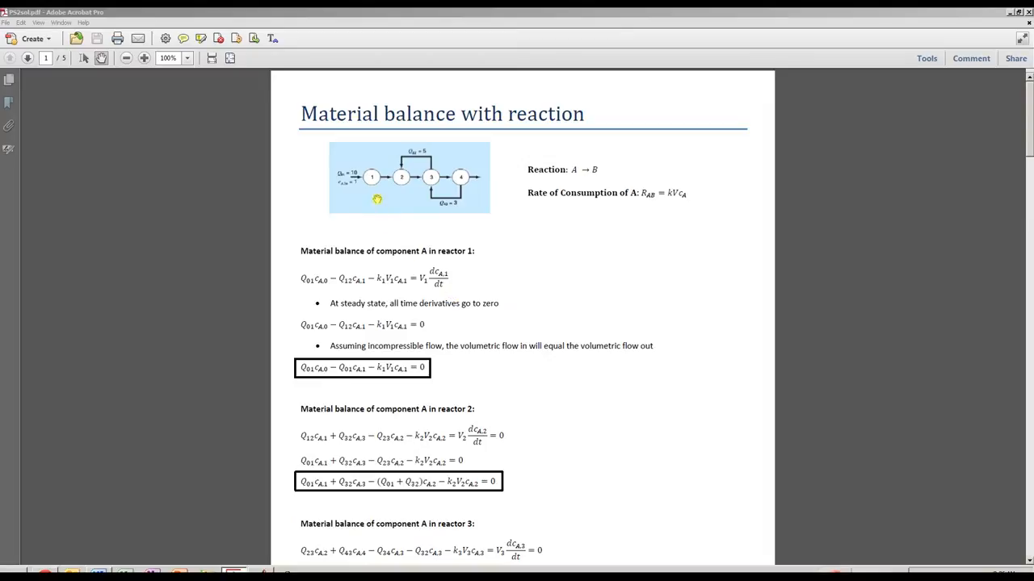
mouse_move(449, 286)
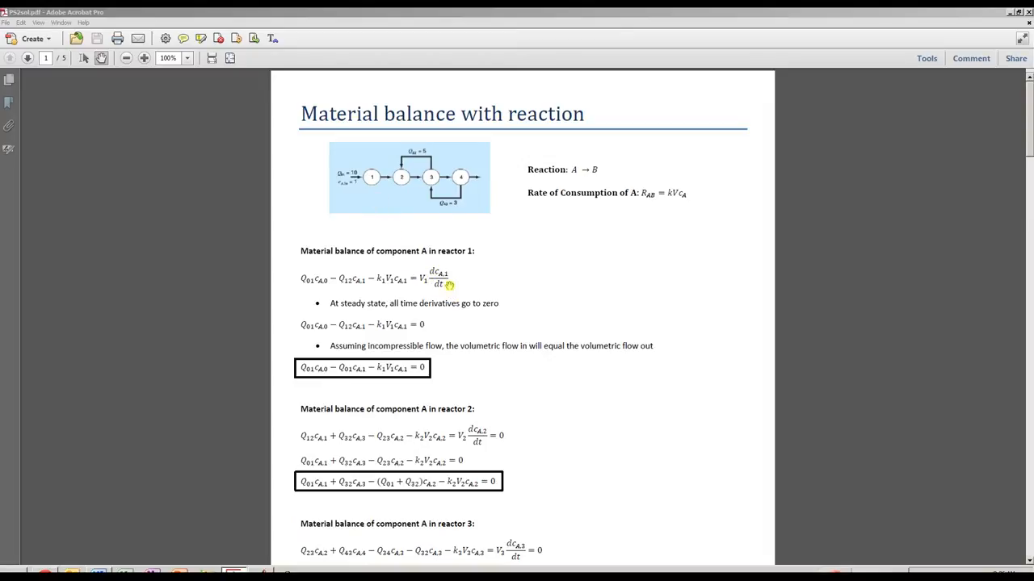
mouse_move(425, 292)
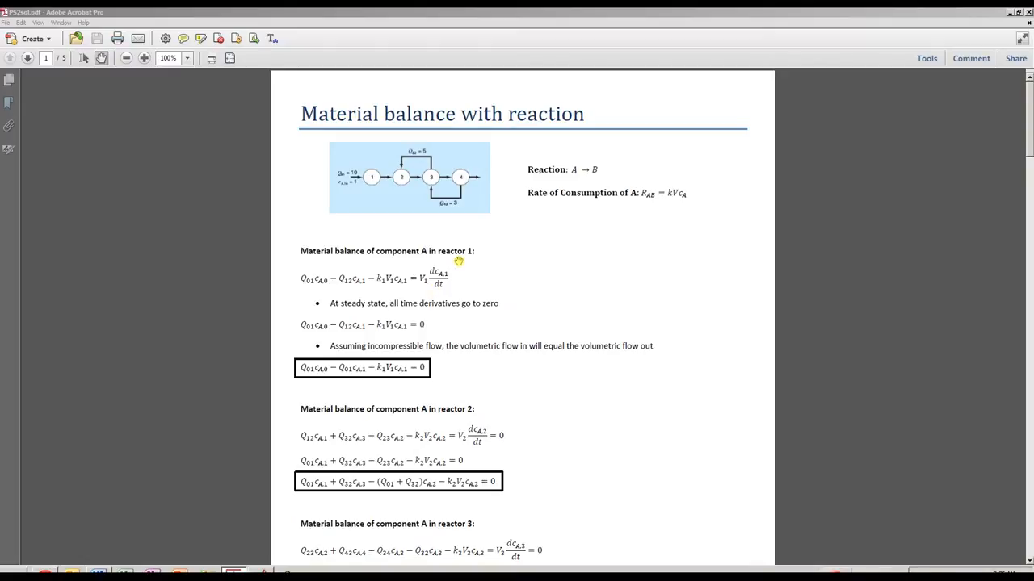
mouse_move(478, 329)
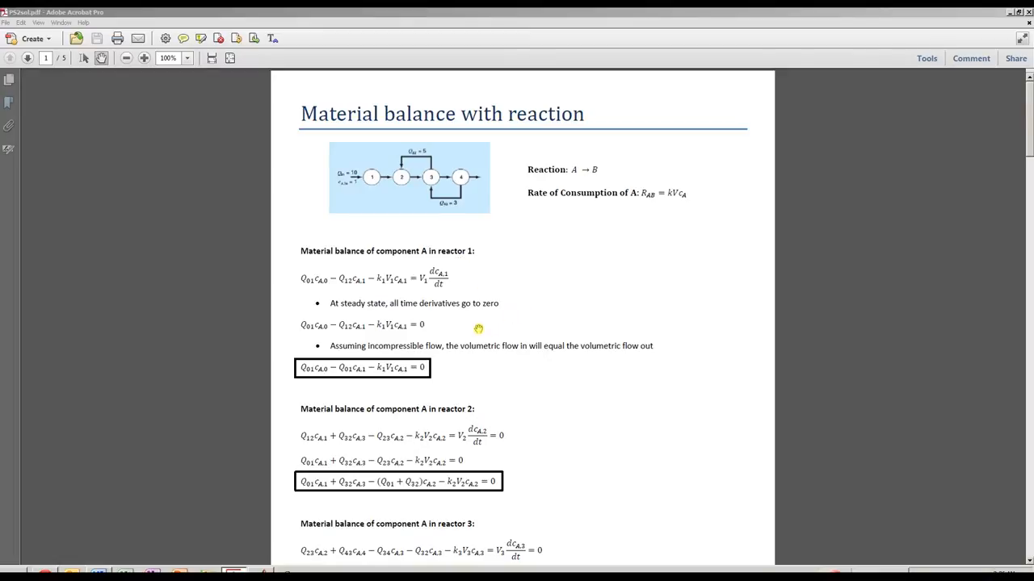
mouse_move(352, 326)
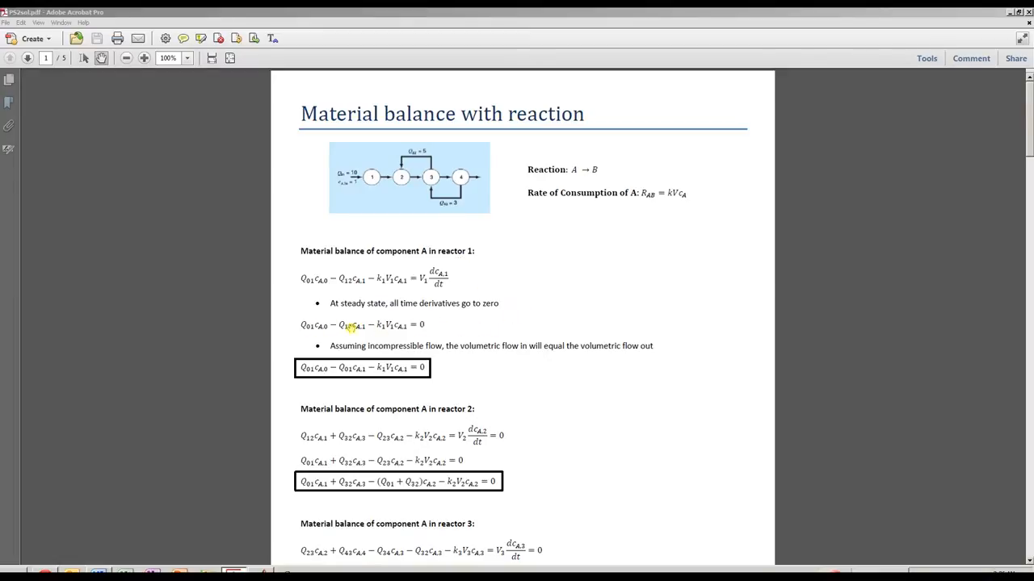
mouse_move(327, 345)
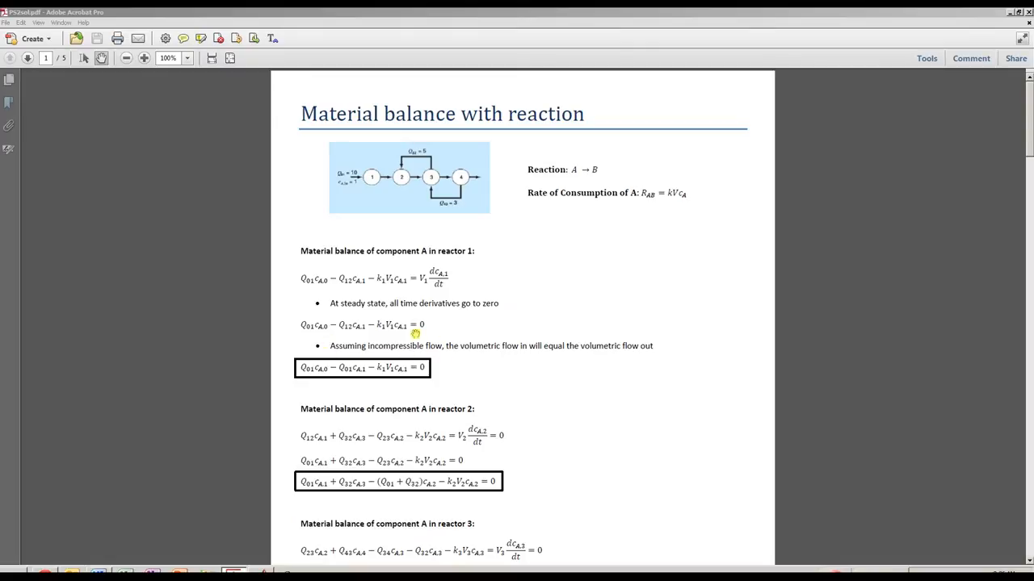
mouse_move(449, 339)
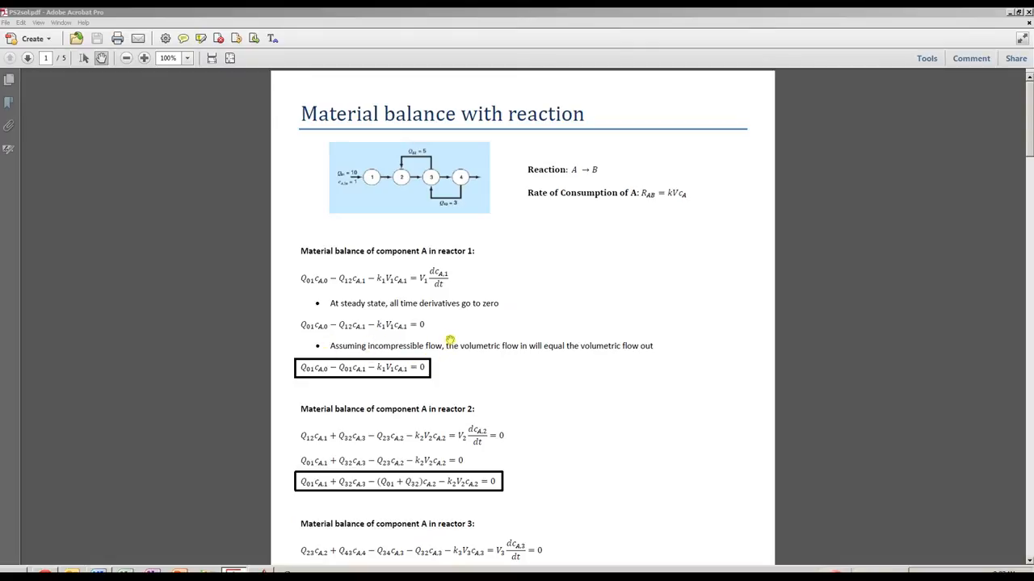
mouse_move(582, 361)
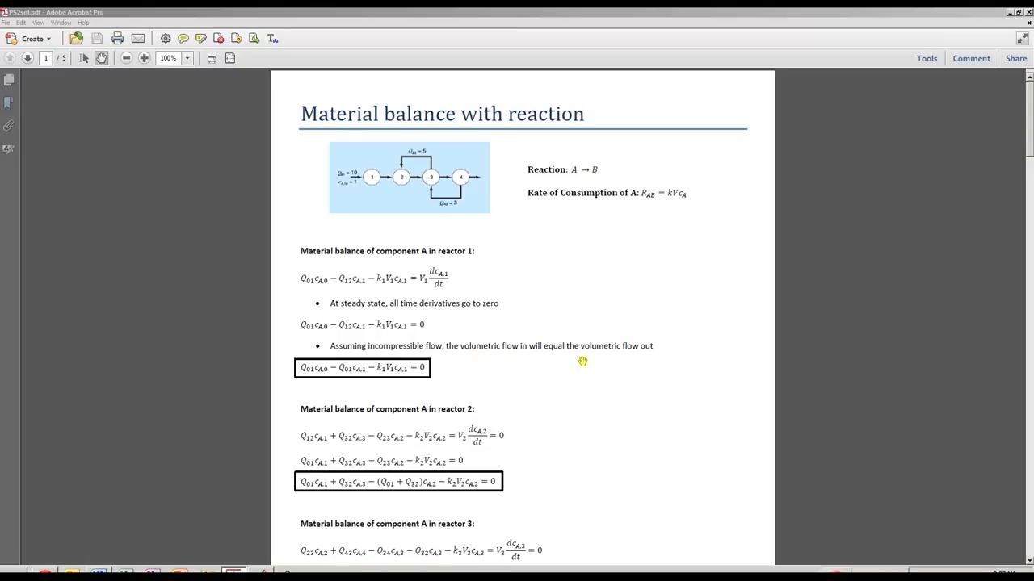
mouse_move(381, 201)
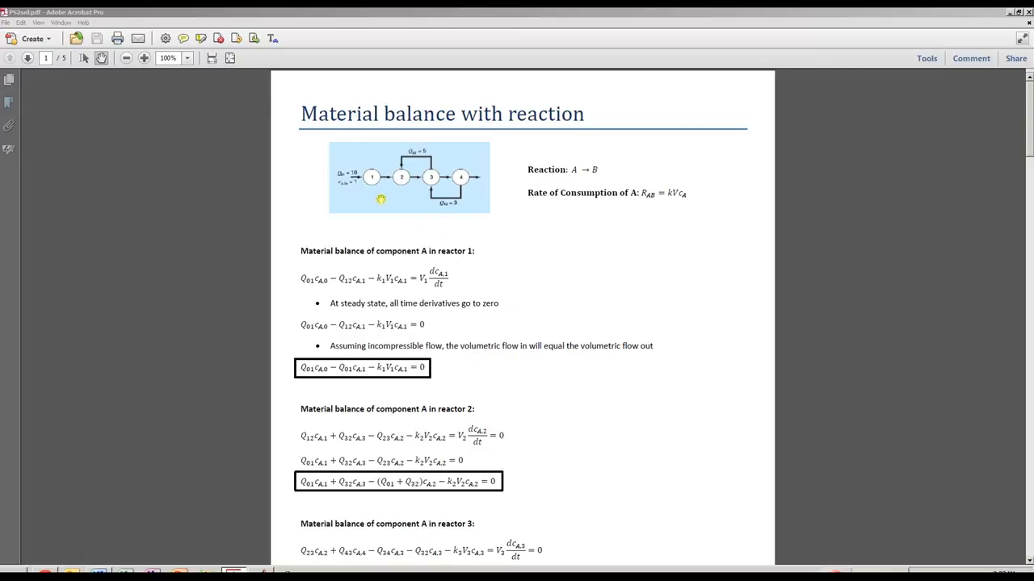
mouse_move(307, 385)
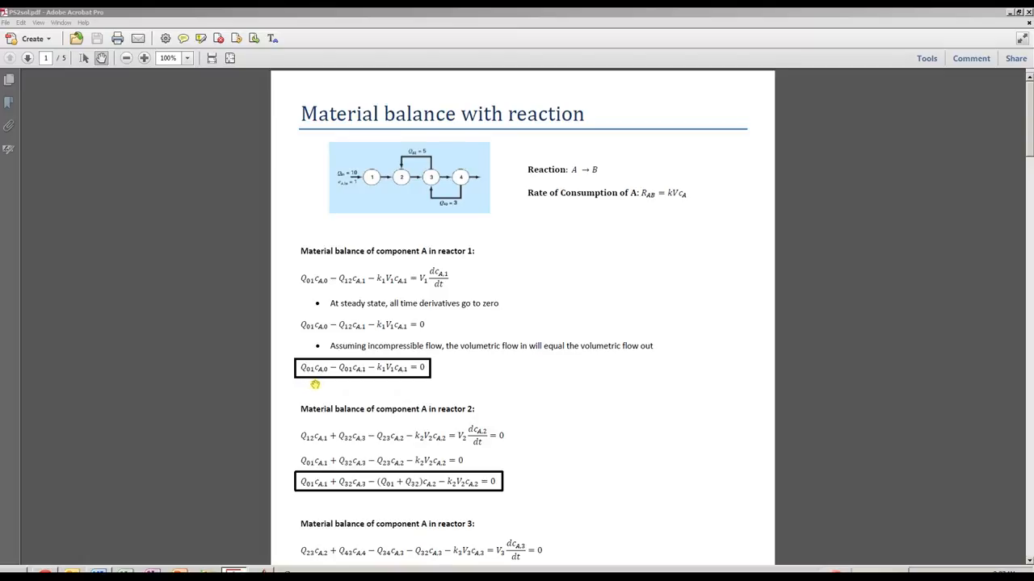
mouse_move(352, 383)
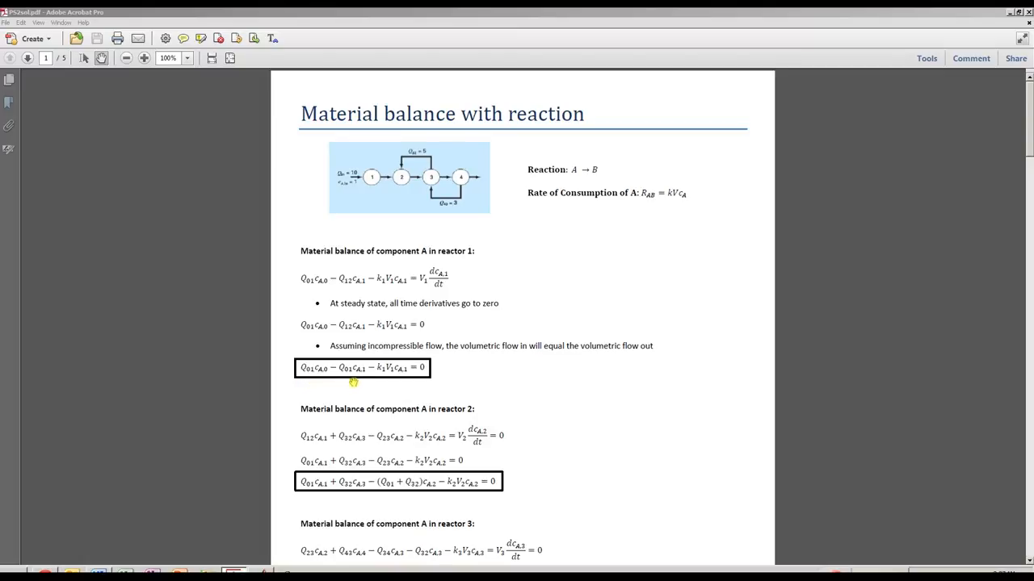
mouse_move(378, 386)
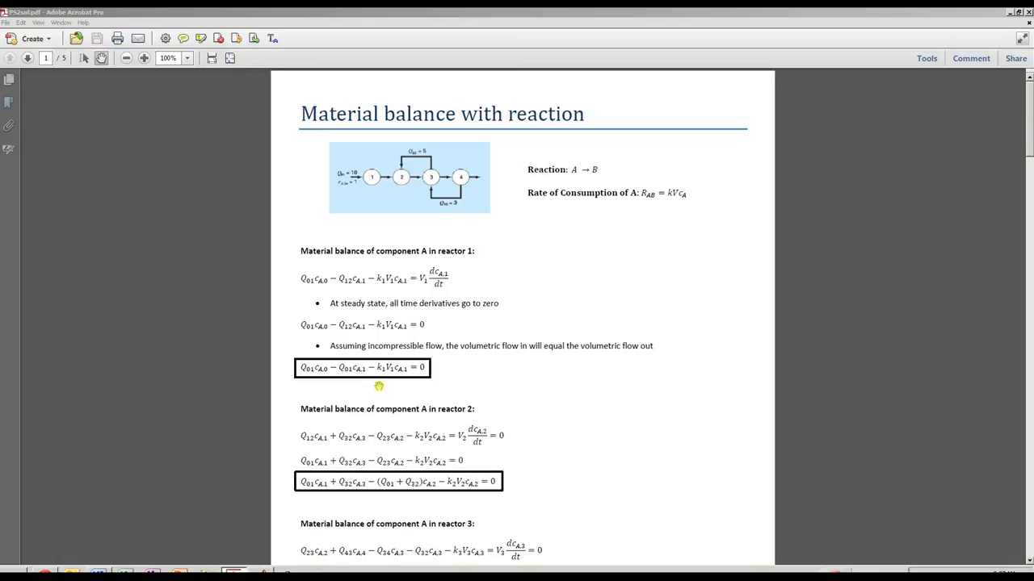
mouse_move(385, 385)
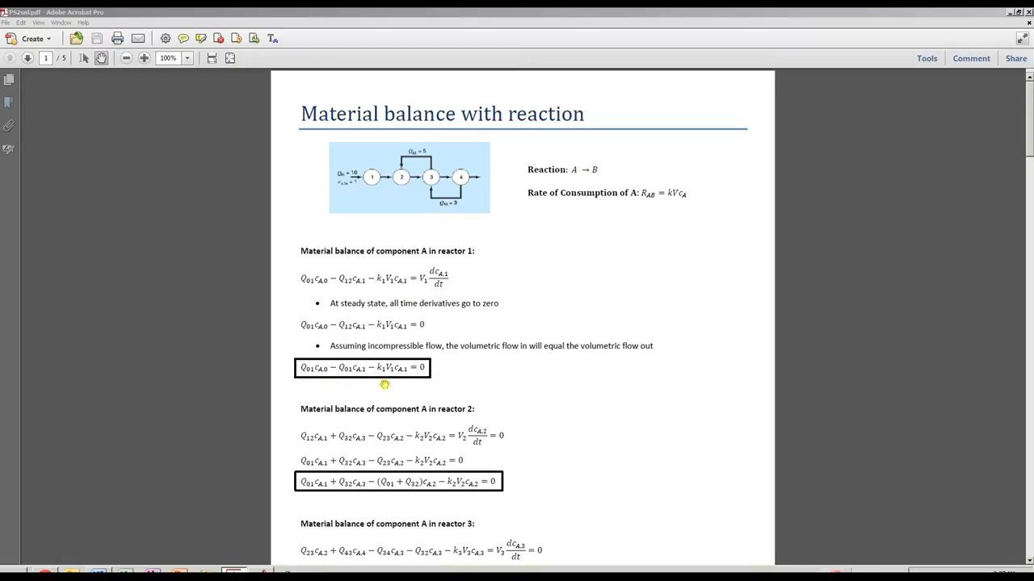
mouse_move(420, 393)
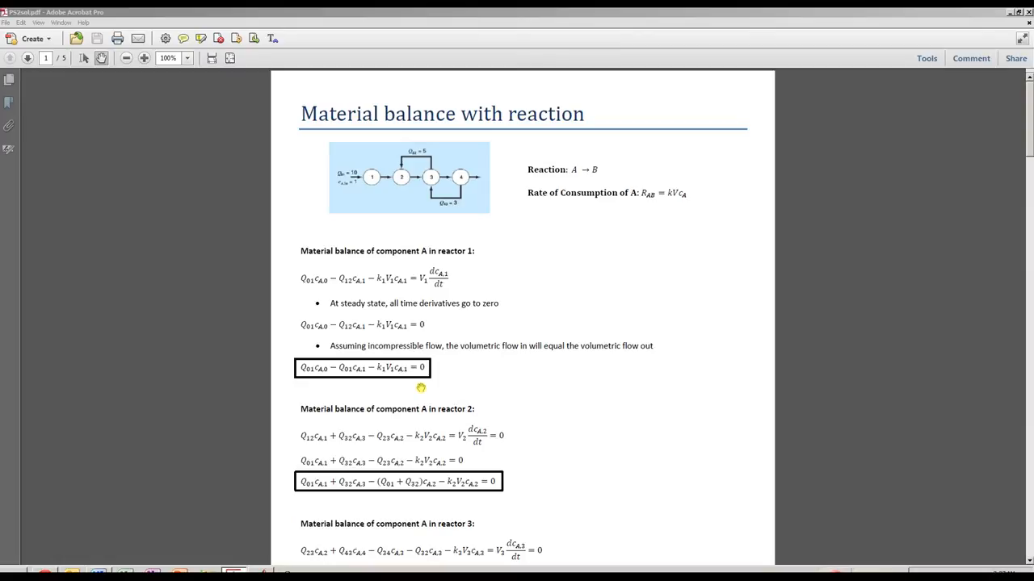
mouse_move(504, 402)
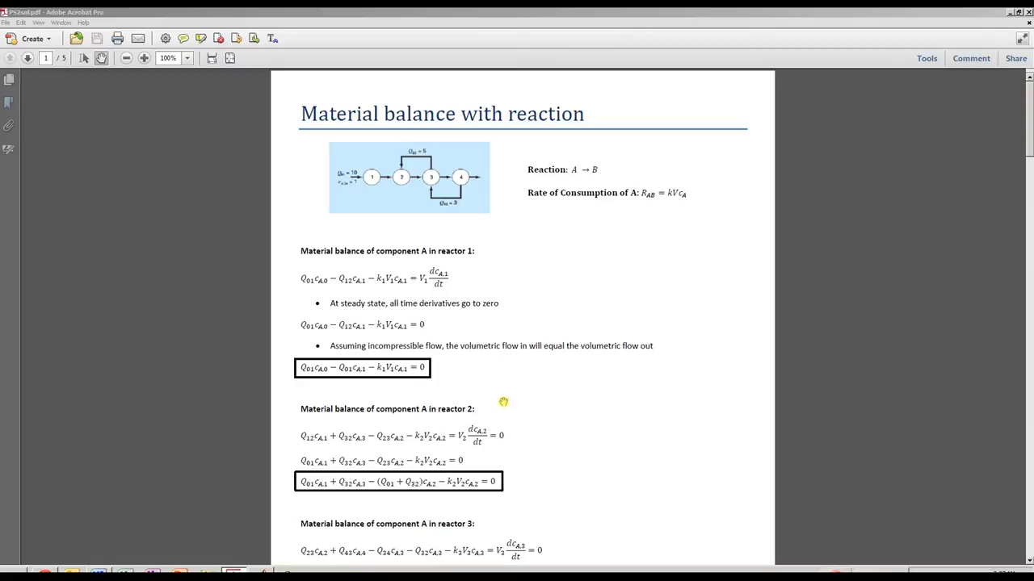
mouse_move(490, 396)
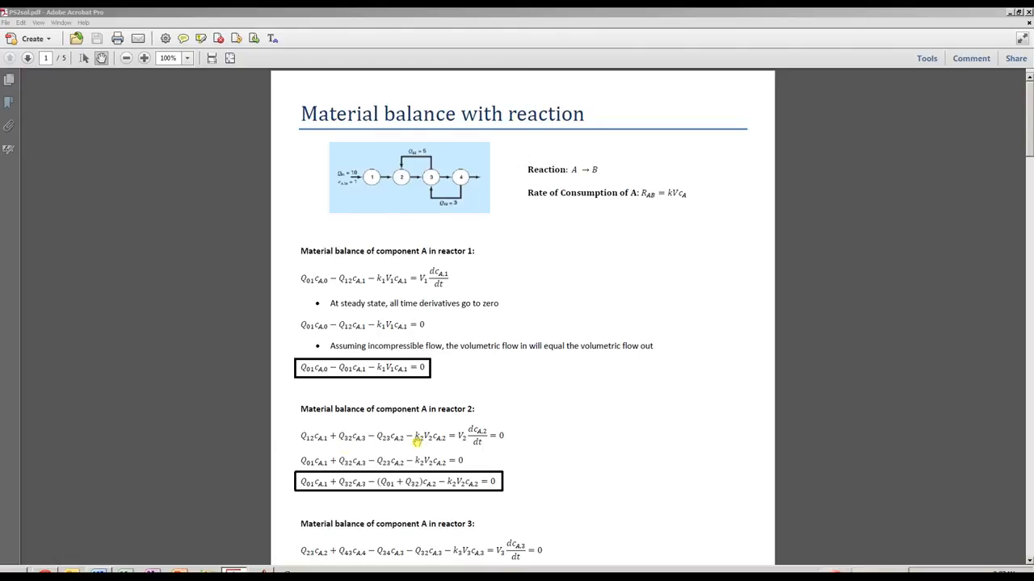
Step: Scroll down past the component B balances and flow rates to the linear equation system page
scroll("down", 3)
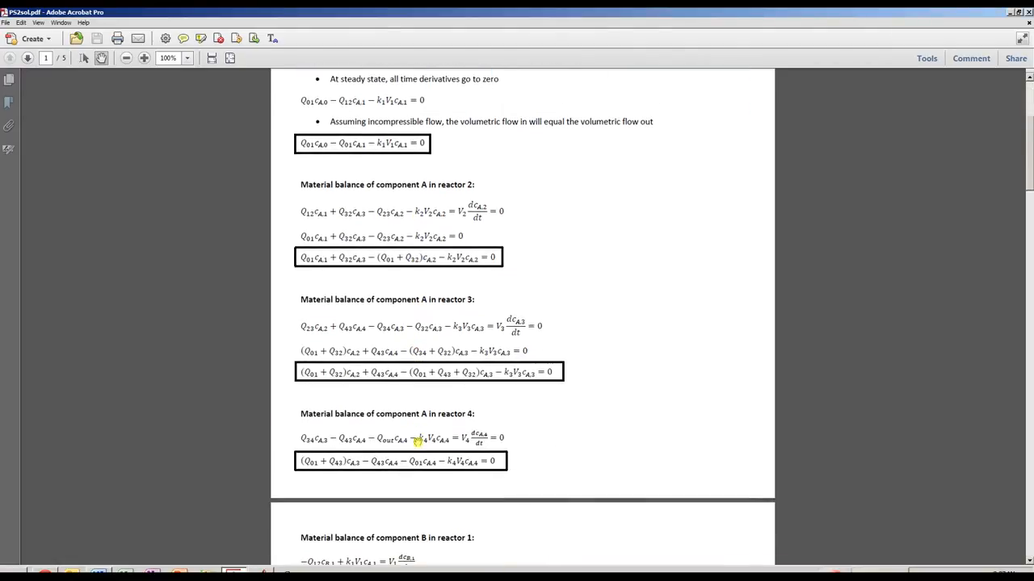
scroll("down", 3)
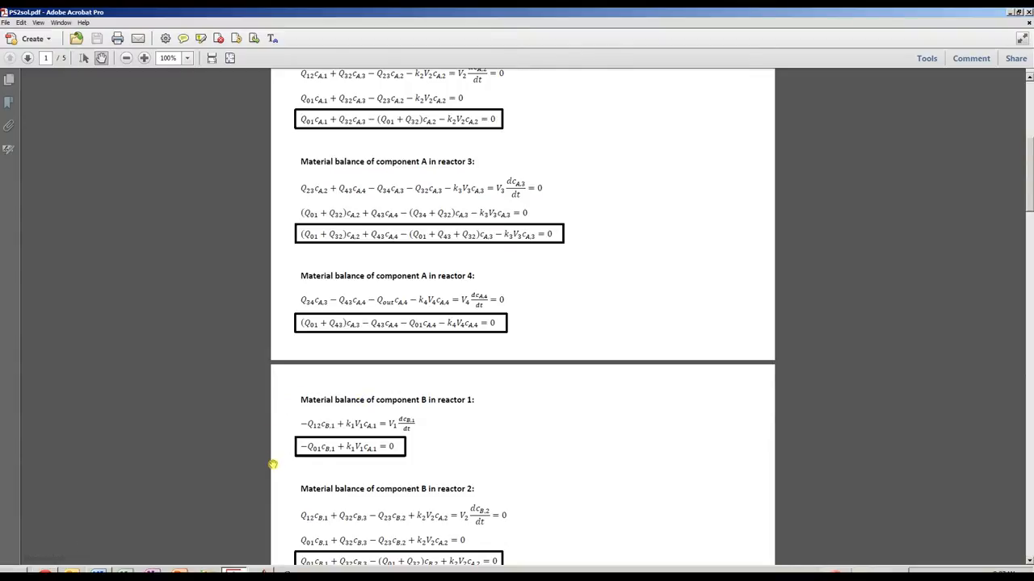
scroll("down", 3)
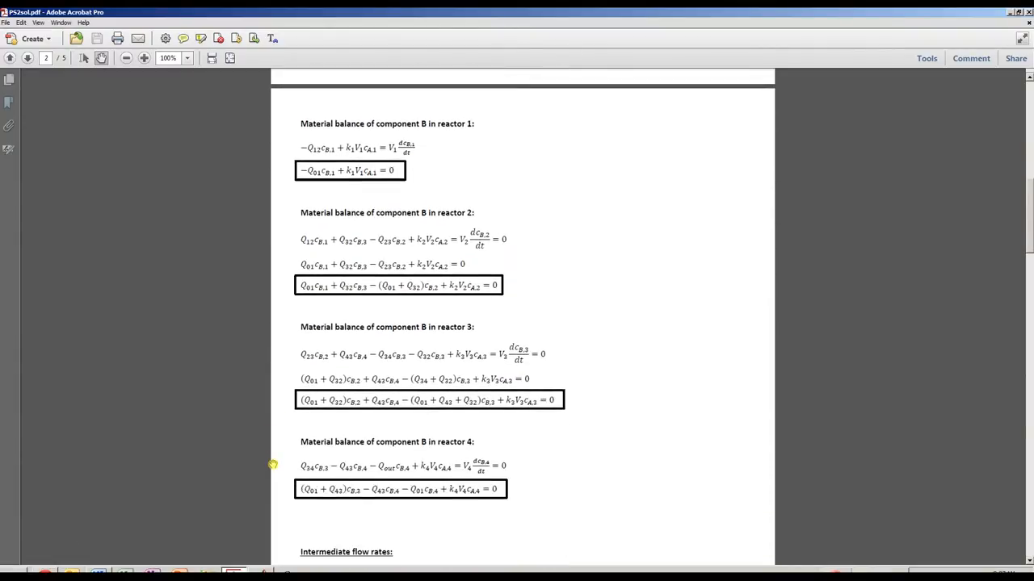
scroll("down", 3)
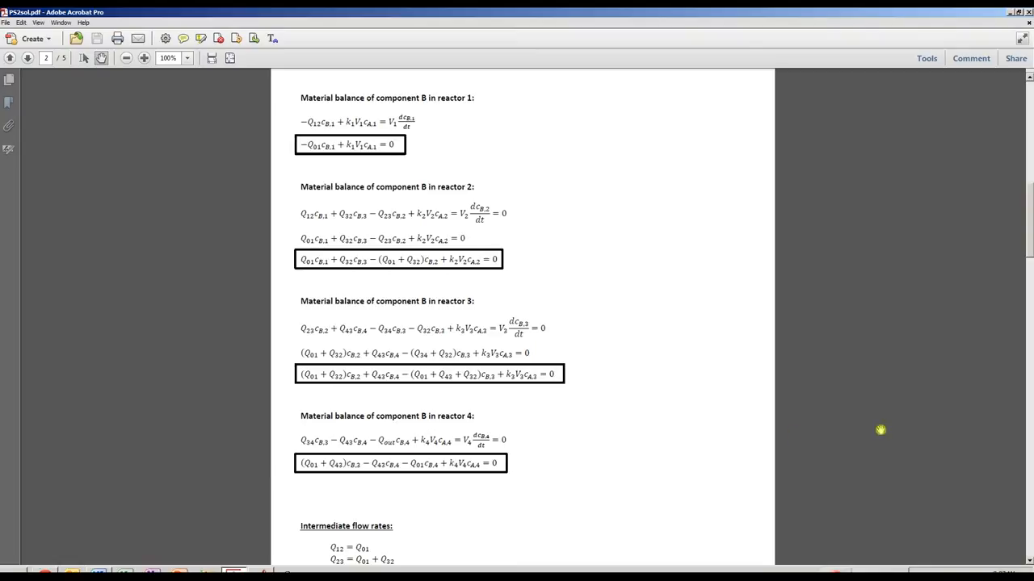
scroll("down", 3)
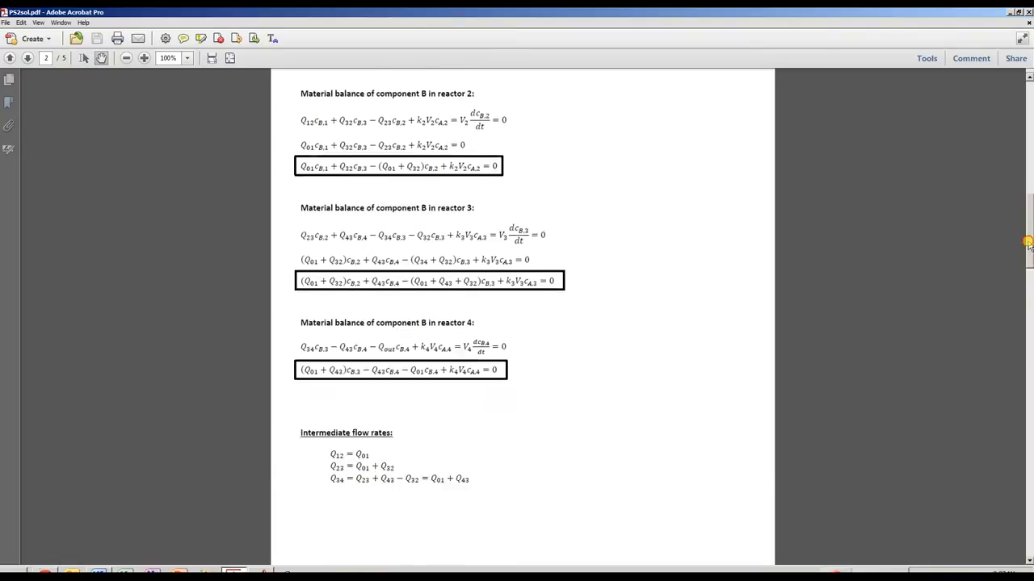
scroll("down", 3)
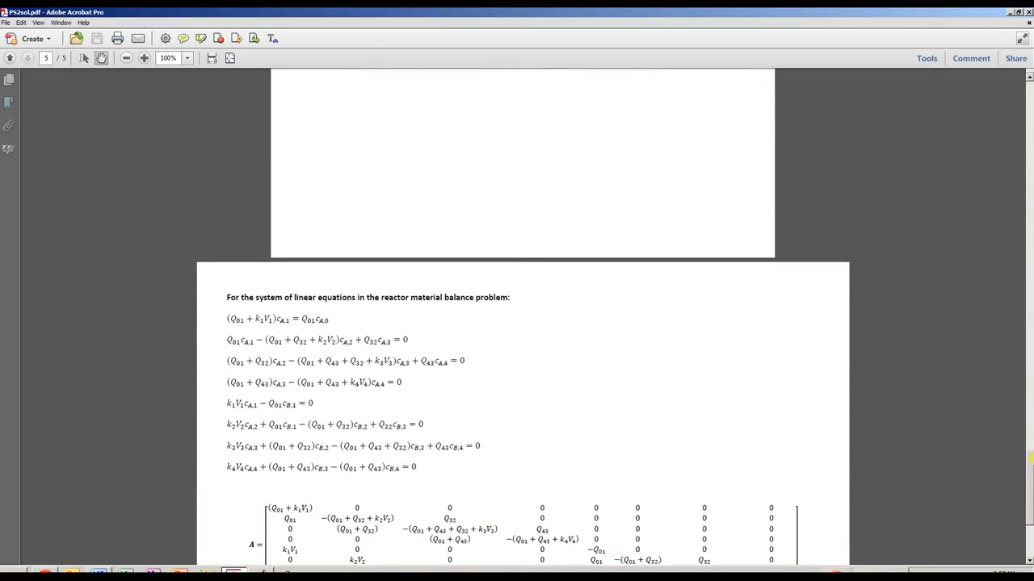
Step: Scroll slightly so matrix A and vectors x and b are fully visible
scroll("down", 3)
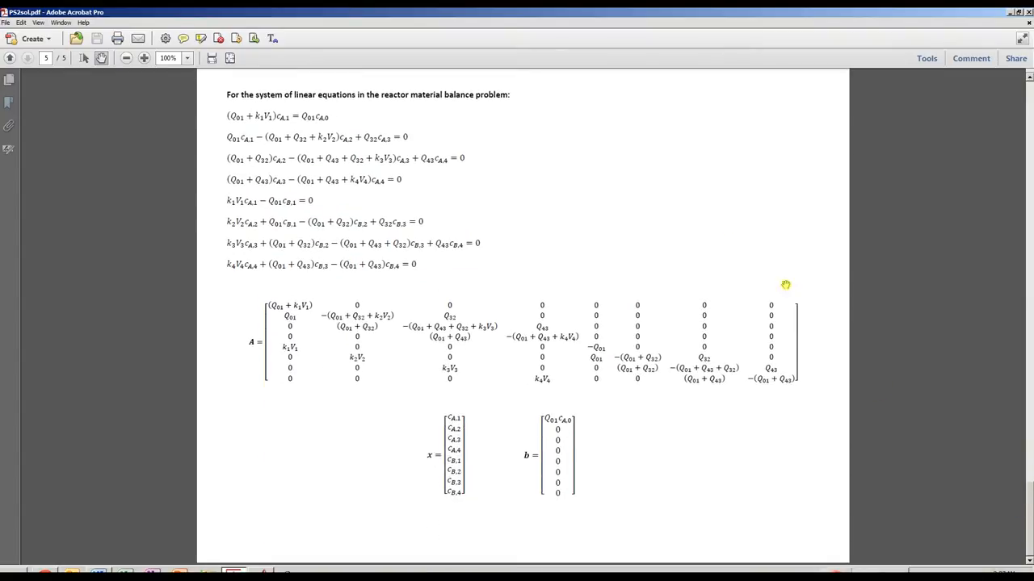
mouse_move(197, 249)
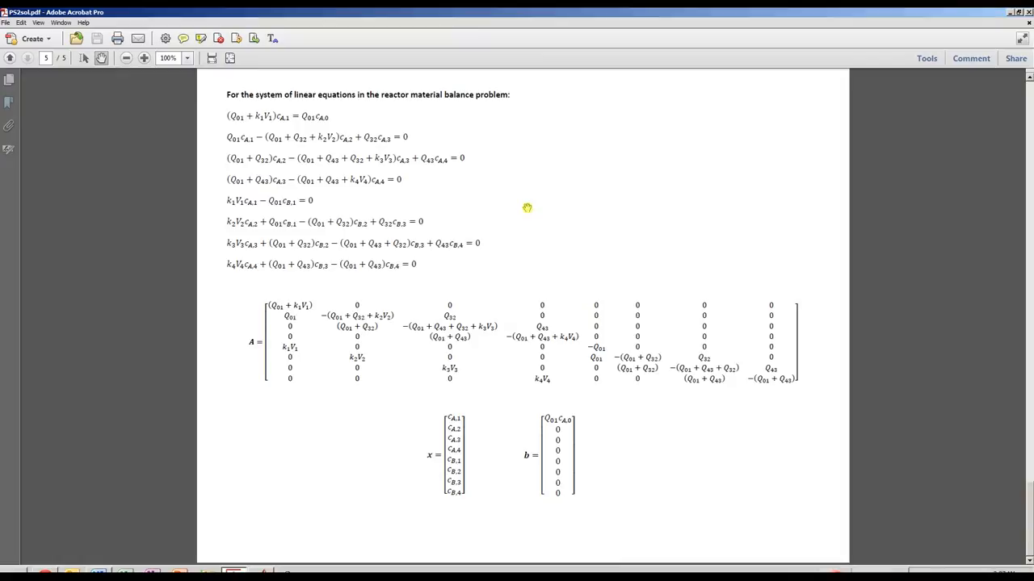
mouse_move(428, 113)
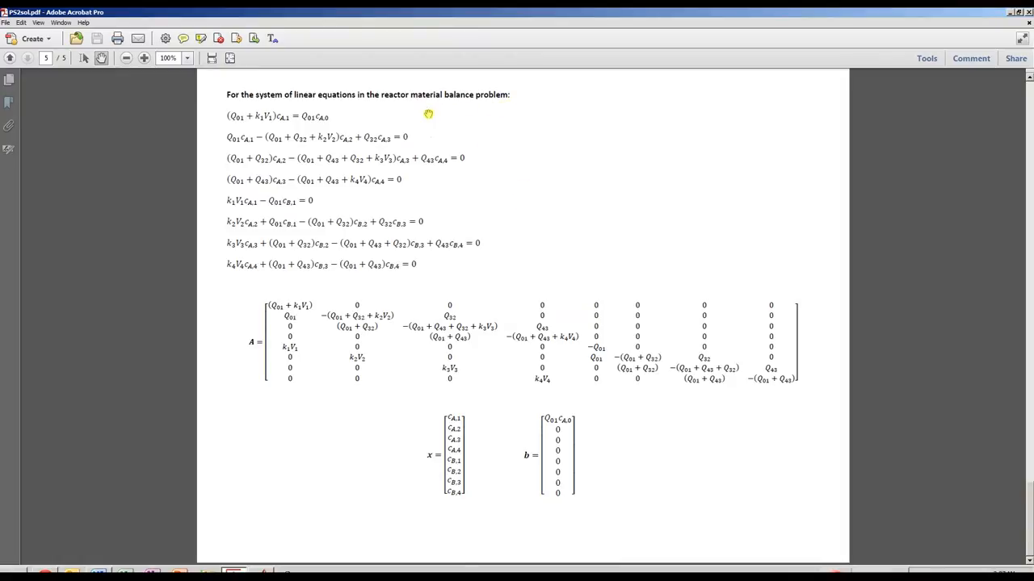
mouse_move(269, 202)
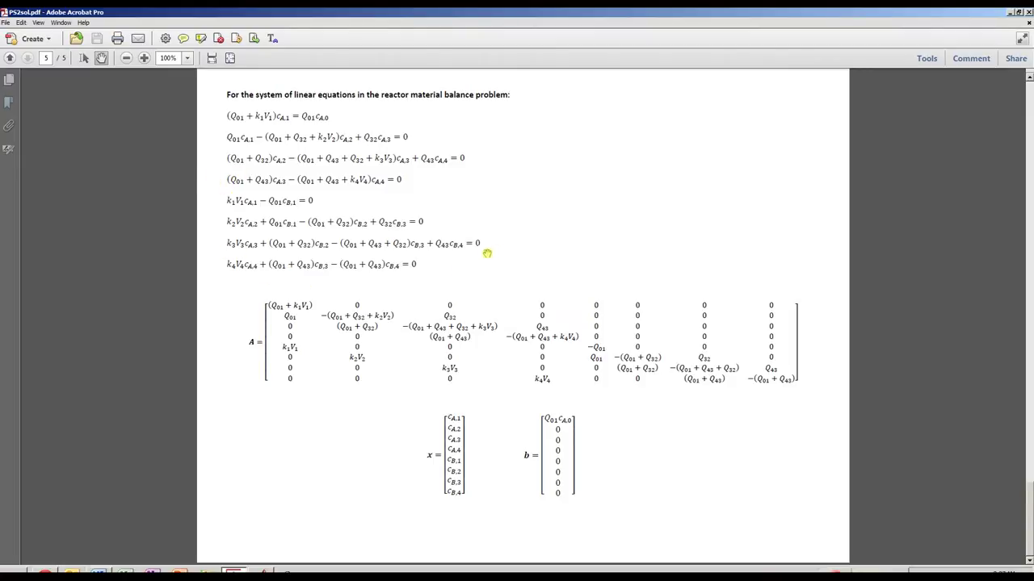
mouse_move(199, 201)
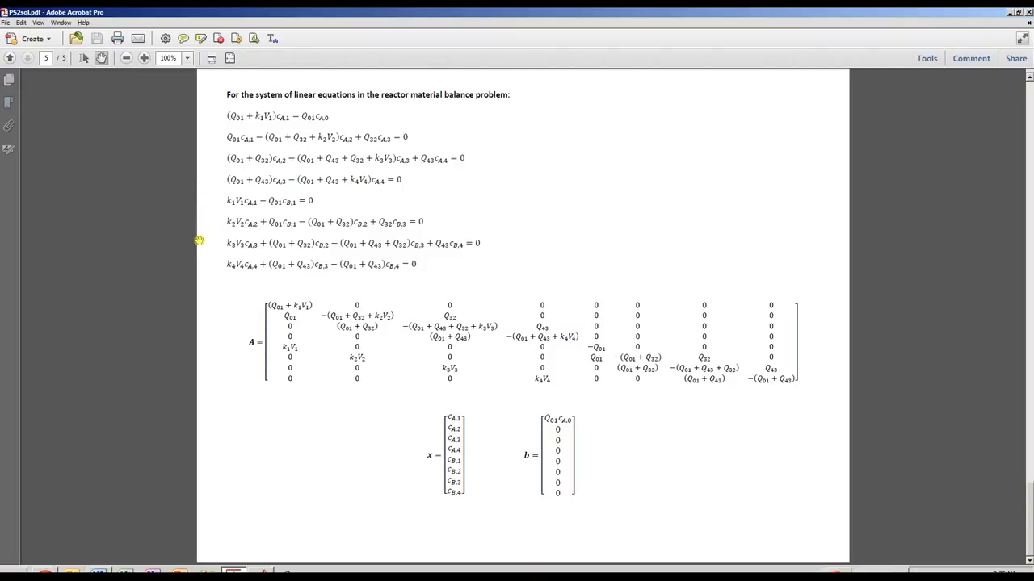
mouse_move(141, 320)
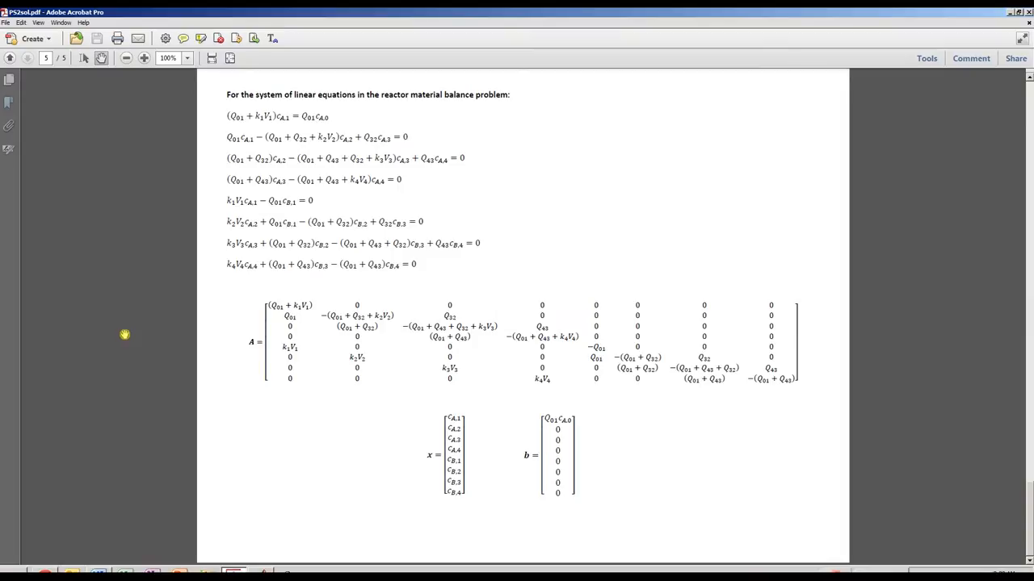
mouse_move(216, 284)
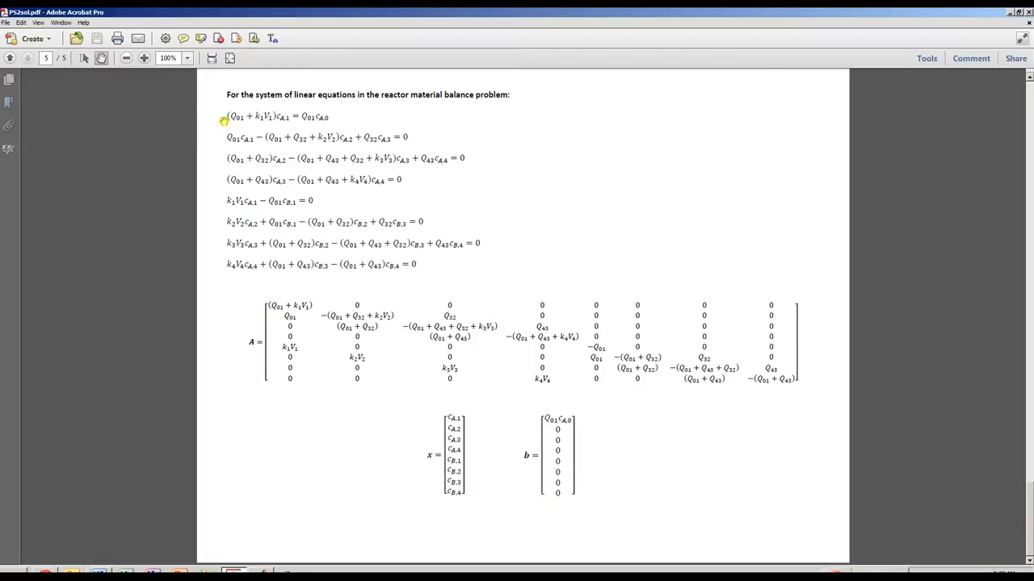
mouse_move(267, 310)
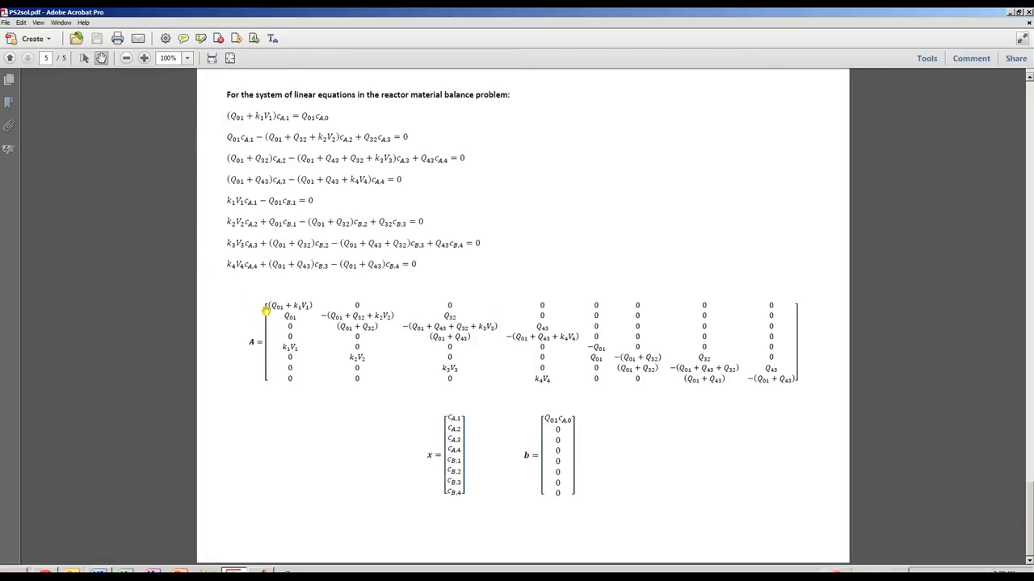
mouse_move(227, 116)
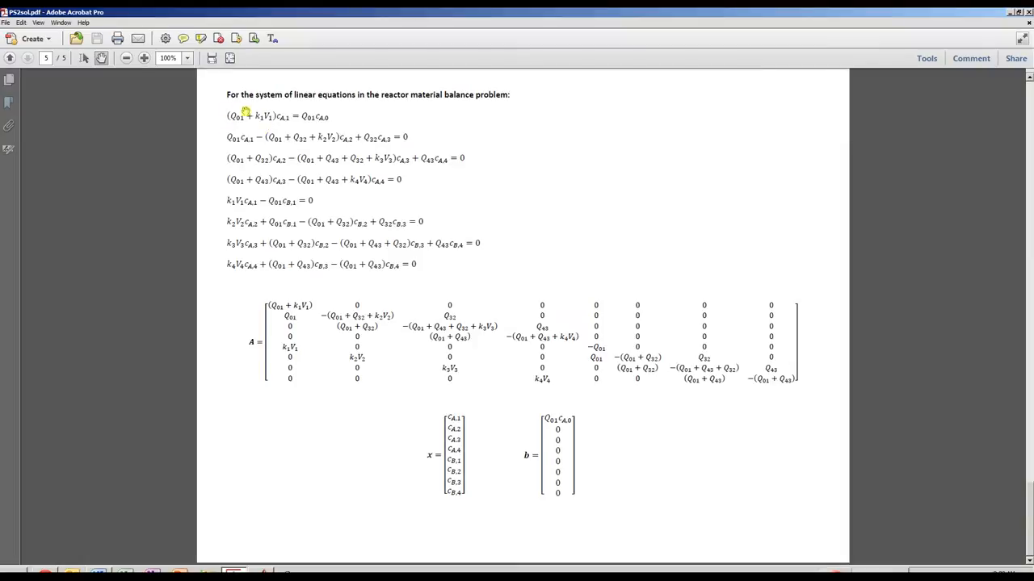
mouse_move(275, 121)
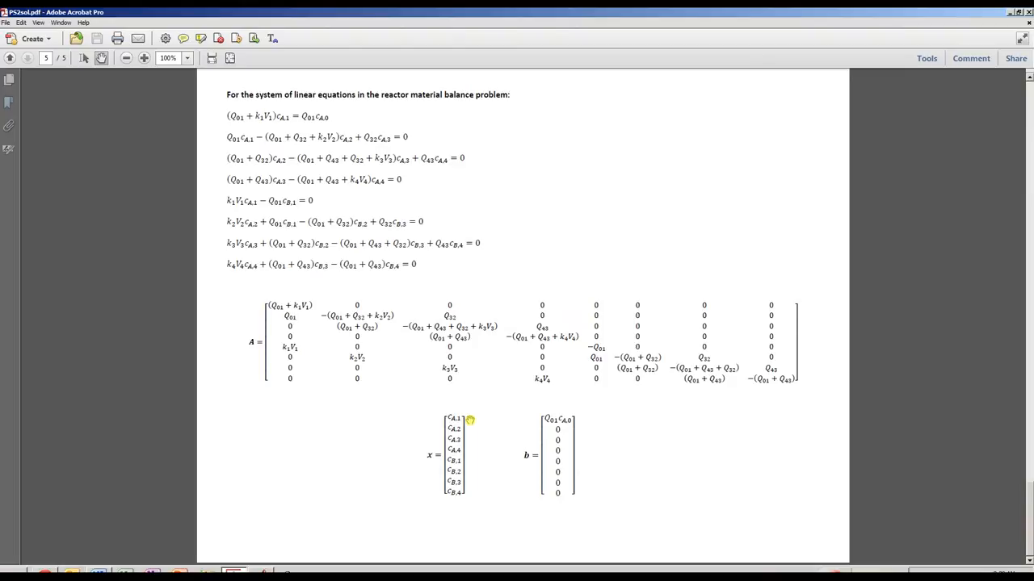
mouse_move(246, 122)
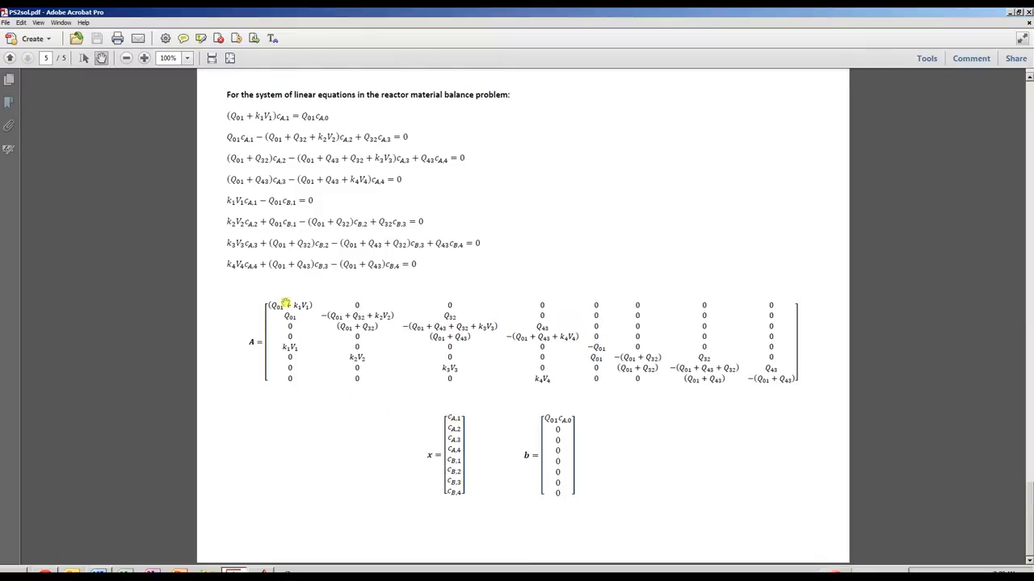
mouse_move(217, 165)
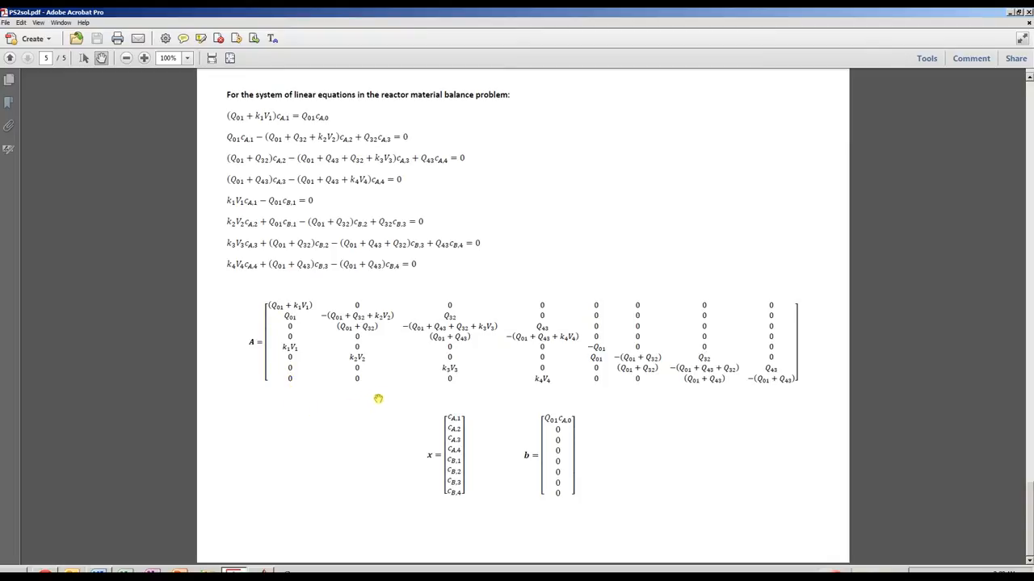
mouse_move(536, 305)
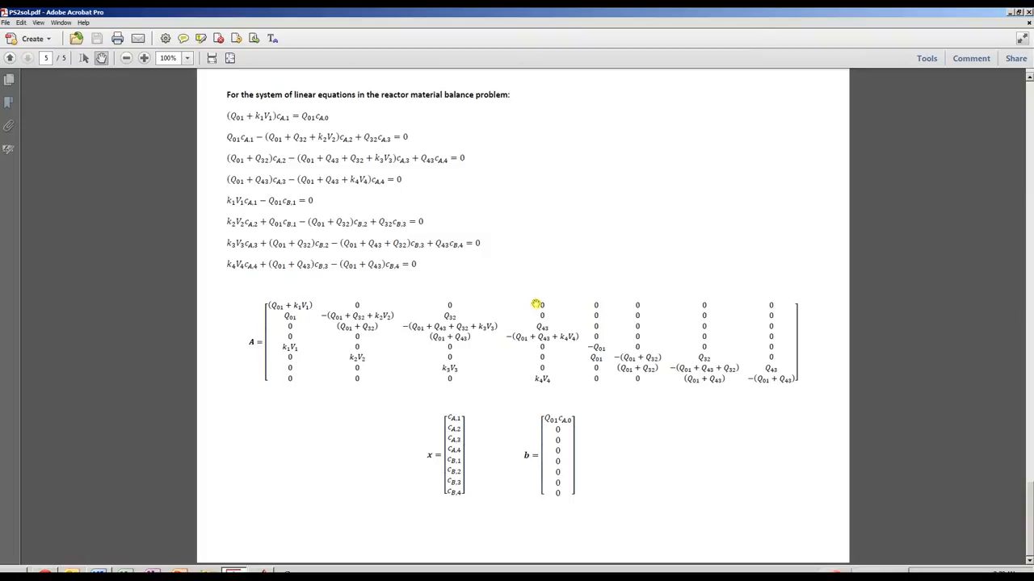
mouse_move(580, 220)
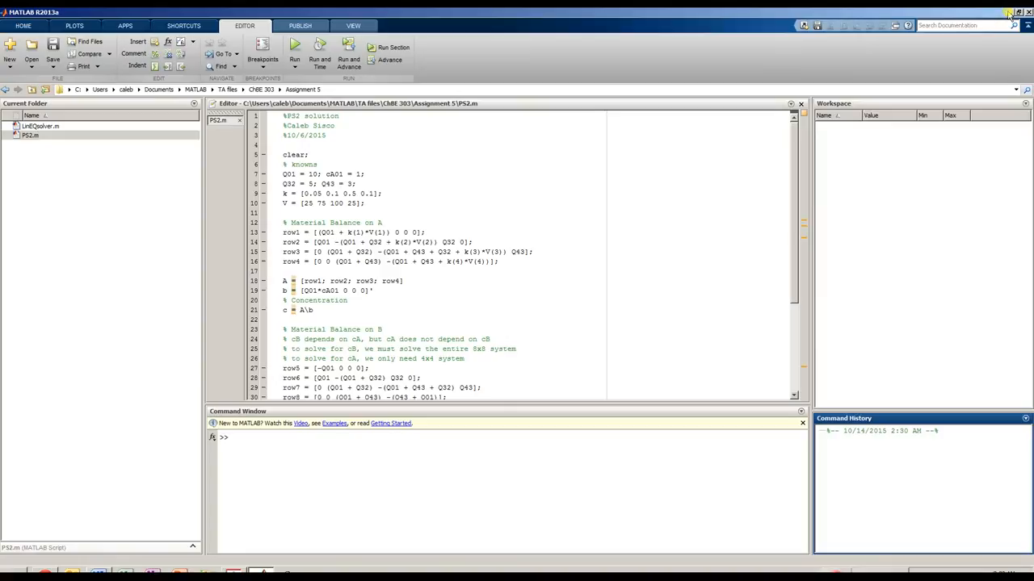
Step: Set a breakpoint at line 13 and run PS2 so it pauses at the first A balance row
left_click(384, 223)
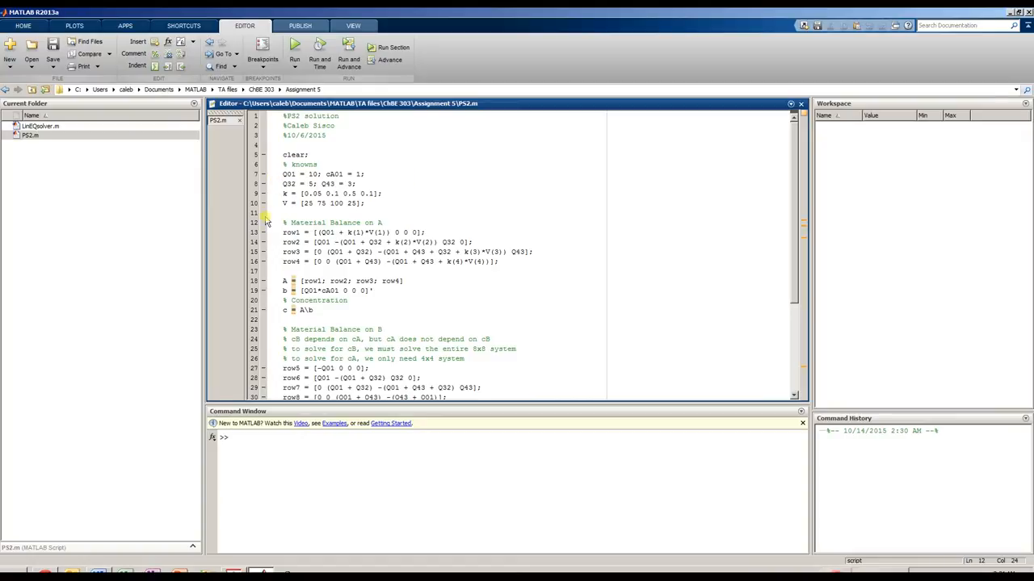
left_click(264, 233)
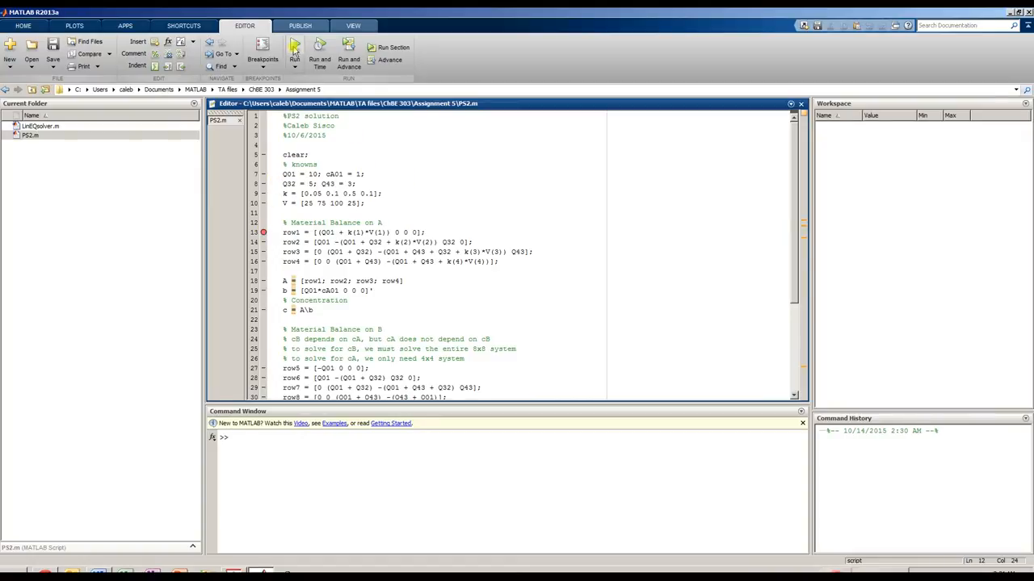
left_click(294, 48)
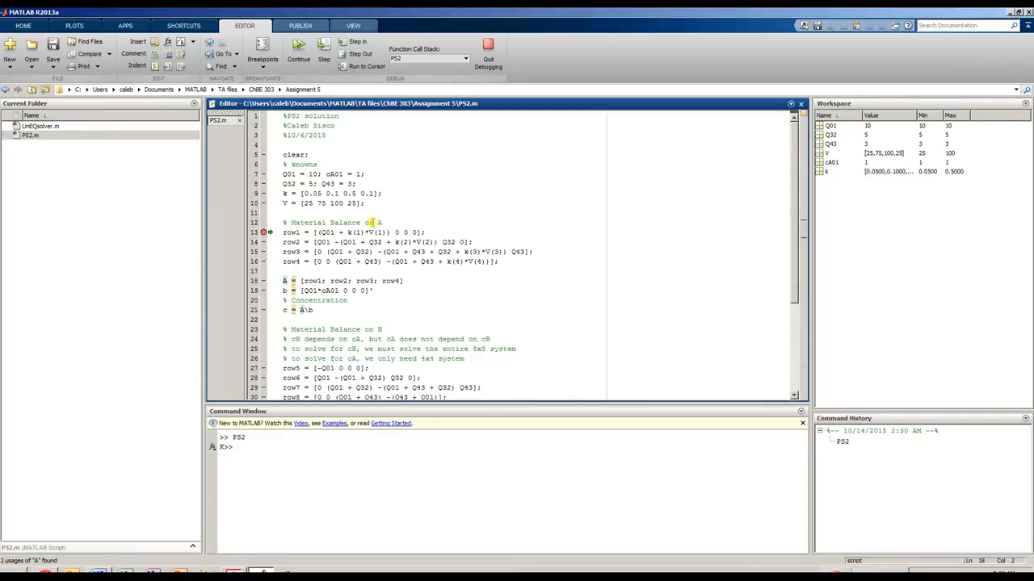
Step: Step through the four component A balance rows and assemble matrix A
left_click(323, 46)
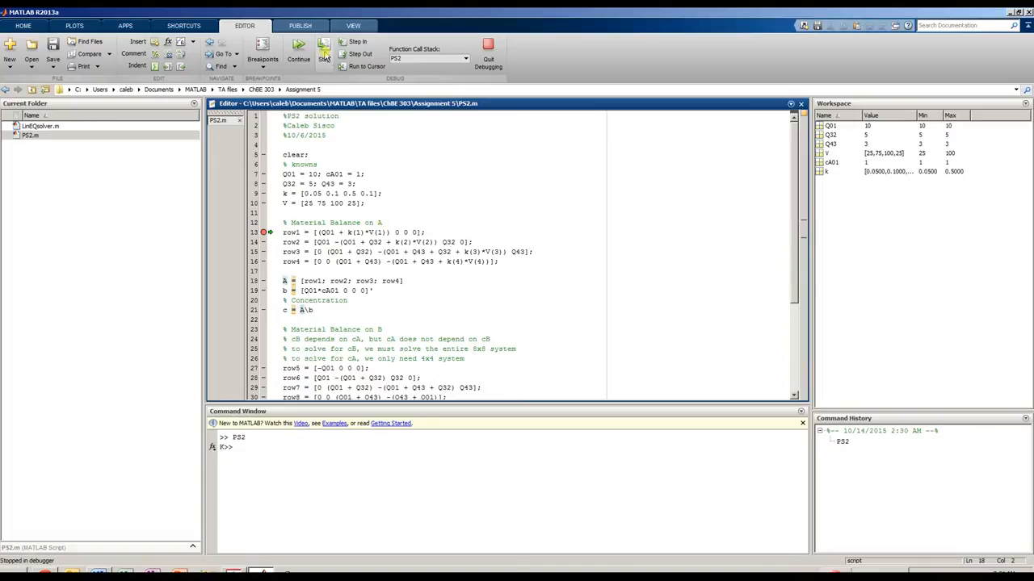
left_click(325, 55)
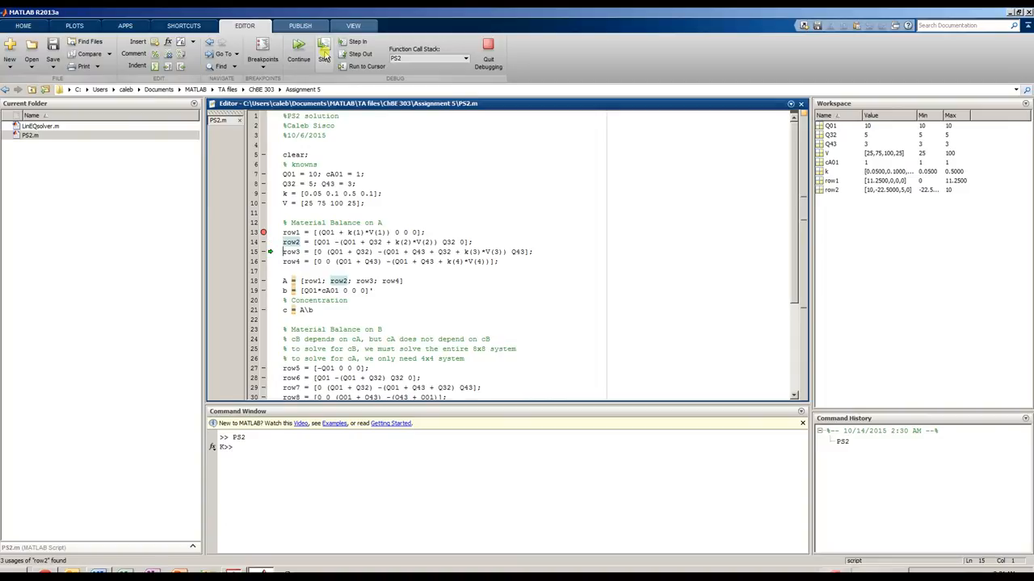
left_click(323, 55)
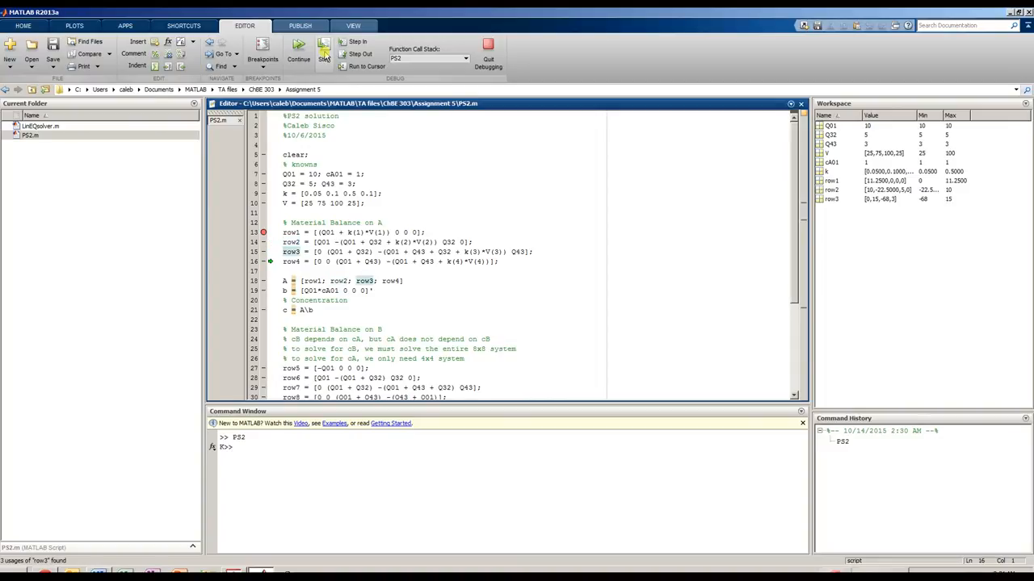
left_click(323, 55)
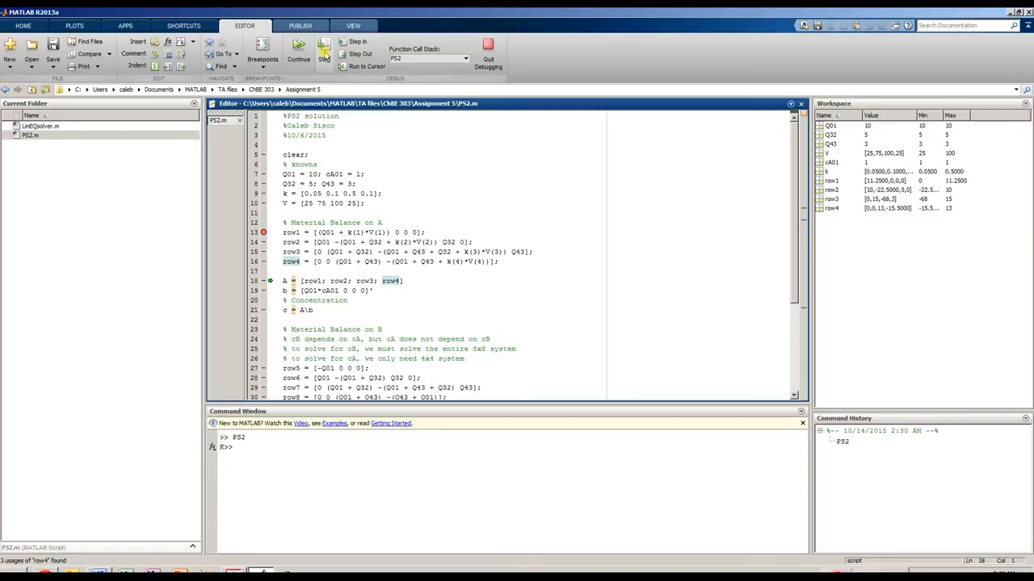
left_click(323, 50)
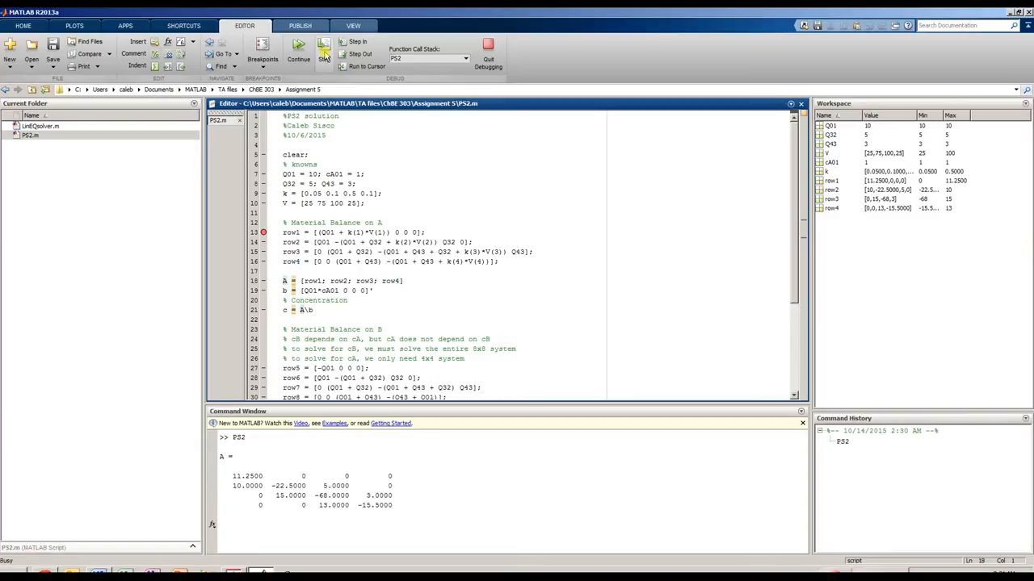
Step: Step through building vector b and solving the concentrations c = A\b
left_click(323, 45)
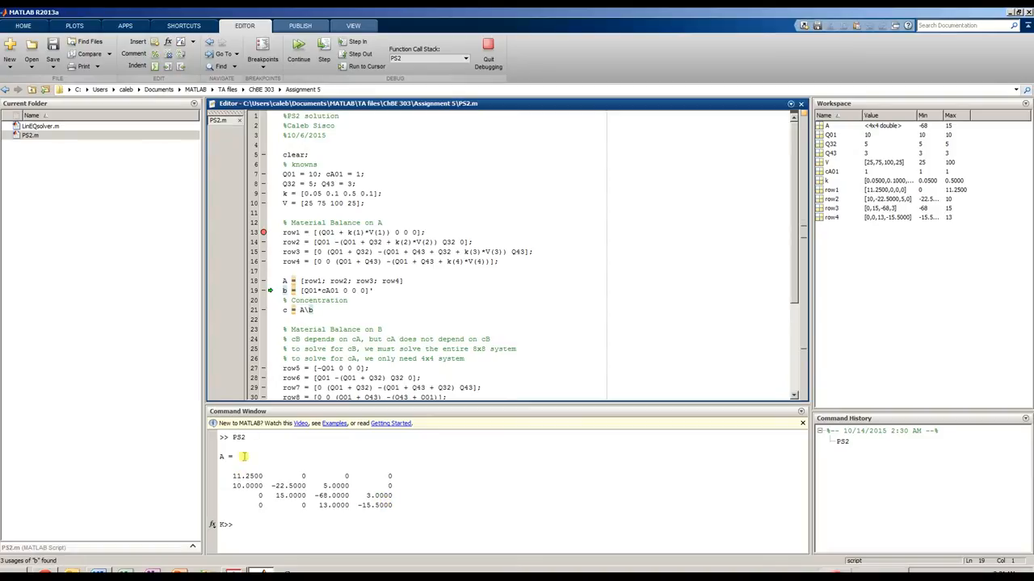
left_click(323, 46)
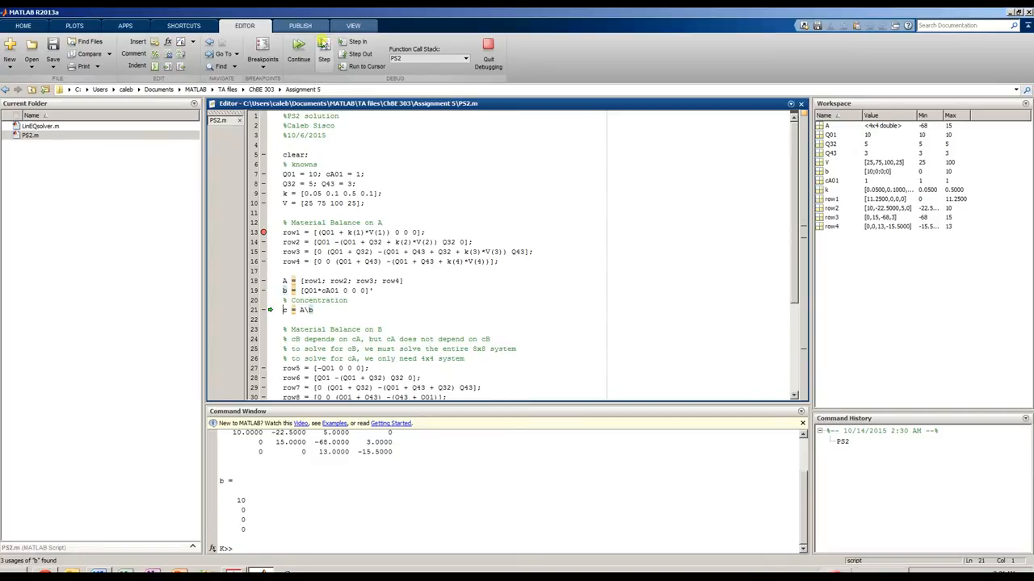
left_click(323, 53)
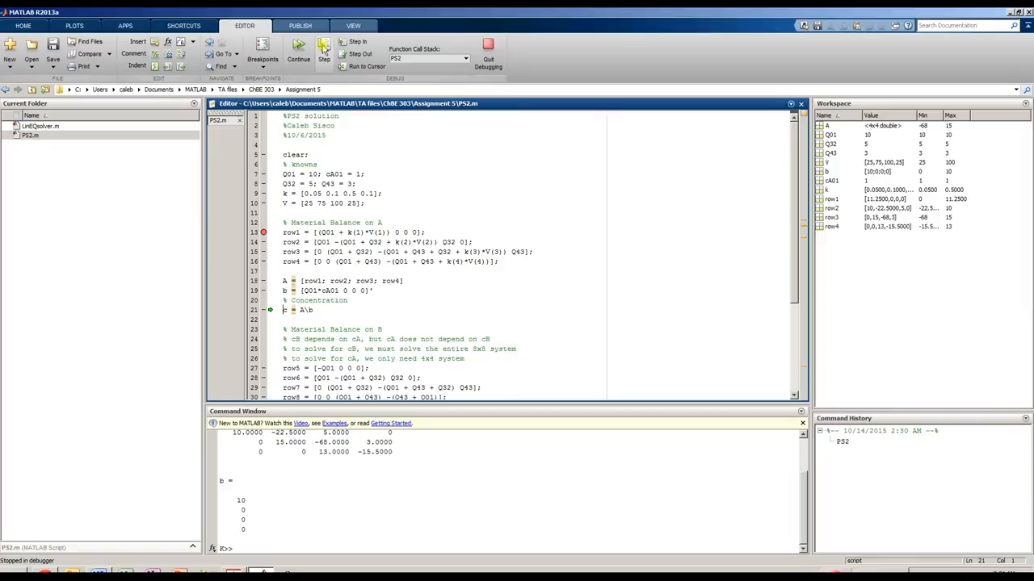
left_click(323, 50)
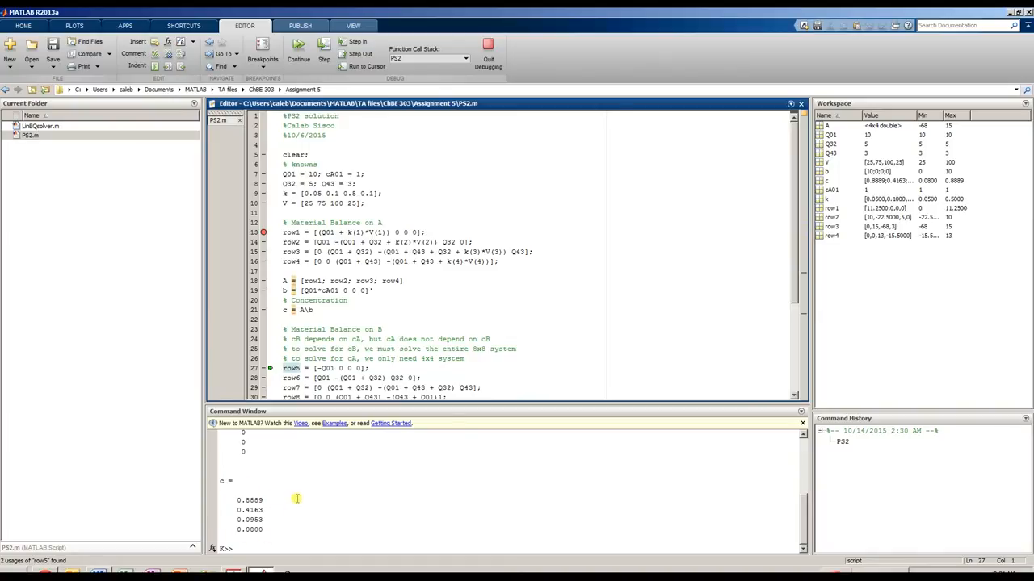
mouse_move(294, 496)
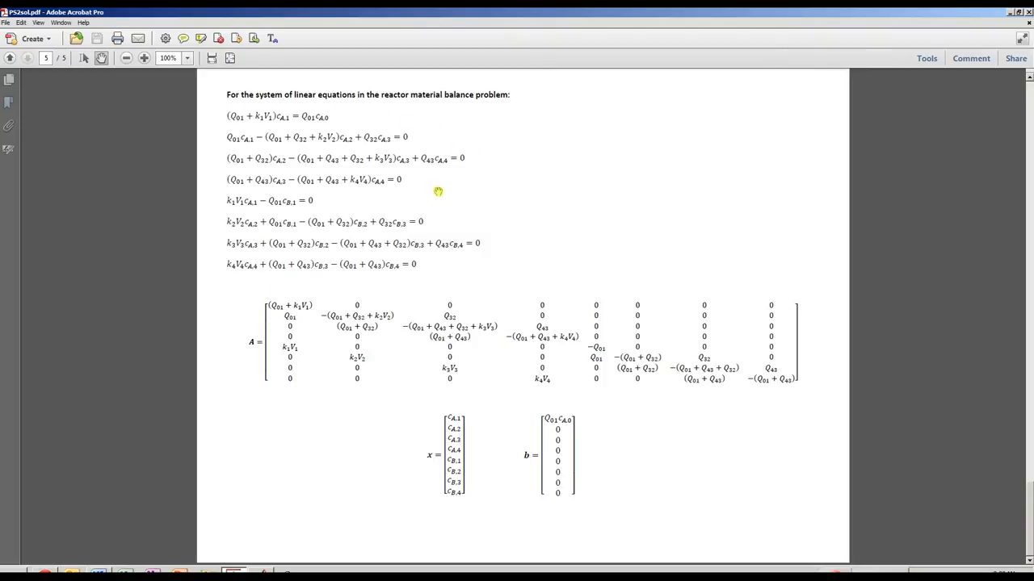
mouse_move(206, 121)
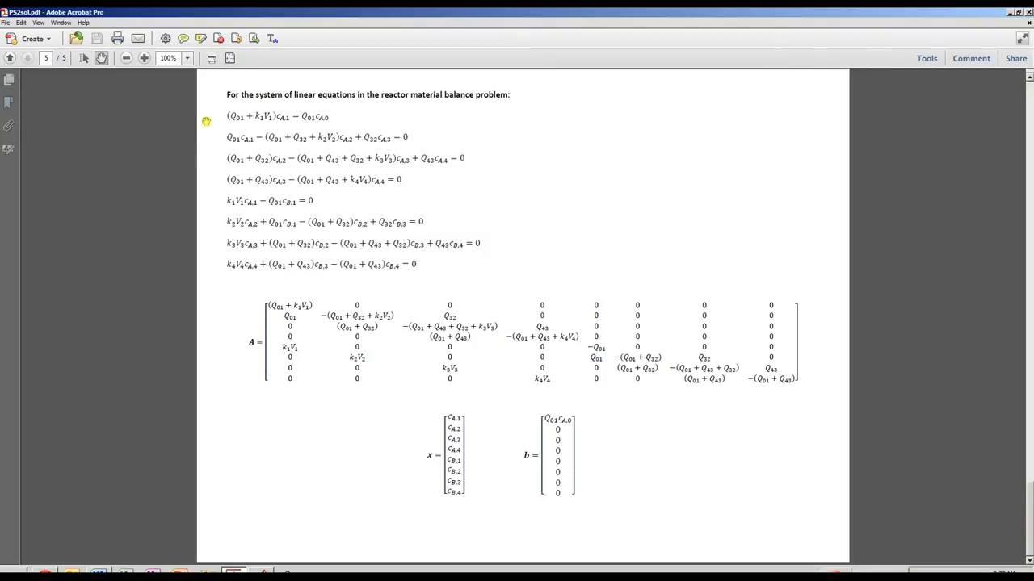
mouse_move(346, 194)
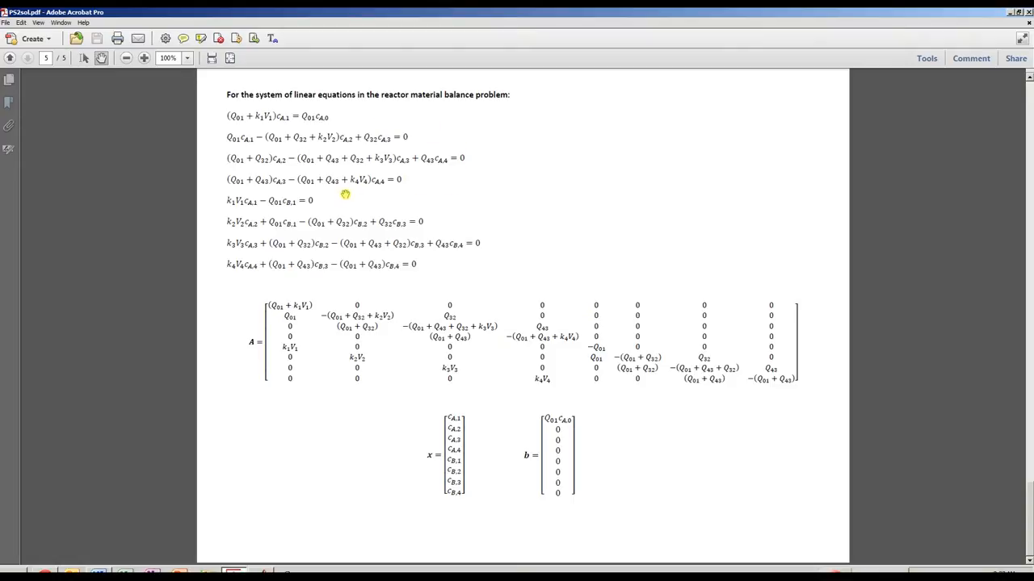
mouse_move(381, 189)
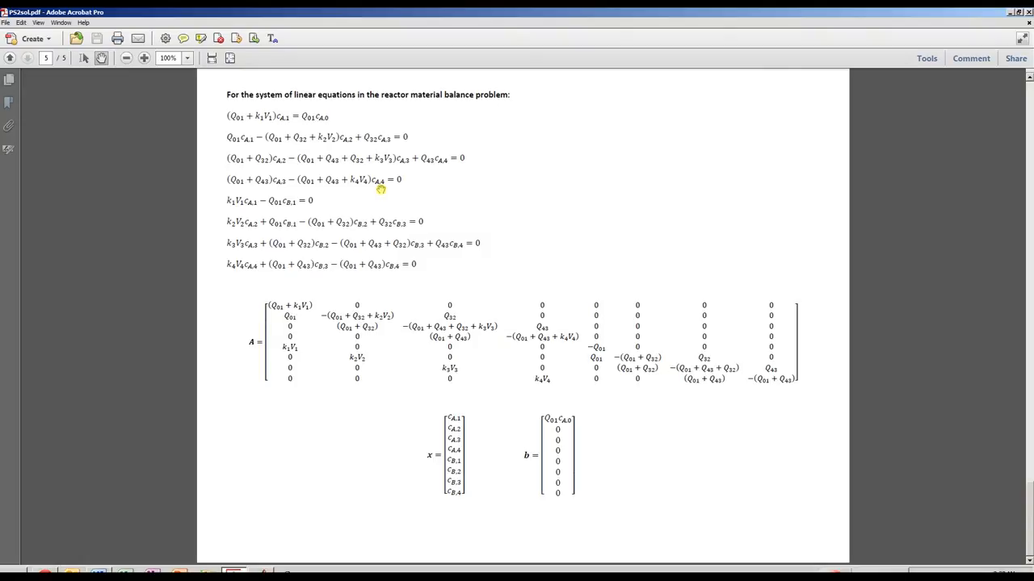
mouse_move(281, 126)
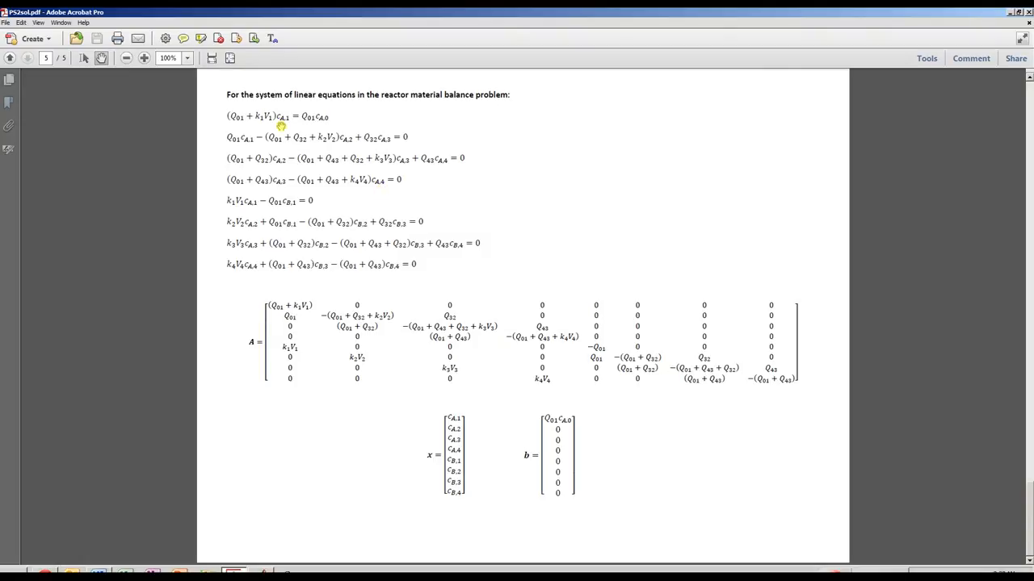
mouse_move(202, 176)
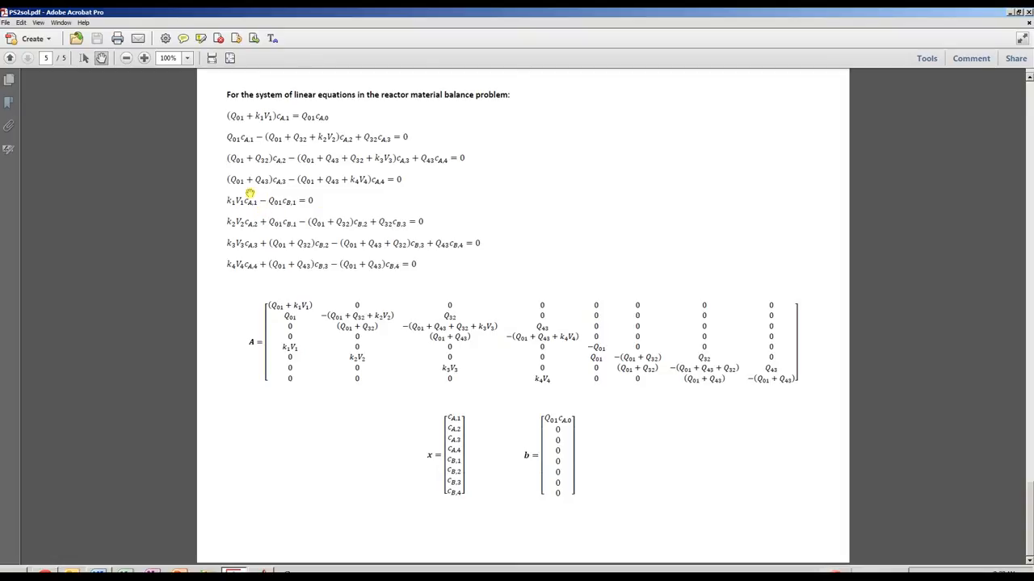
mouse_move(213, 214)
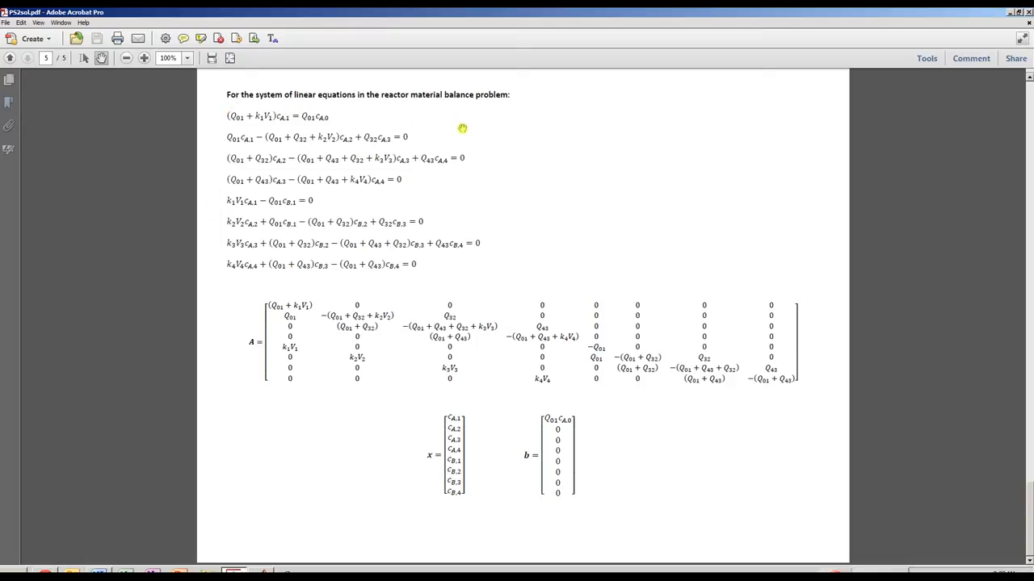
mouse_move(491, 164)
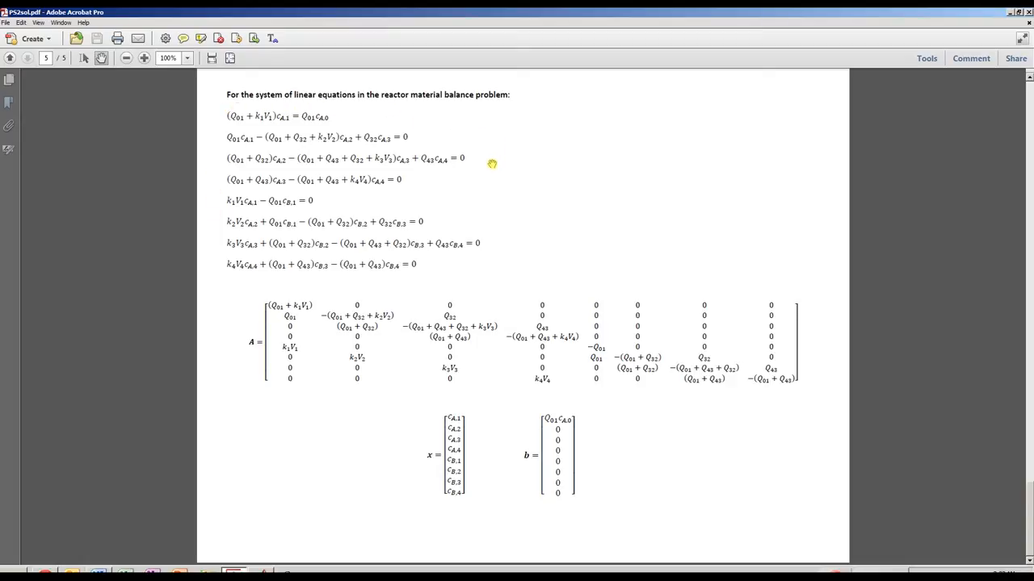
mouse_move(363, 200)
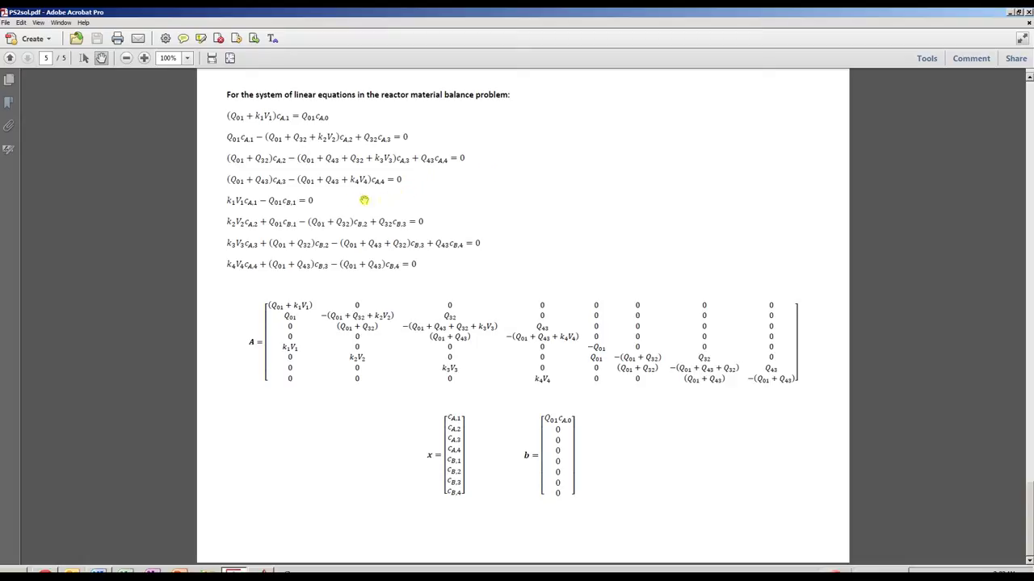
mouse_move(478, 140)
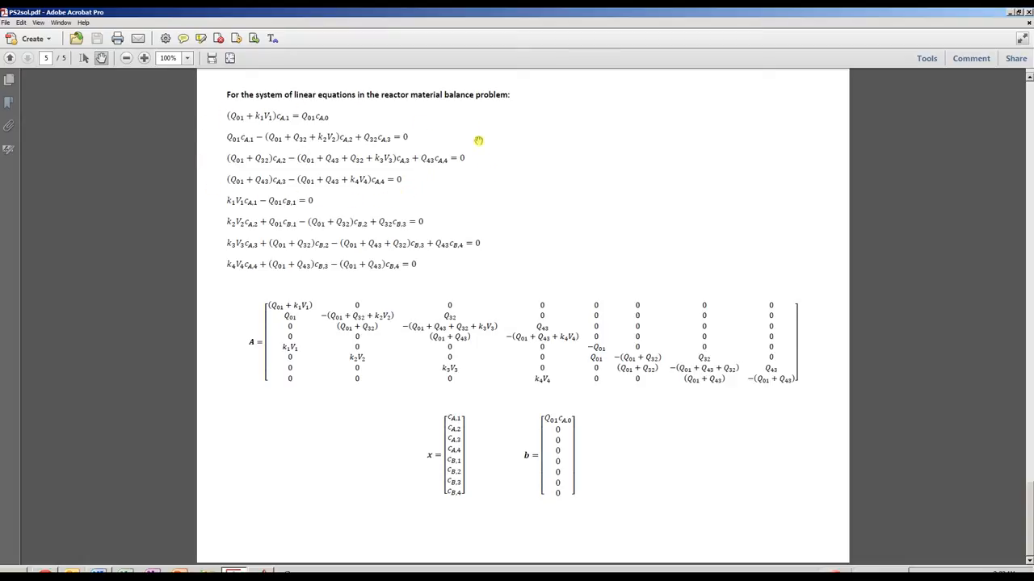
mouse_move(205, 184)
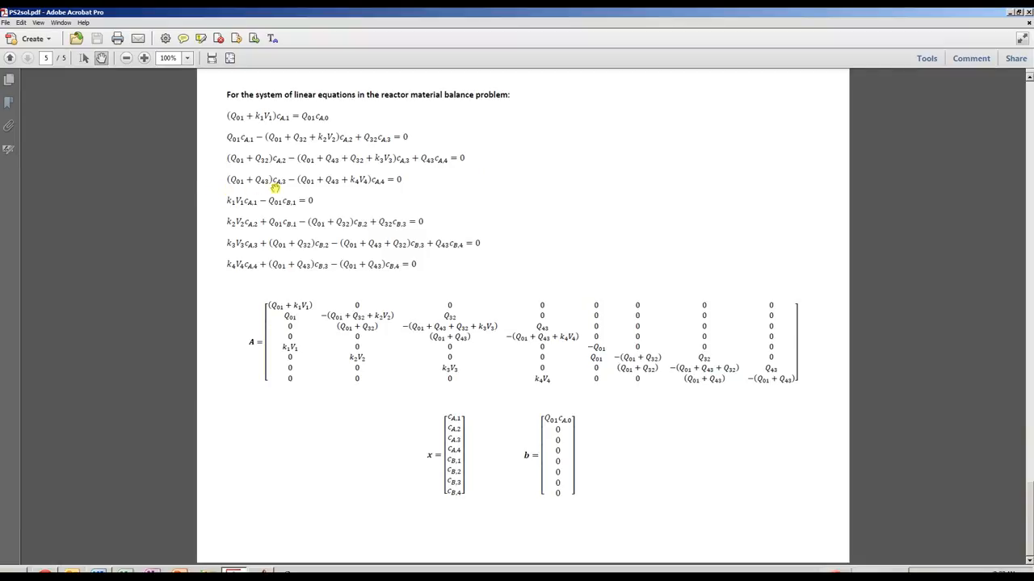
mouse_move(285, 197)
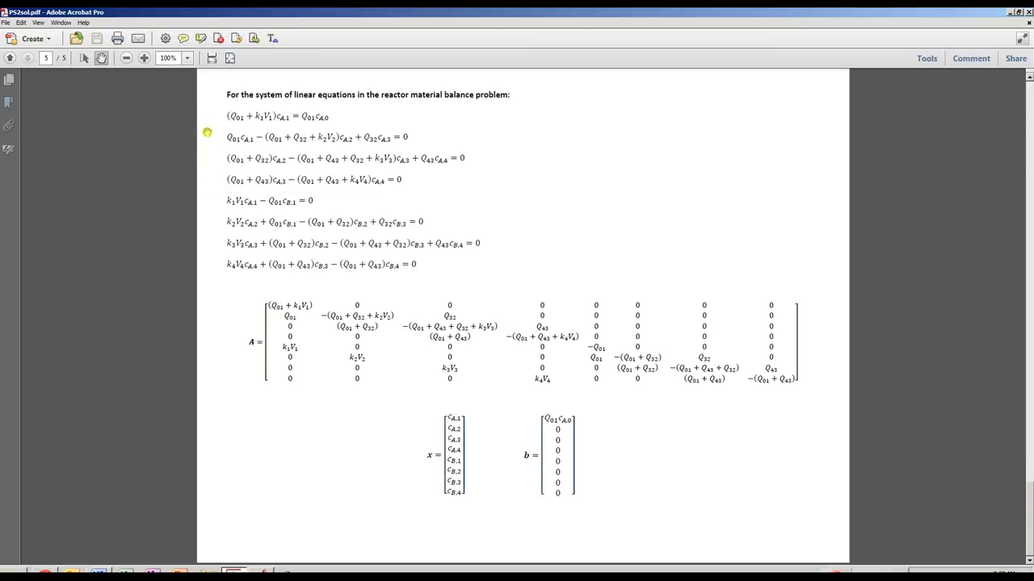
mouse_move(313, 276)
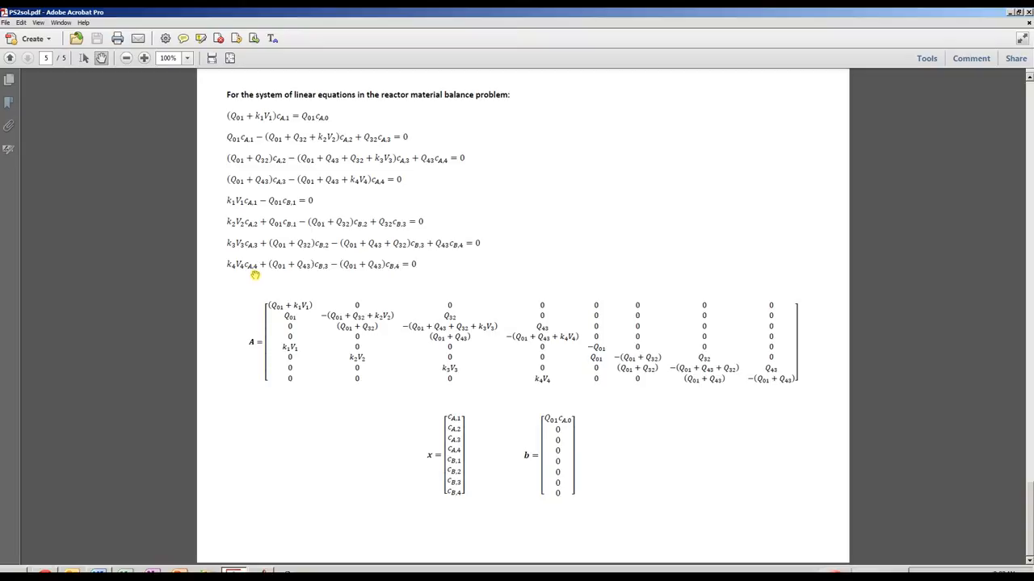
mouse_move(275, 288)
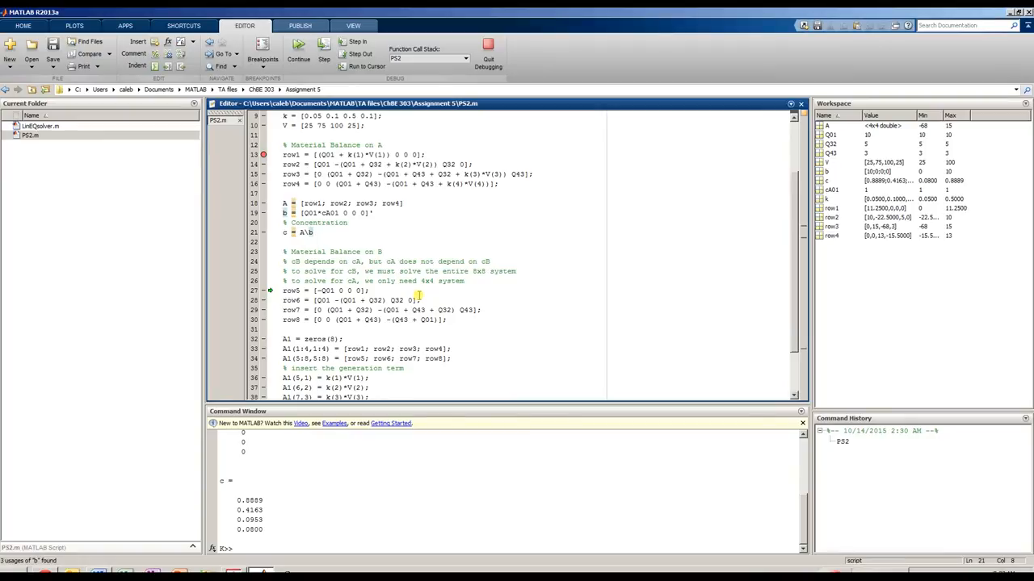
Step: Step through computing the component B balance rows
left_click(323, 49)
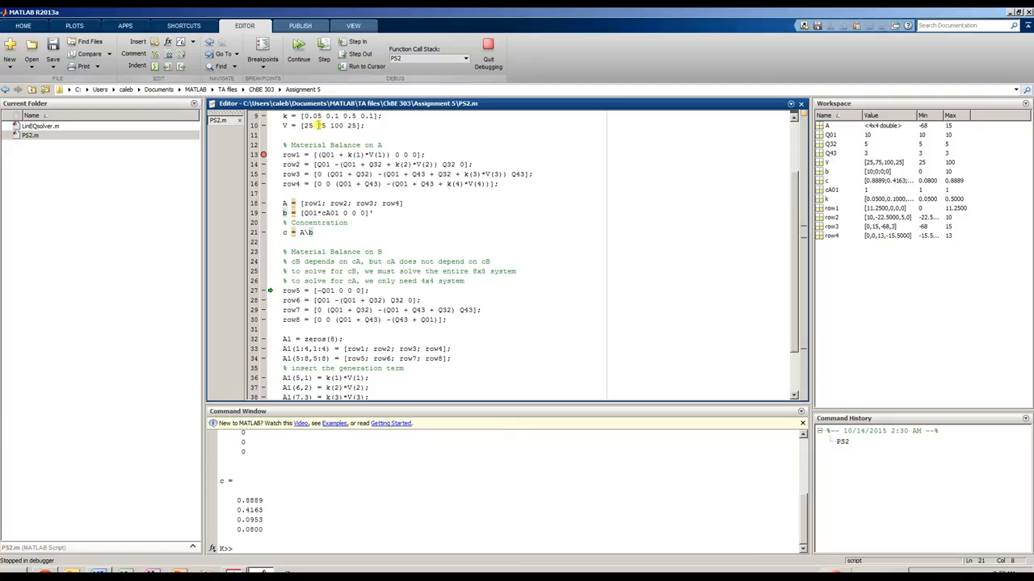
left_click(323, 55)
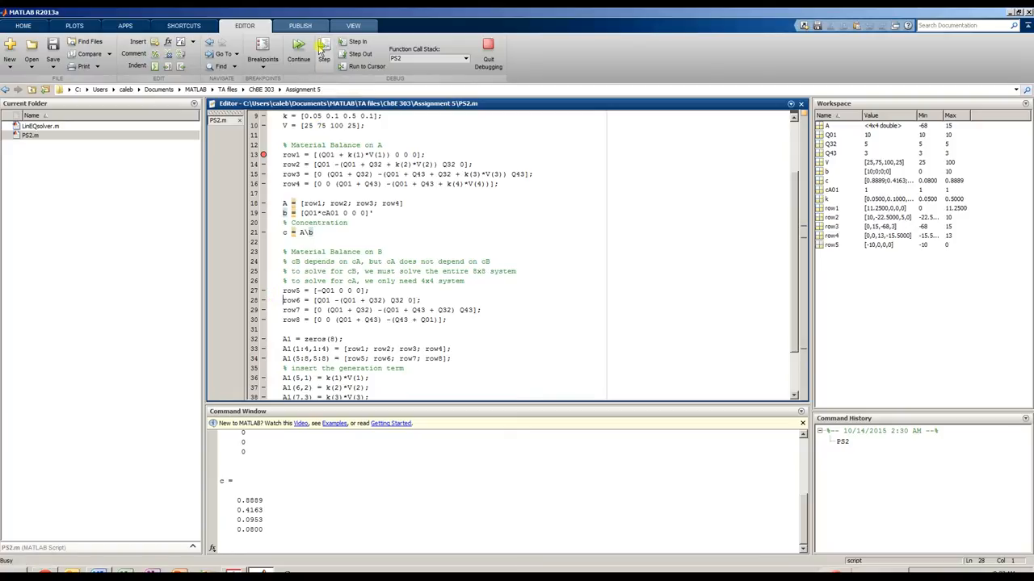
left_click(323, 51)
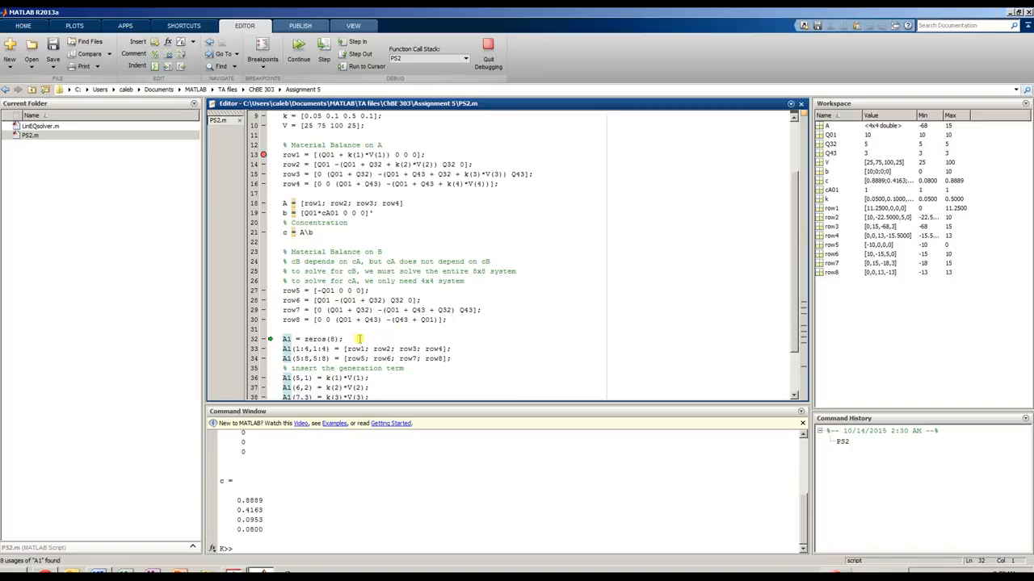
scroll("down", 3)
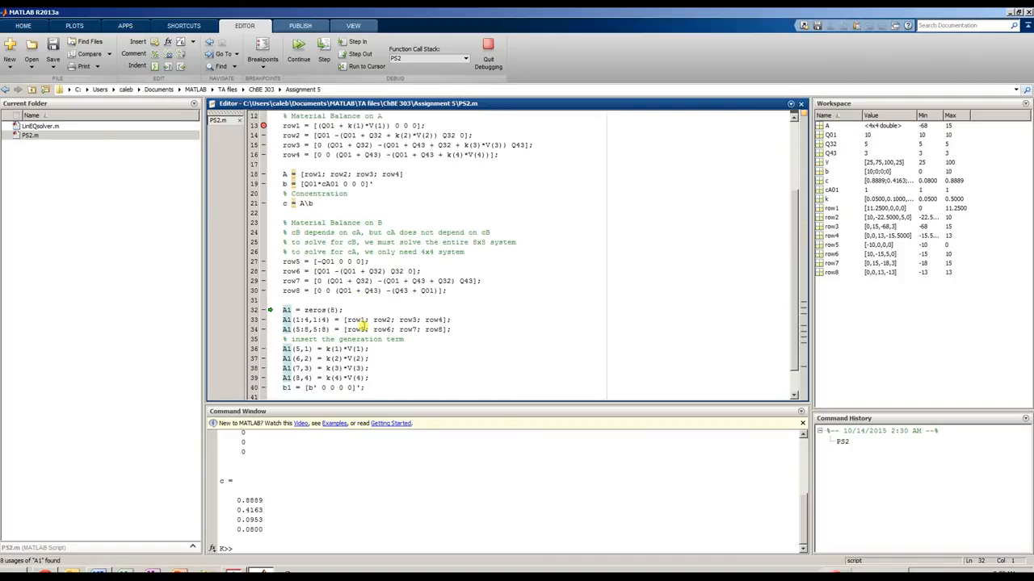
scroll("down", 3)
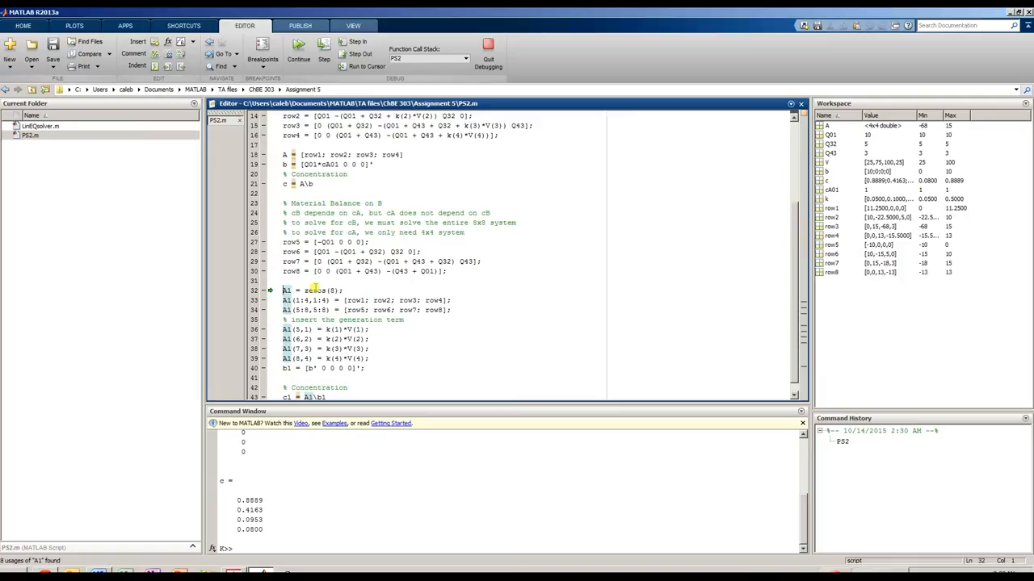
Step: Highlight A1's usages and step through A1 = zeros(8) and its first block assignment
left_click(323, 58)
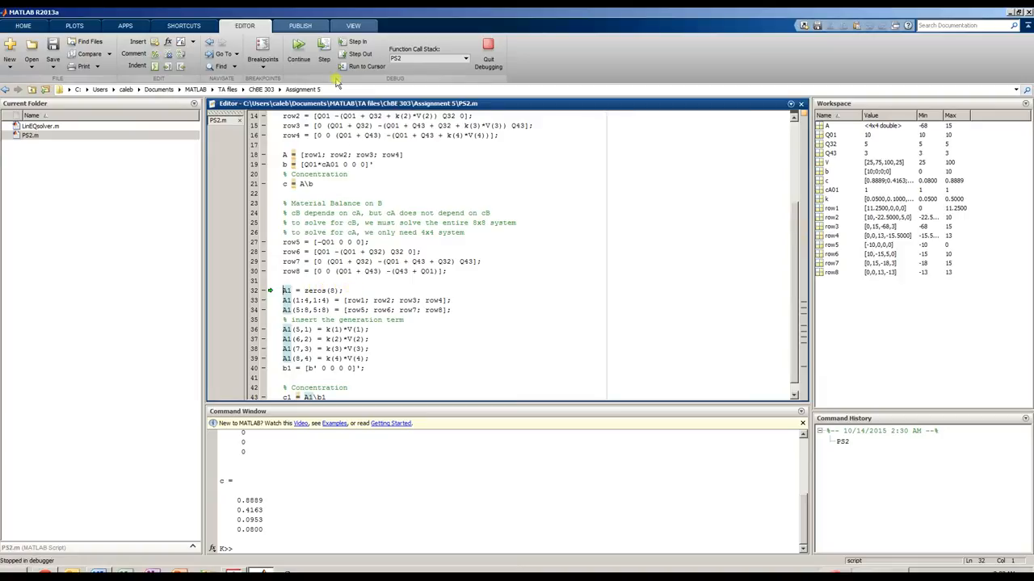
left_click(323, 58)
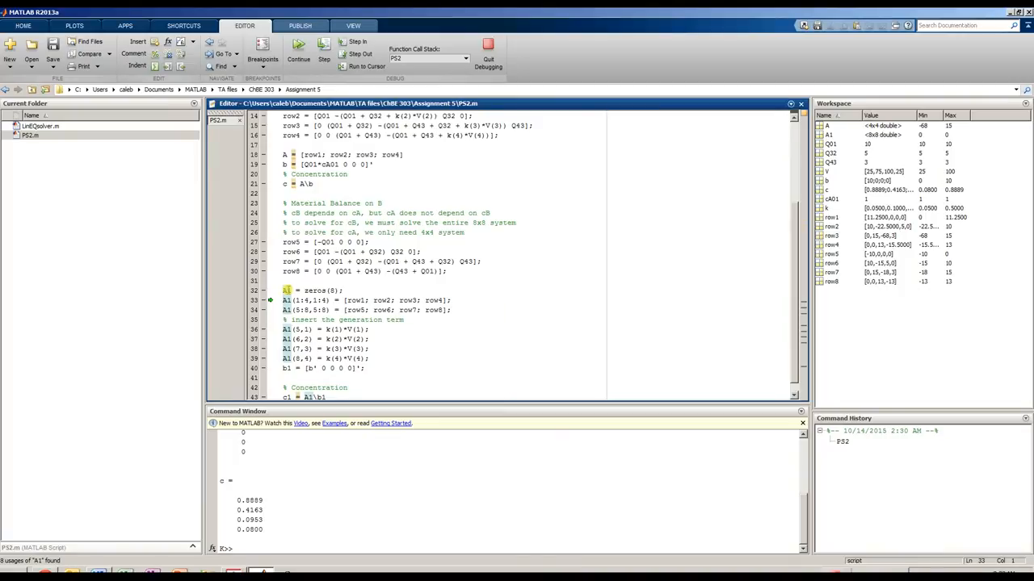
mouse_move(286, 291)
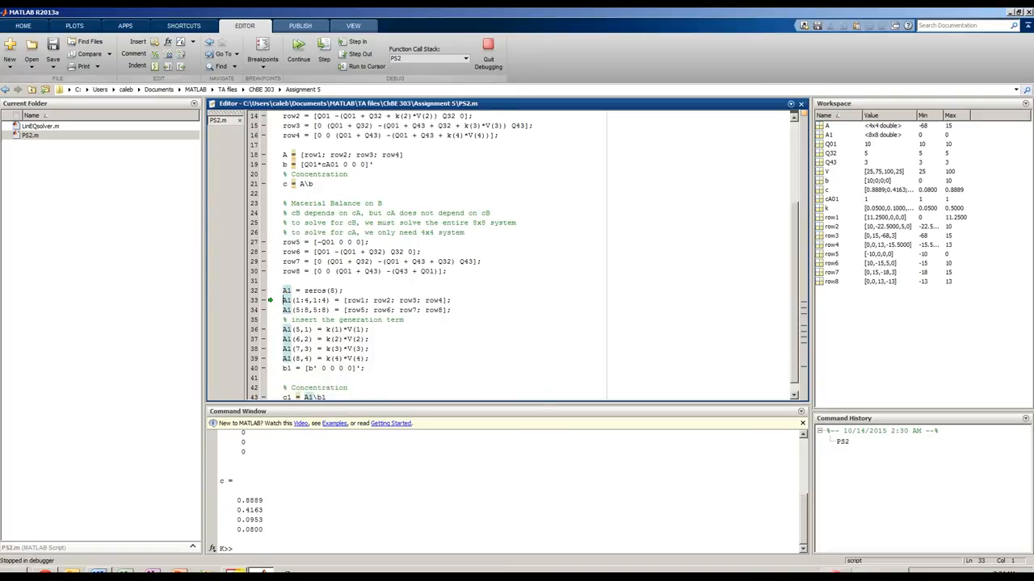
left_click(232, 572)
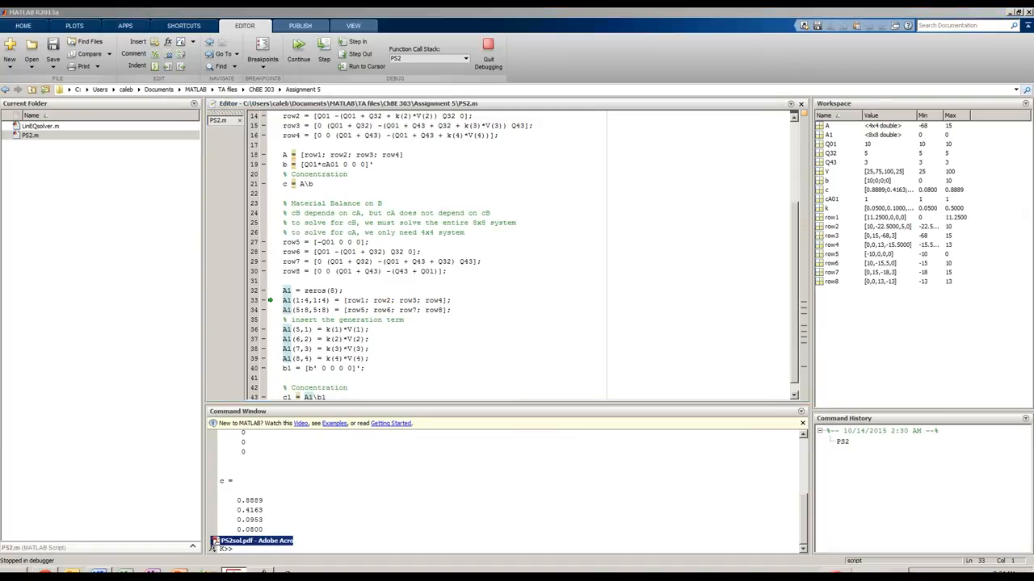
Step: Switch to PS2sol.pdf to review the 8x8 matrix A with vectors x and b
left_click(252, 540)
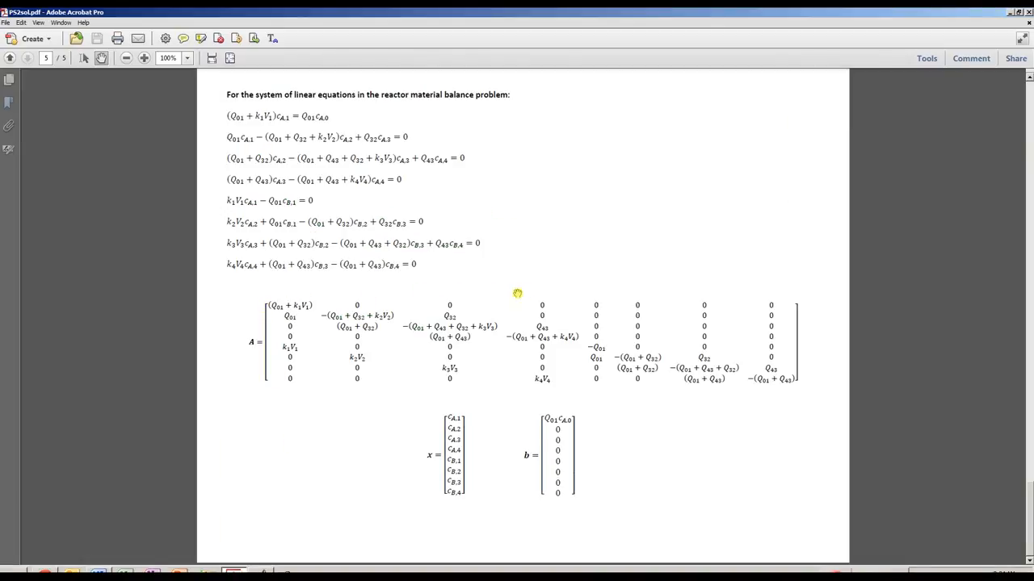
mouse_move(412, 354)
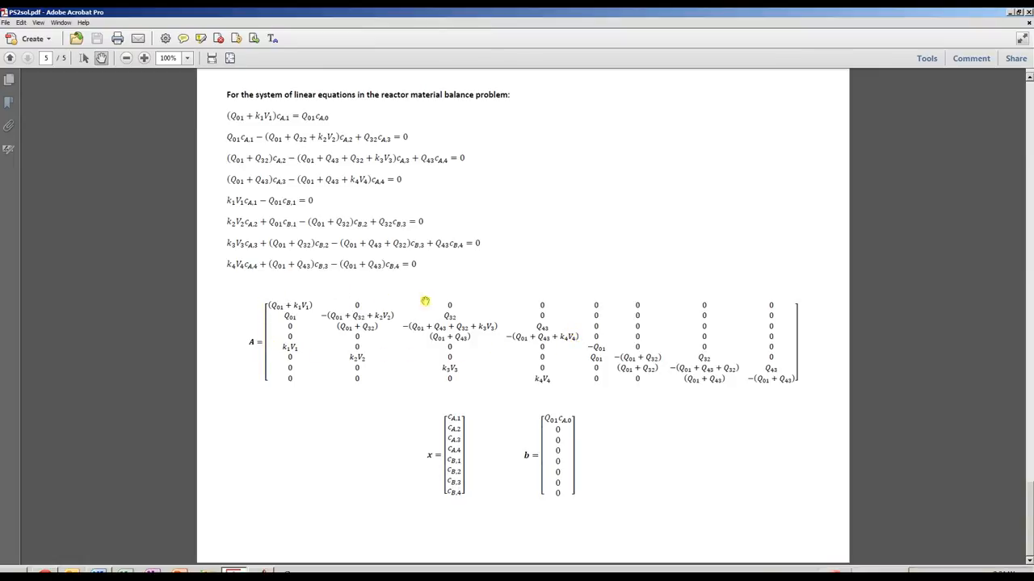
mouse_move(270, 333)
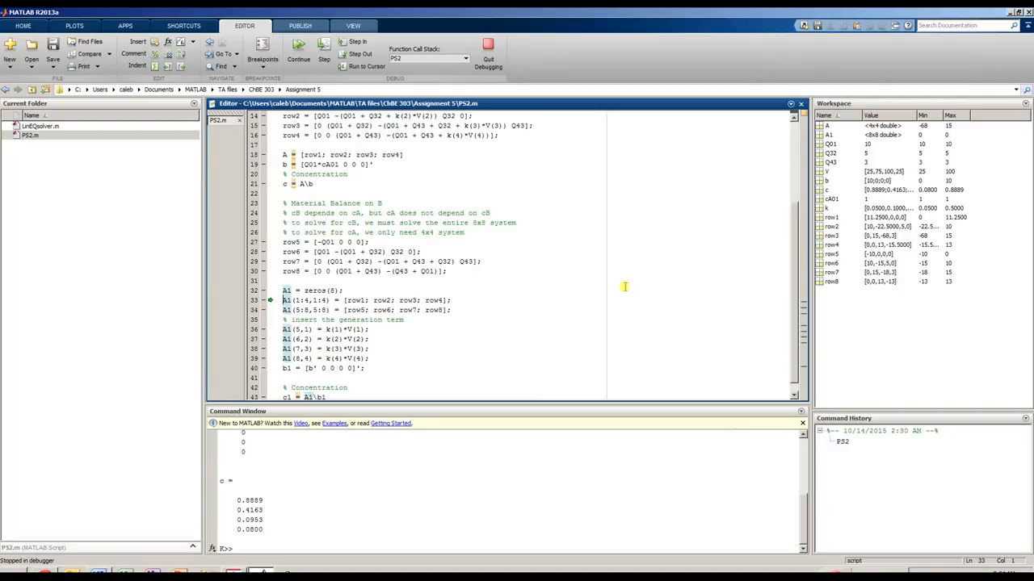
Step: Step past the A1(5:8,5:8) block assignment
left_click(323, 55)
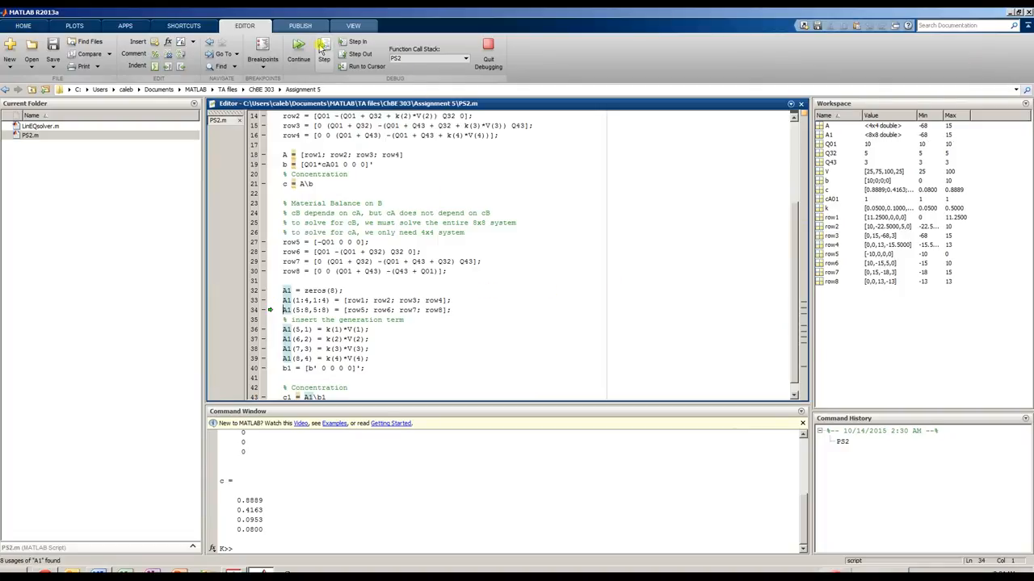
mouse_move(288, 299)
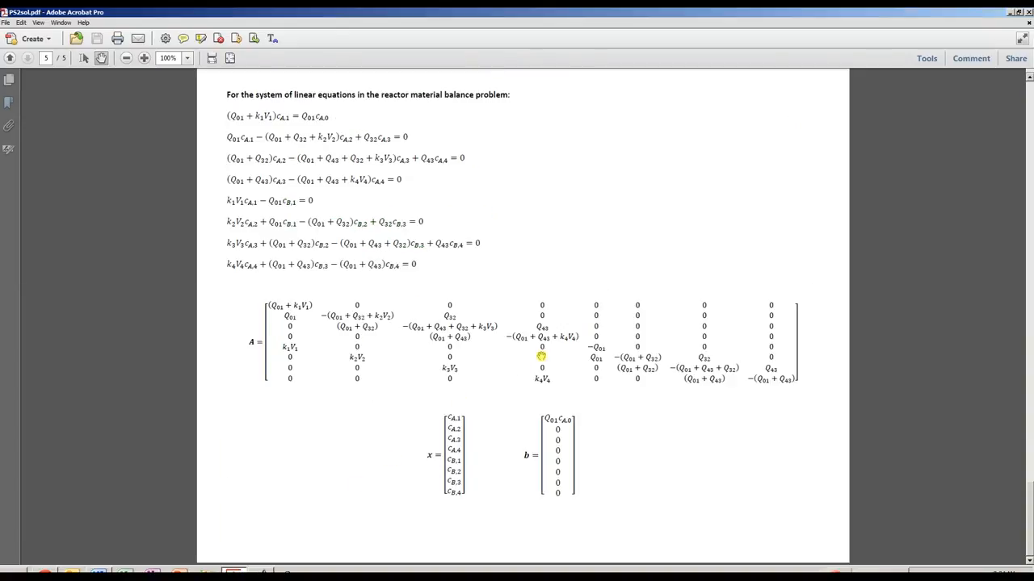
mouse_move(536, 378)
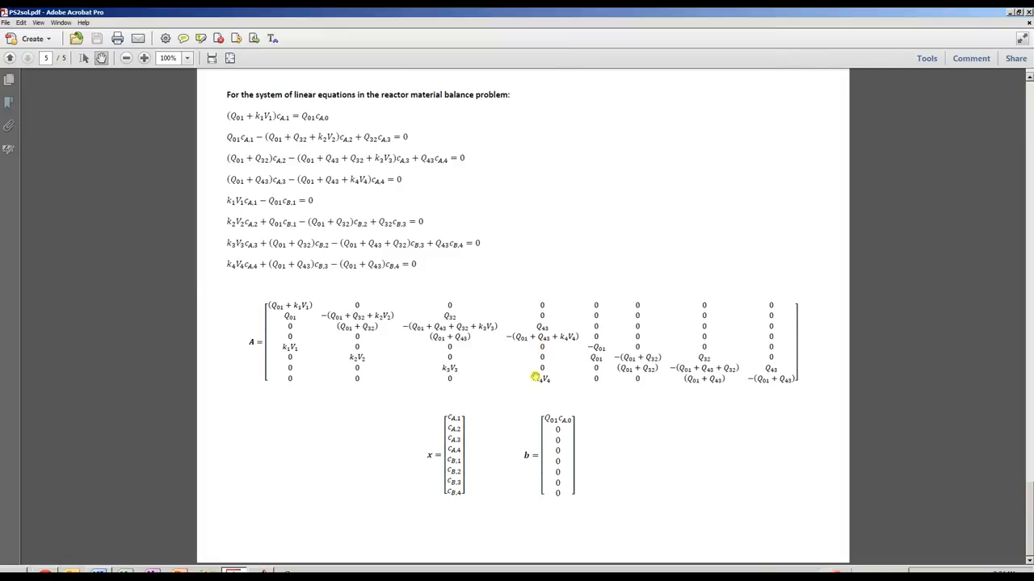
mouse_move(598, 348)
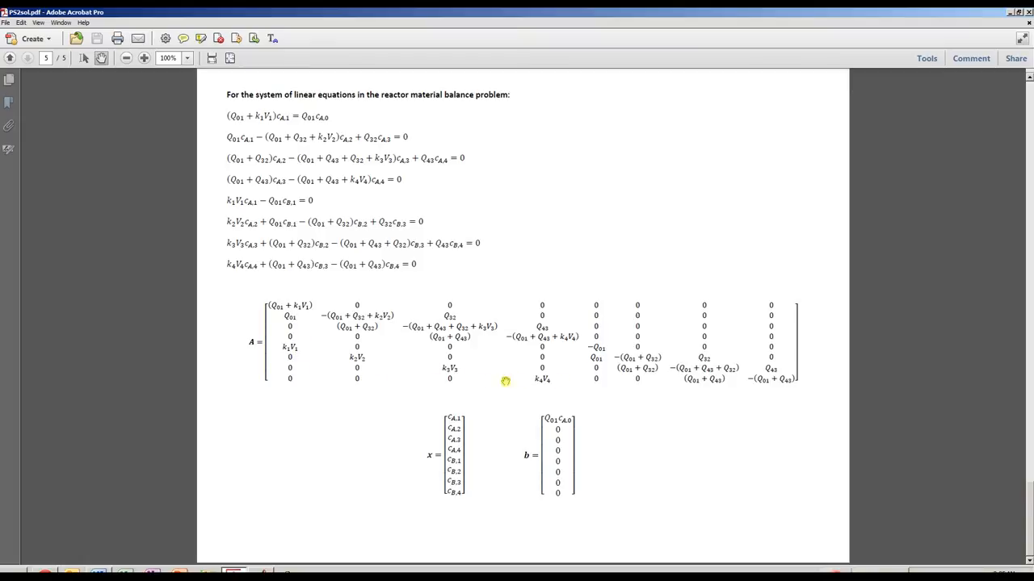
mouse_move(583, 355)
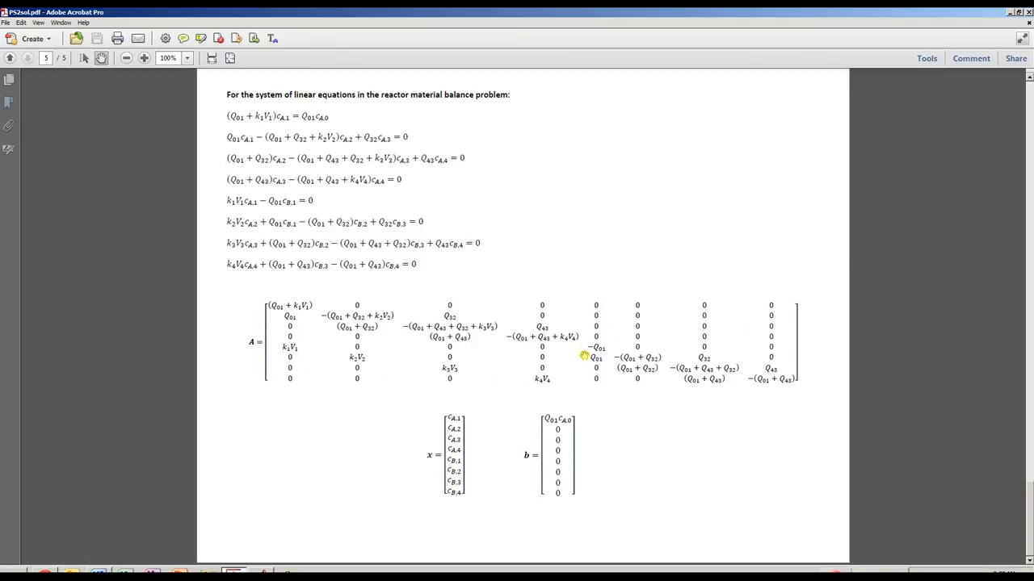
mouse_move(783, 352)
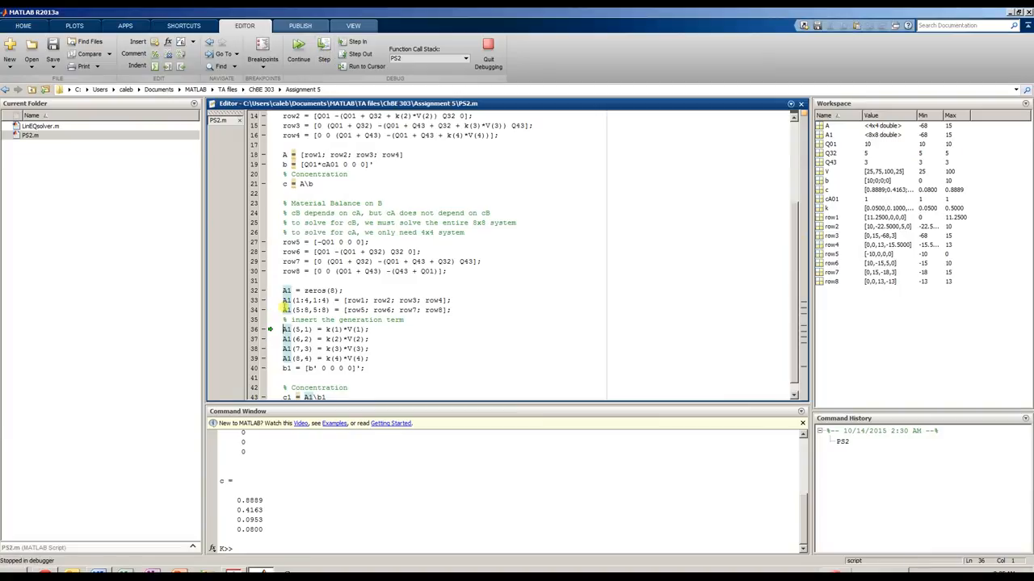
mouse_move(286, 310)
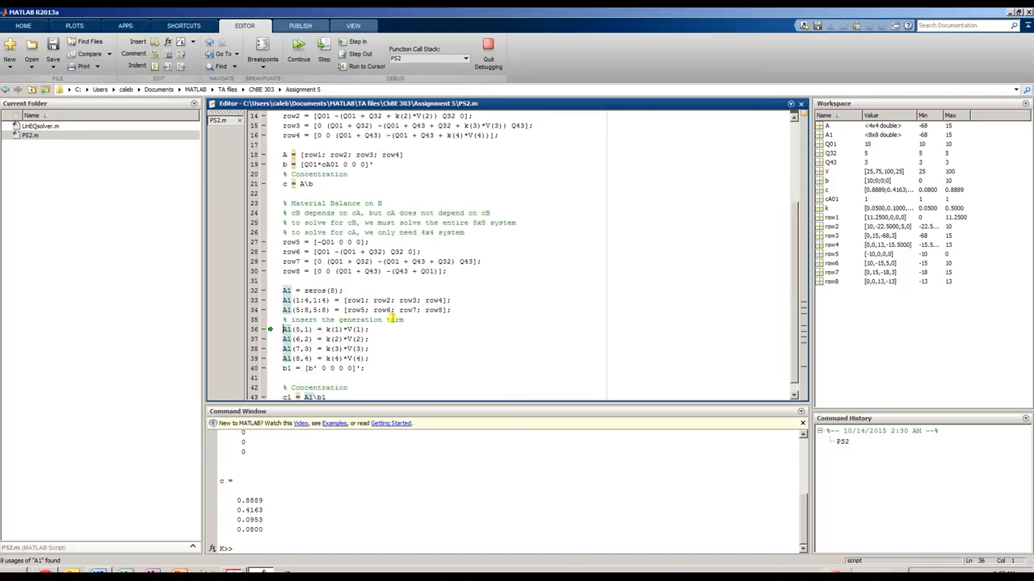
Step: Step through inserting the generation terms A1(5,1)…A1(8,4)
left_click(323, 46)
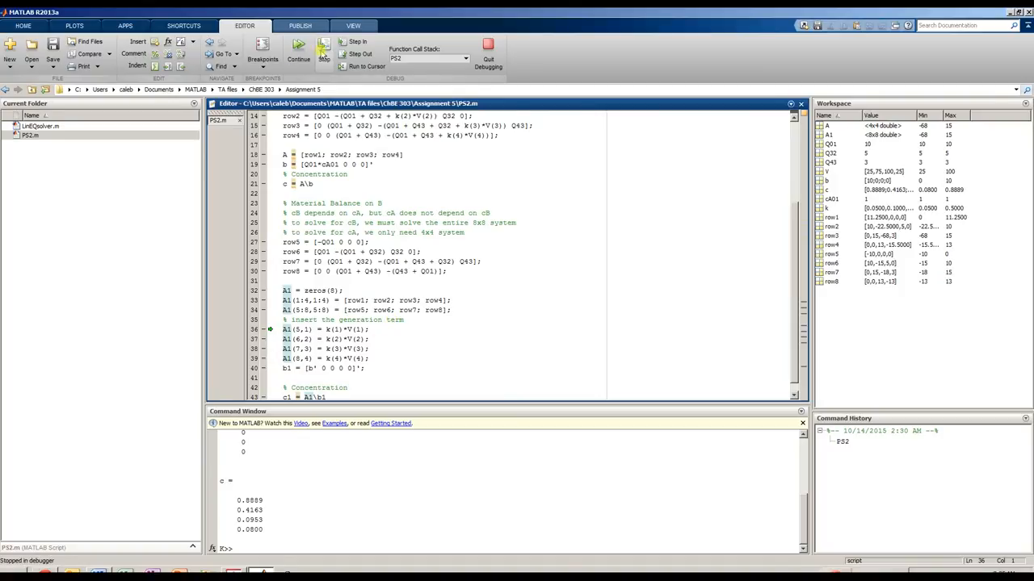
left_click(323, 45)
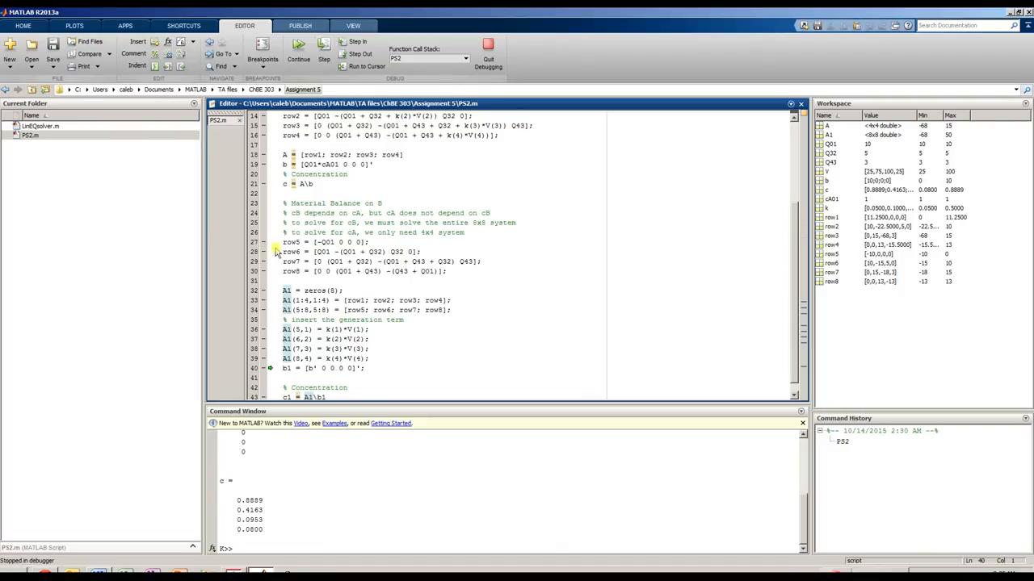
mouse_move(287, 329)
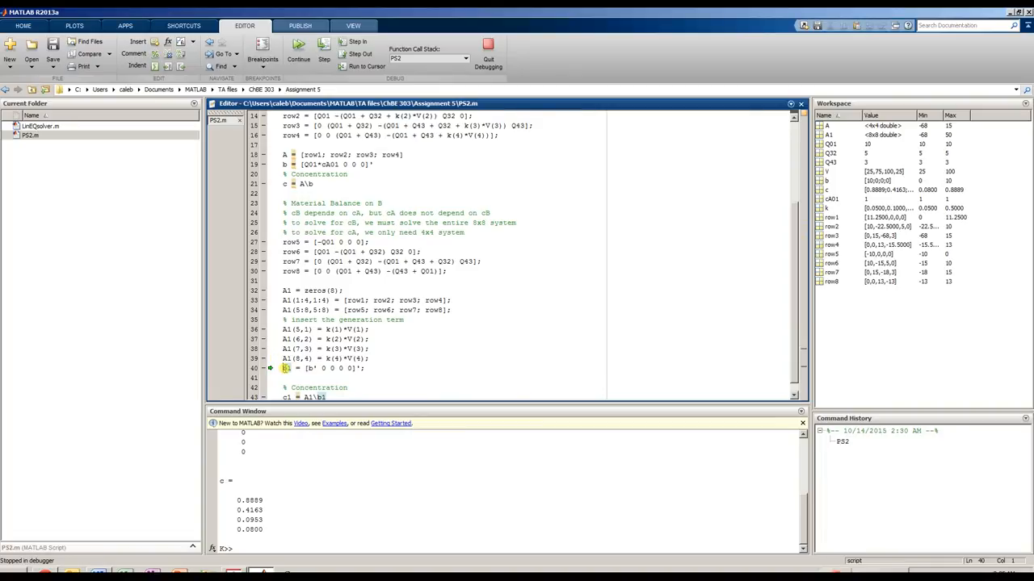
mouse_move(312, 368)
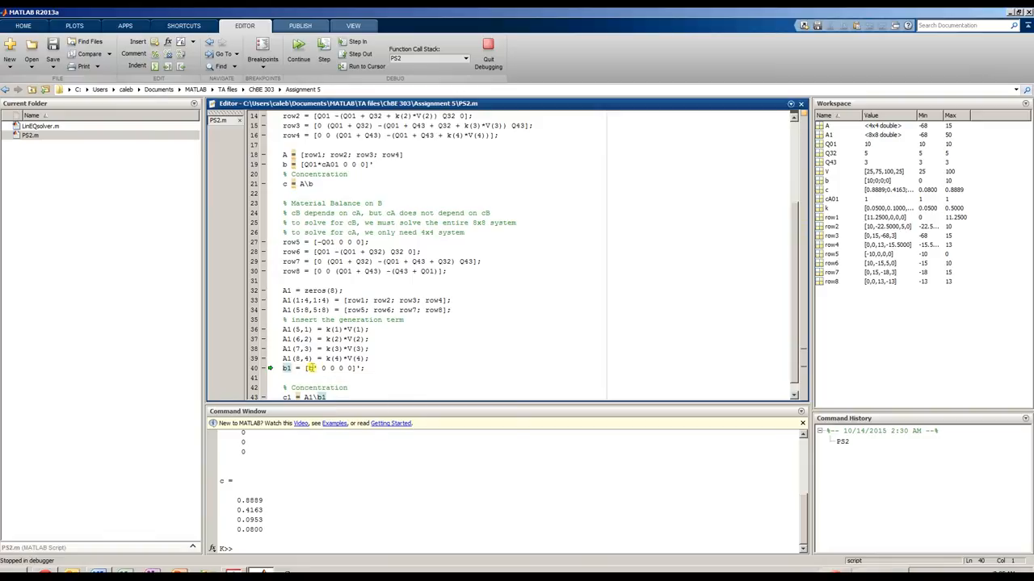
Step: Highlight b's usages, build b1 = [b' 0 0 0 0]' and advance to the c1 solve line
double_click(311, 368)
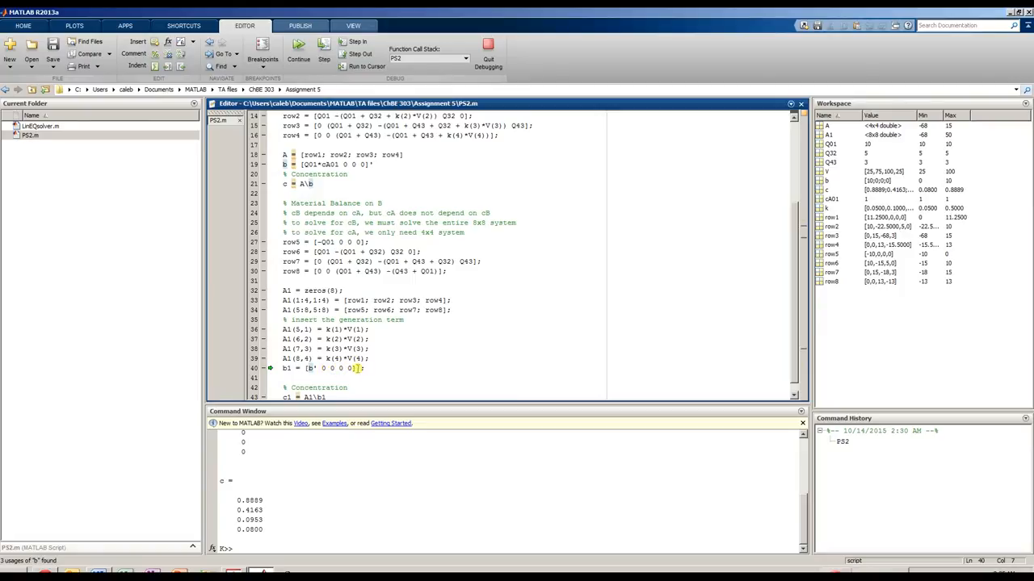
left_click(323, 46)
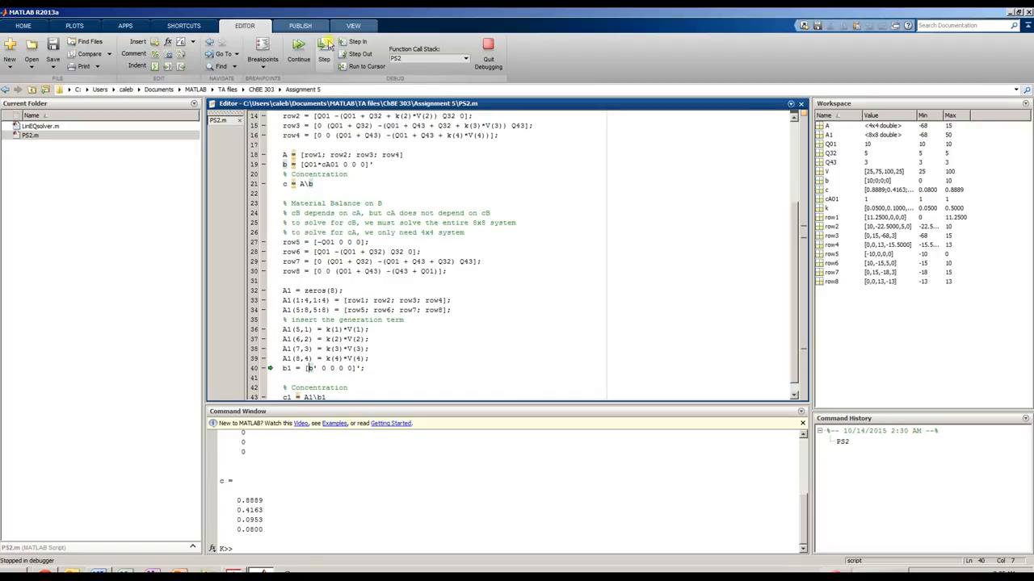
left_click(323, 45)
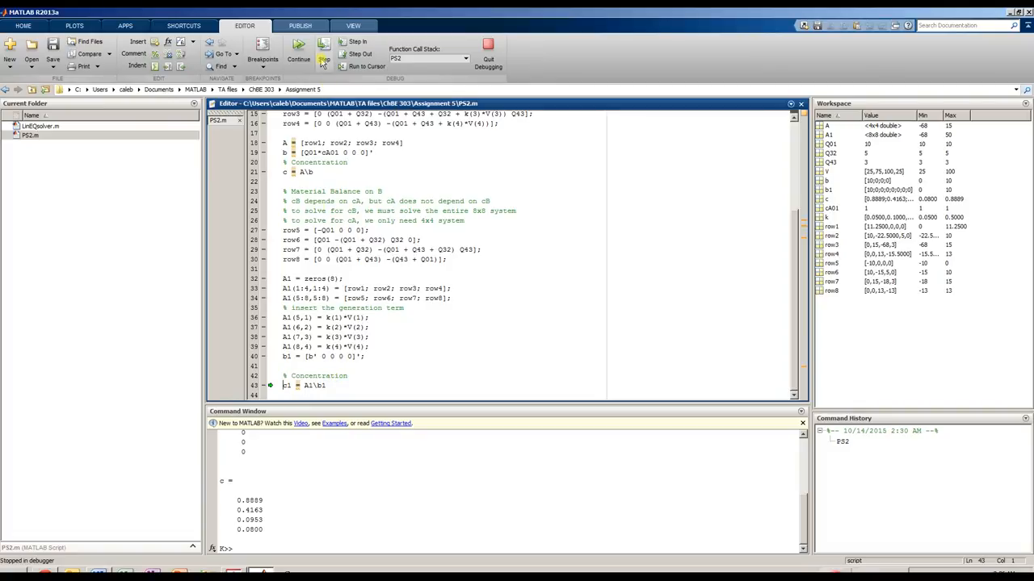
Step: Solve c1 = A1\b1 and mark the A concentrations in the output
left_click(323, 46)
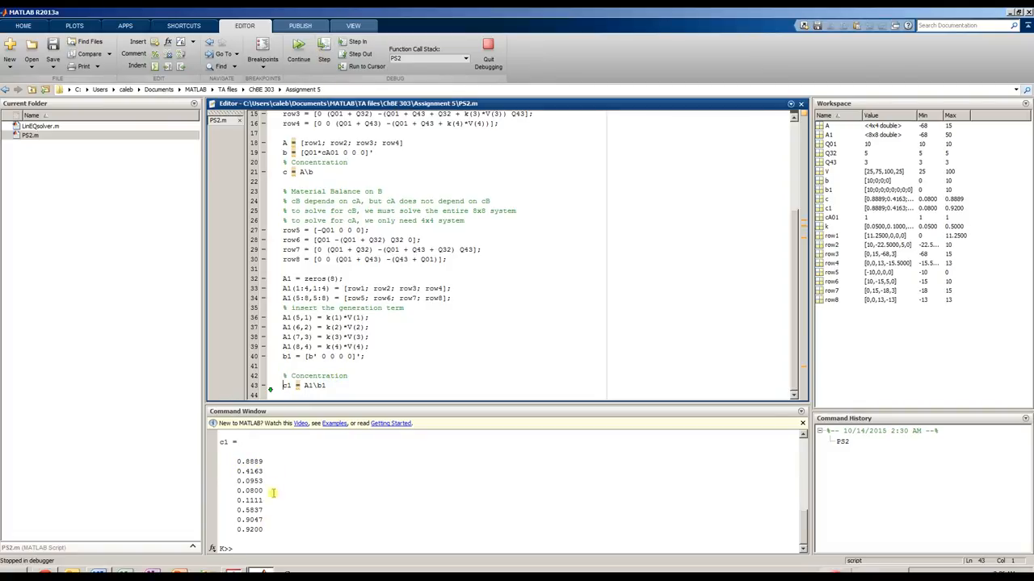
left_click_drag(250, 462, 259, 472)
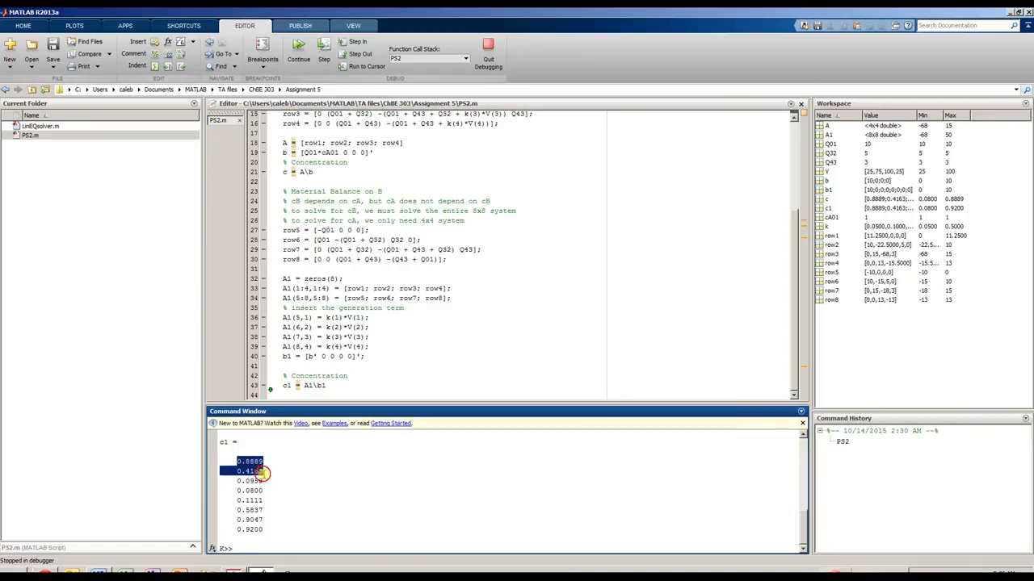
left_click_drag(258, 472, 245, 491)
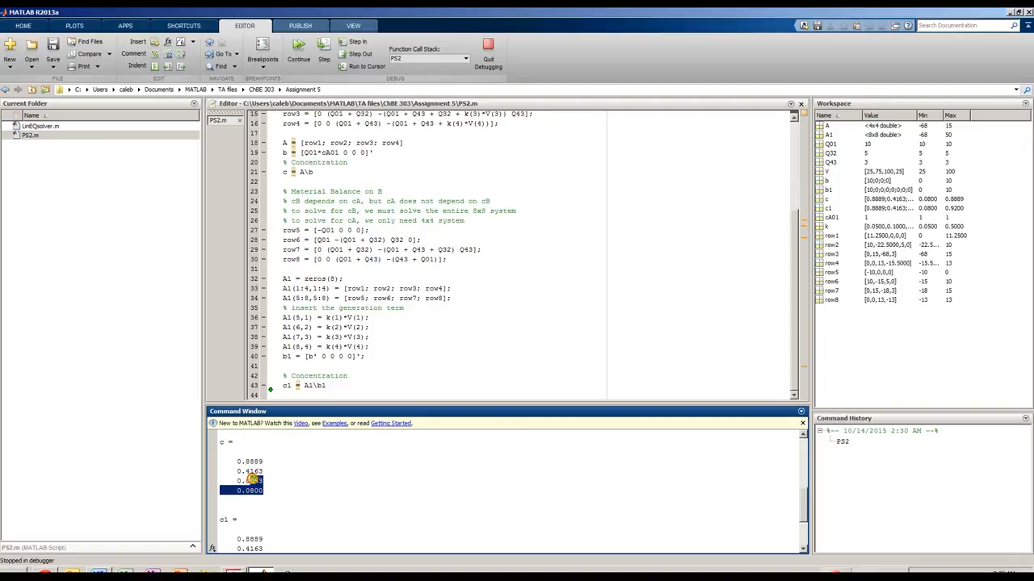
Step: Select c1's first four values and compare them with the earlier 4x4 result c
scroll("down", 3)
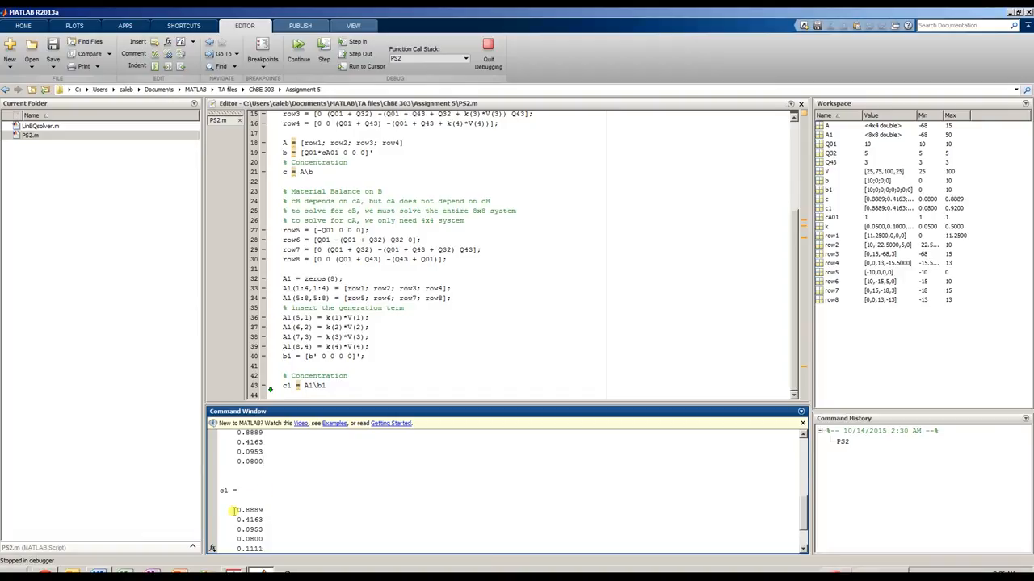
left_click_drag(234, 511, 261, 539)
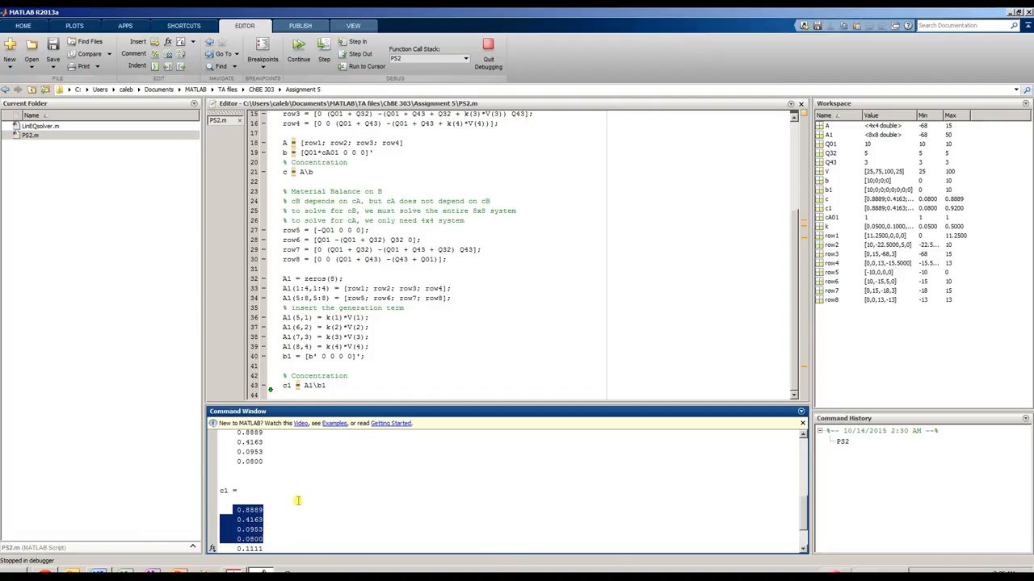
mouse_move(268, 479)
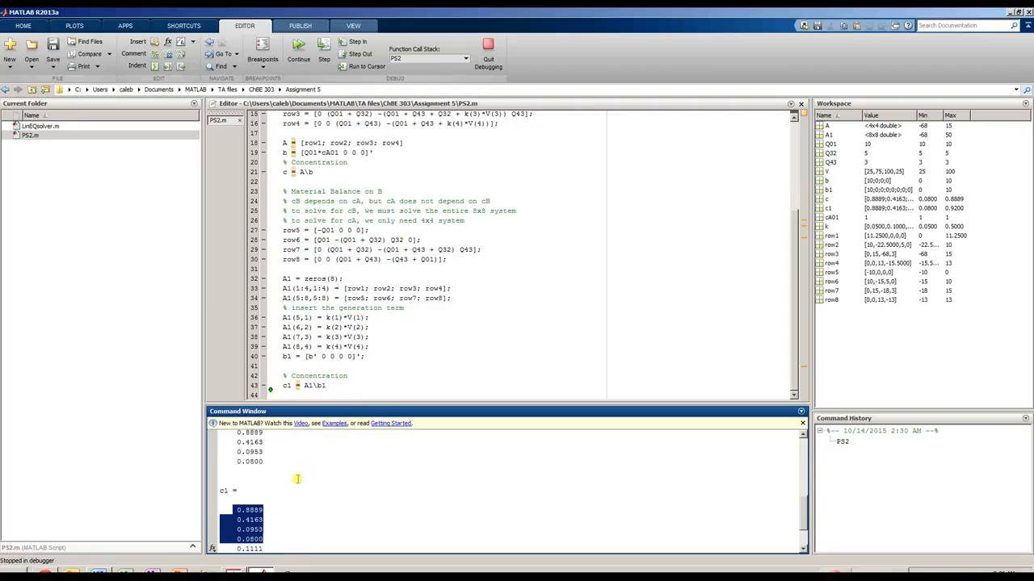
scroll("down", 3)
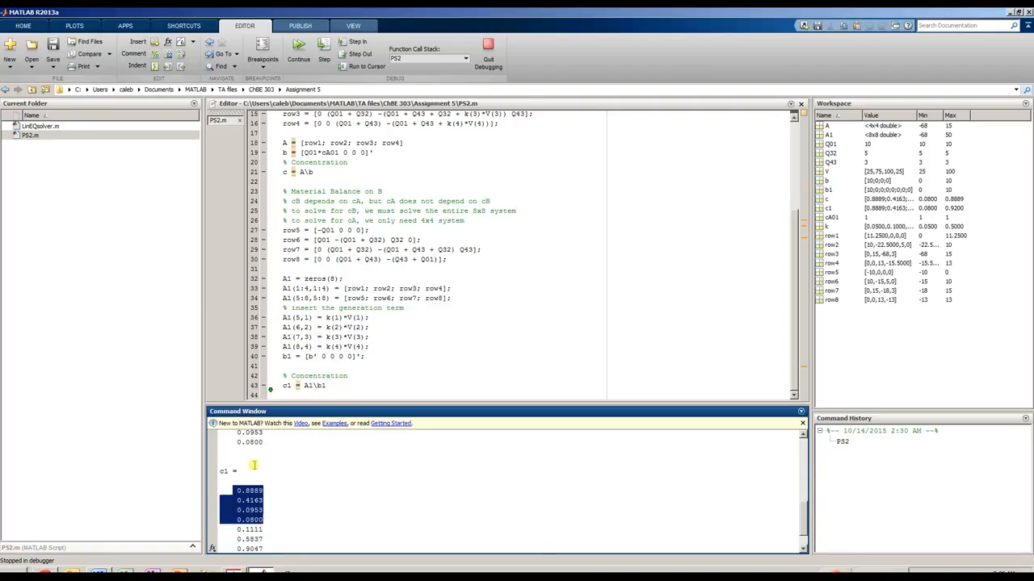
mouse_move(278, 504)
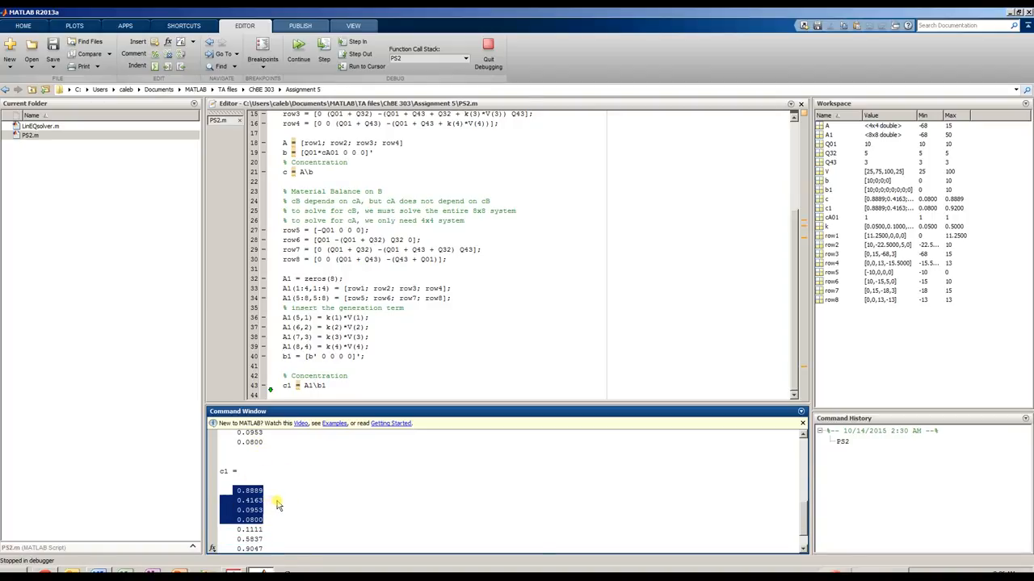